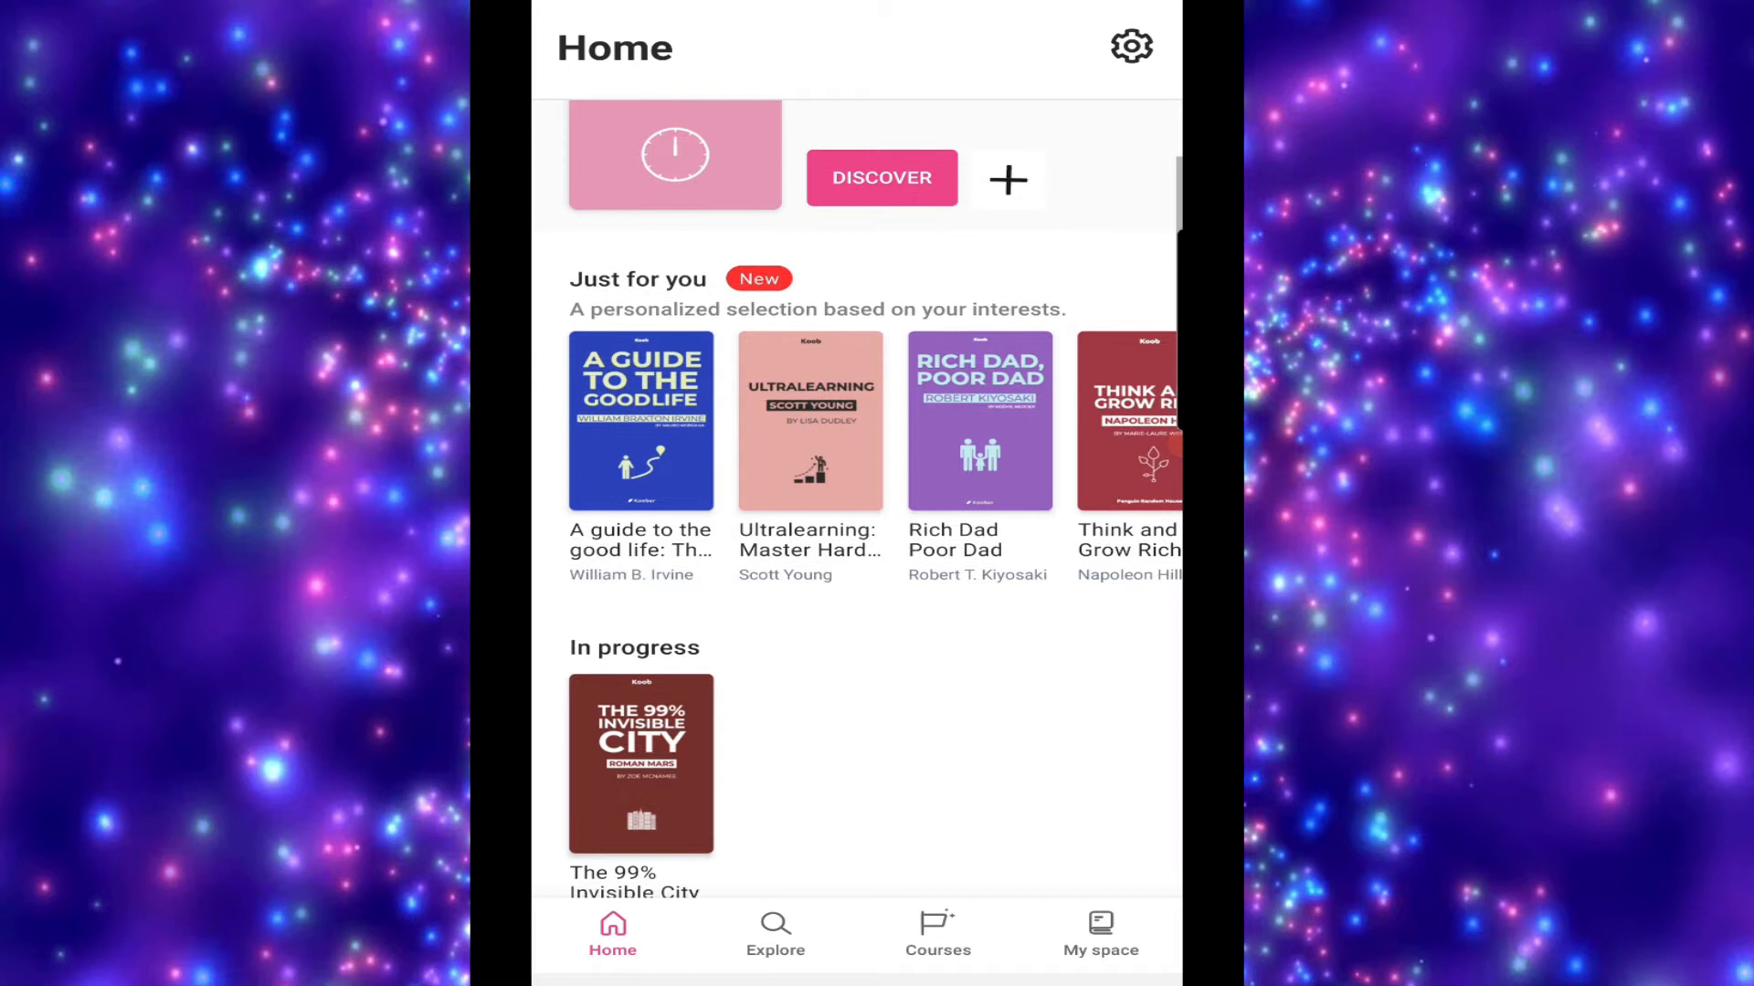
Open The 99% Invisible City summary and read through chapter 2
scroll(left, 3)
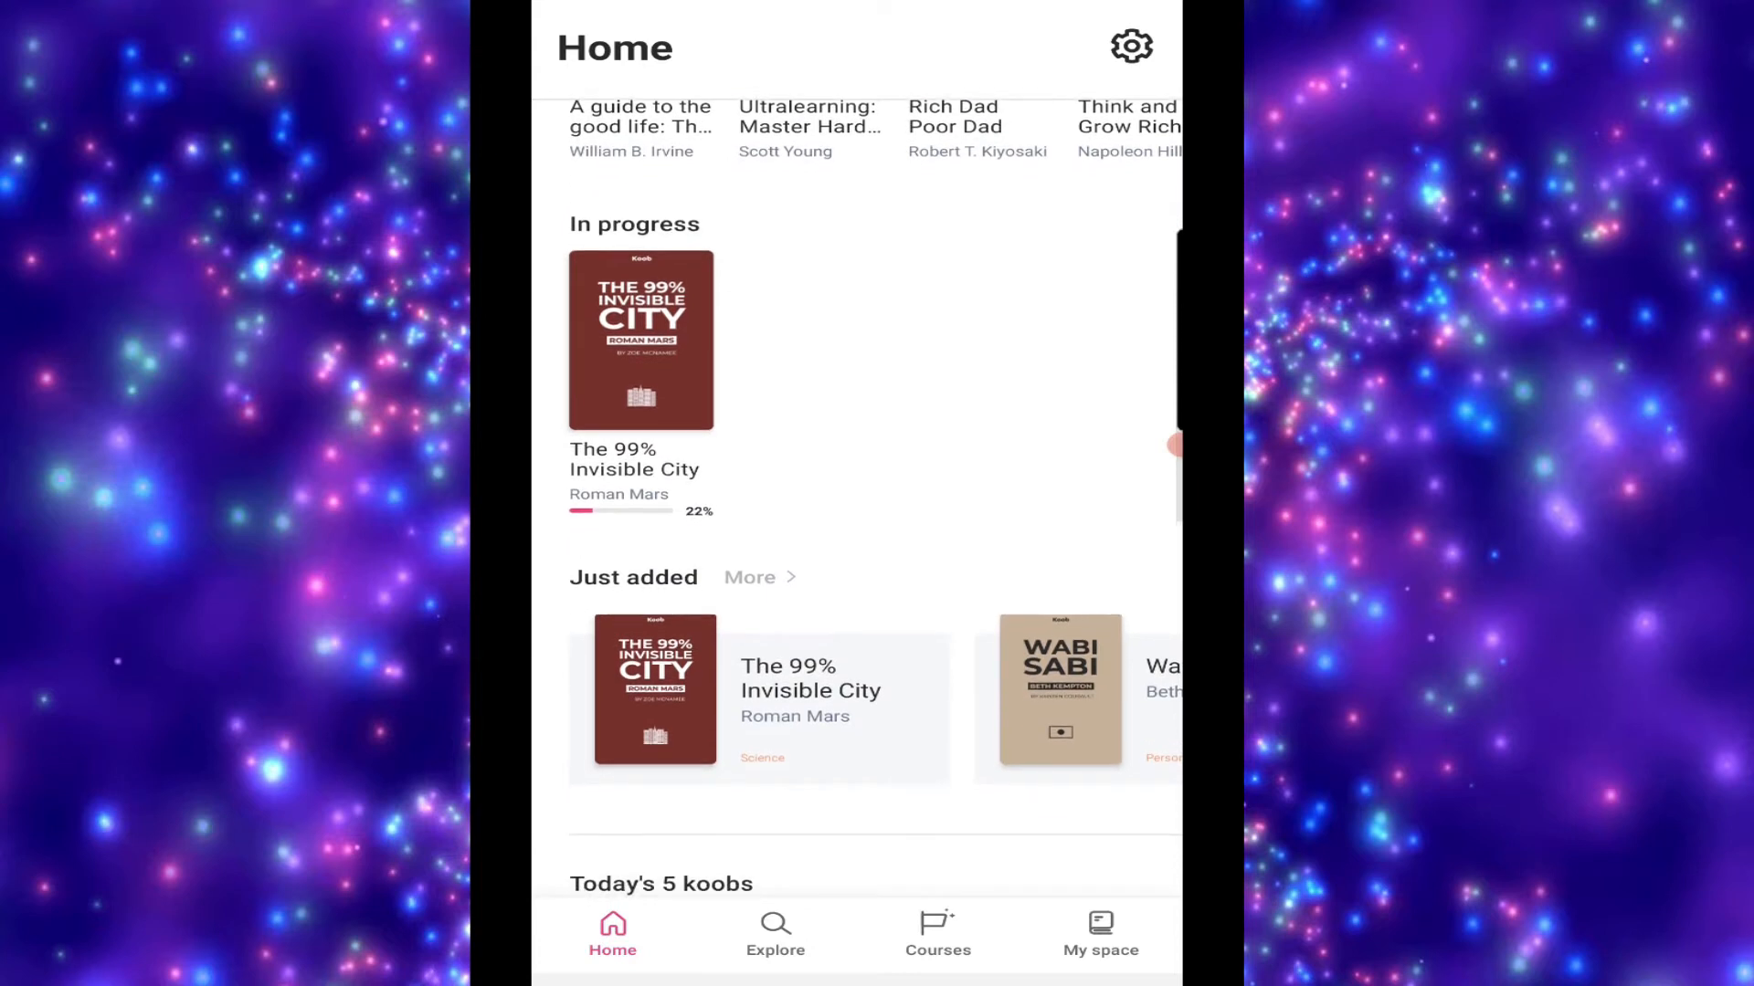
click(641, 341)
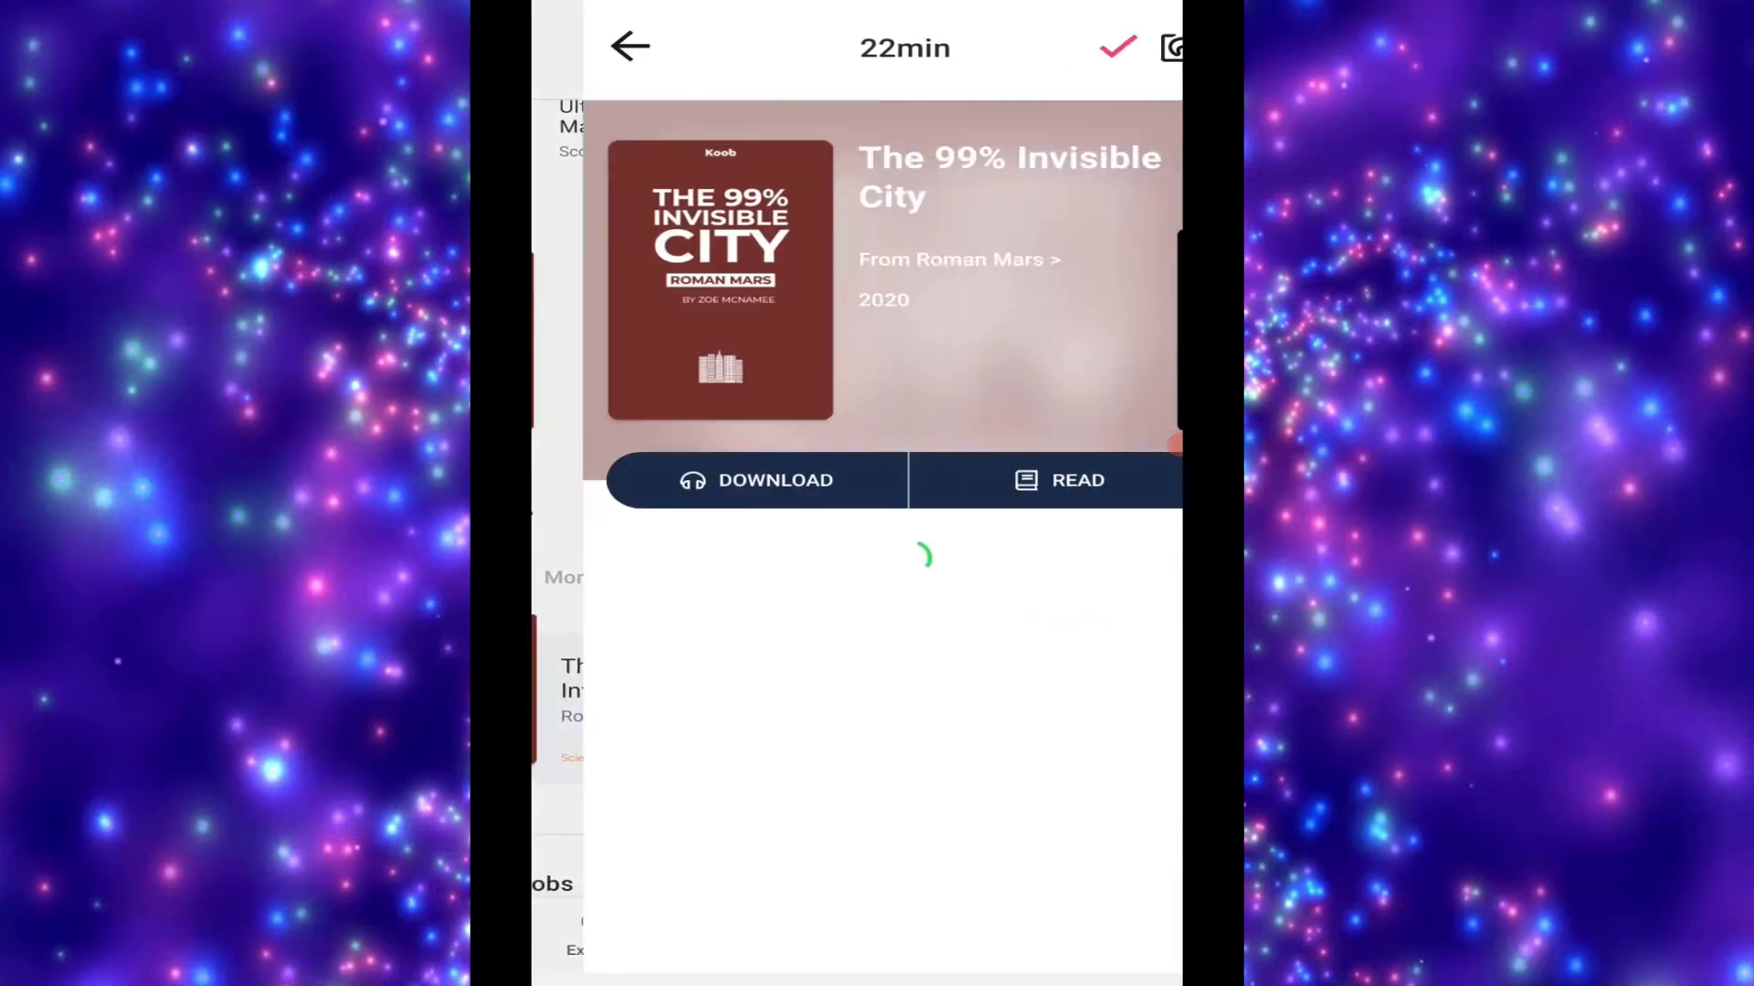
click(1060, 479)
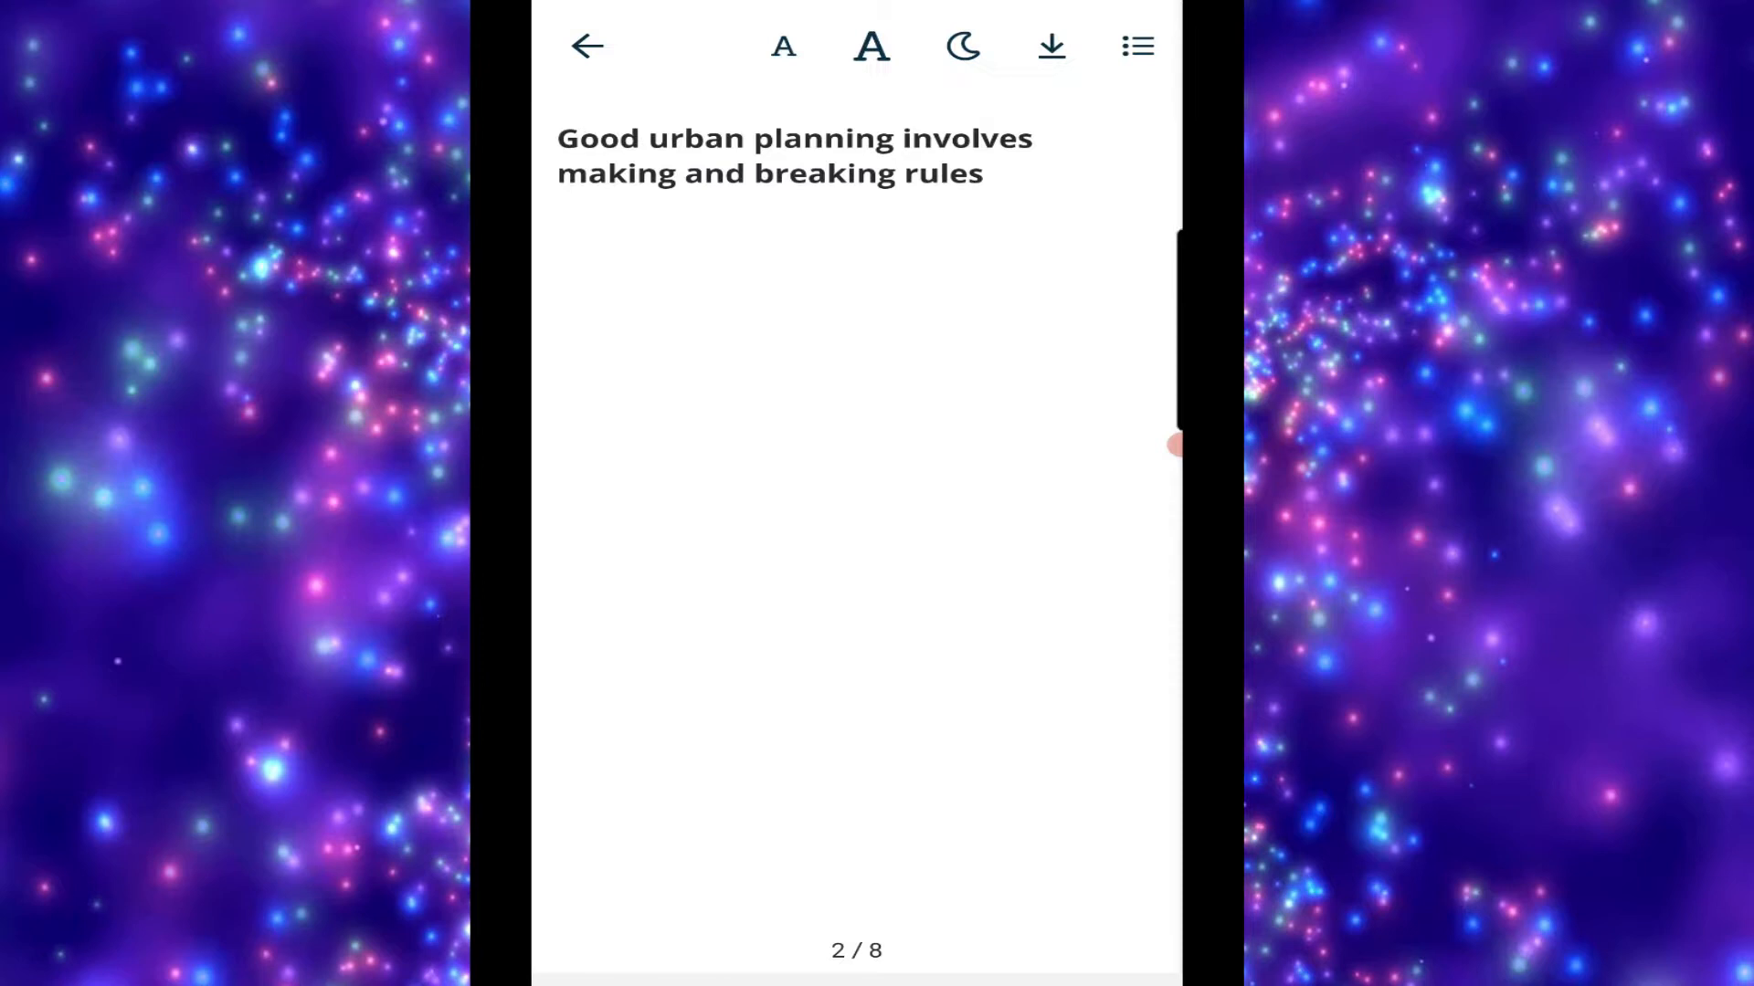
scroll(down, 3)
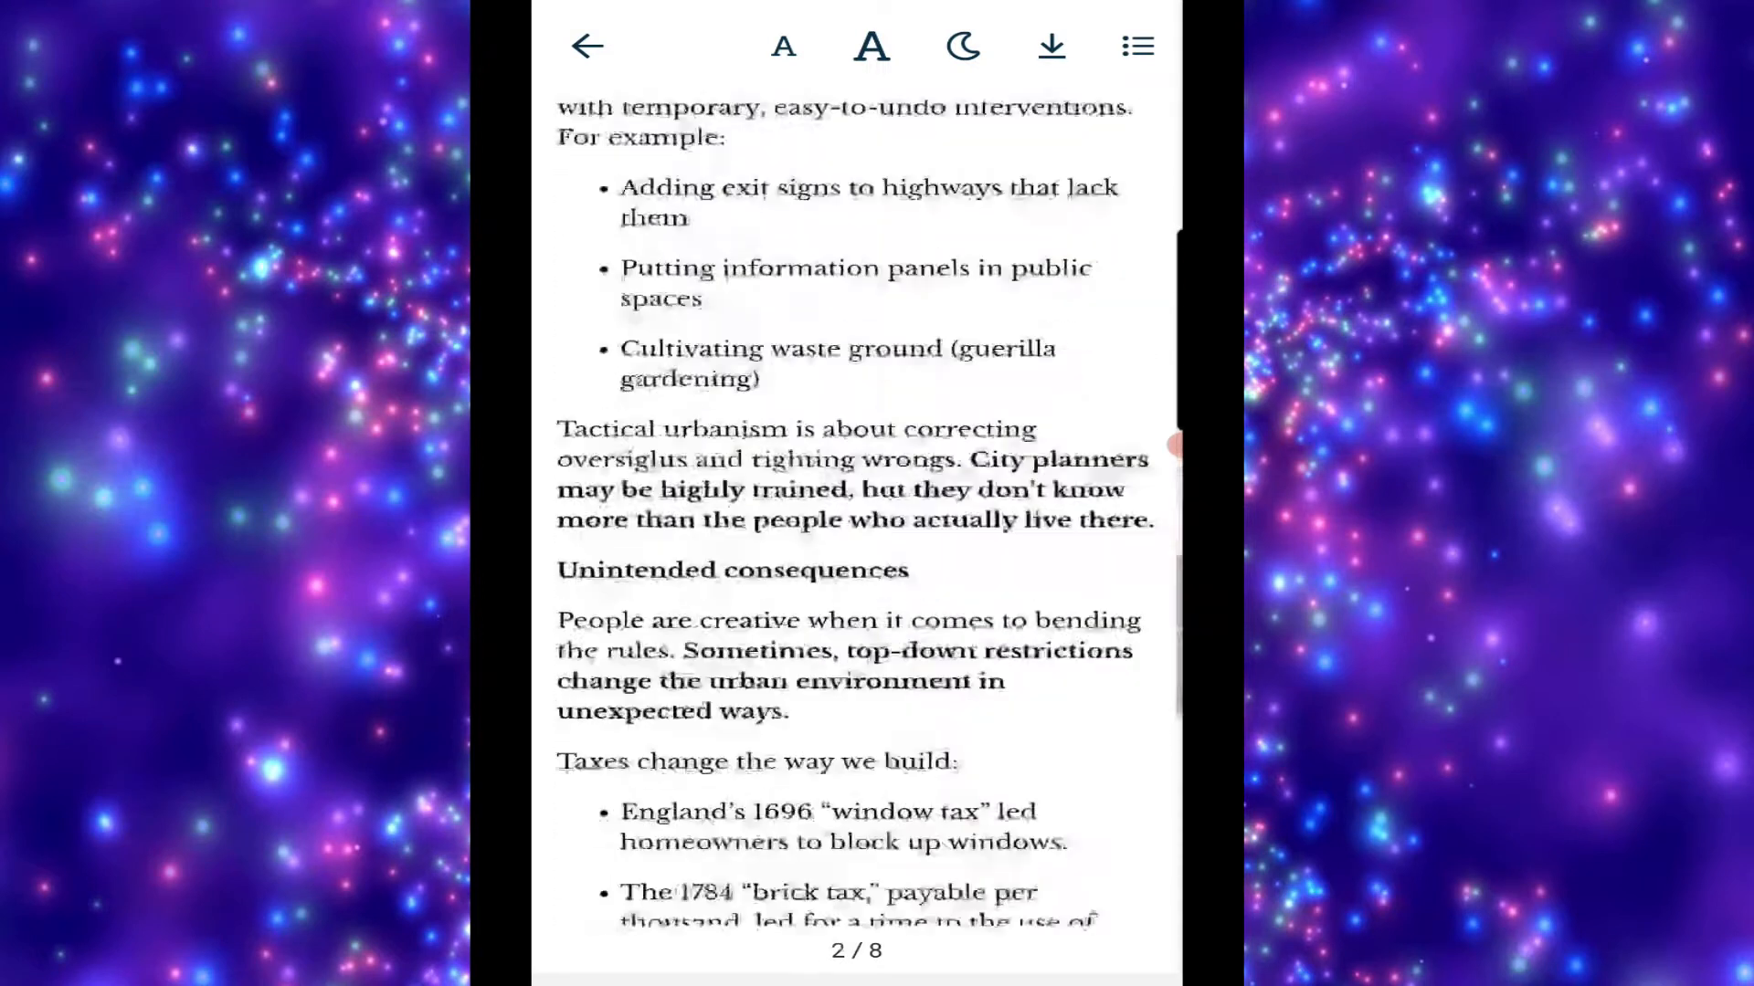
scroll(down, 3)
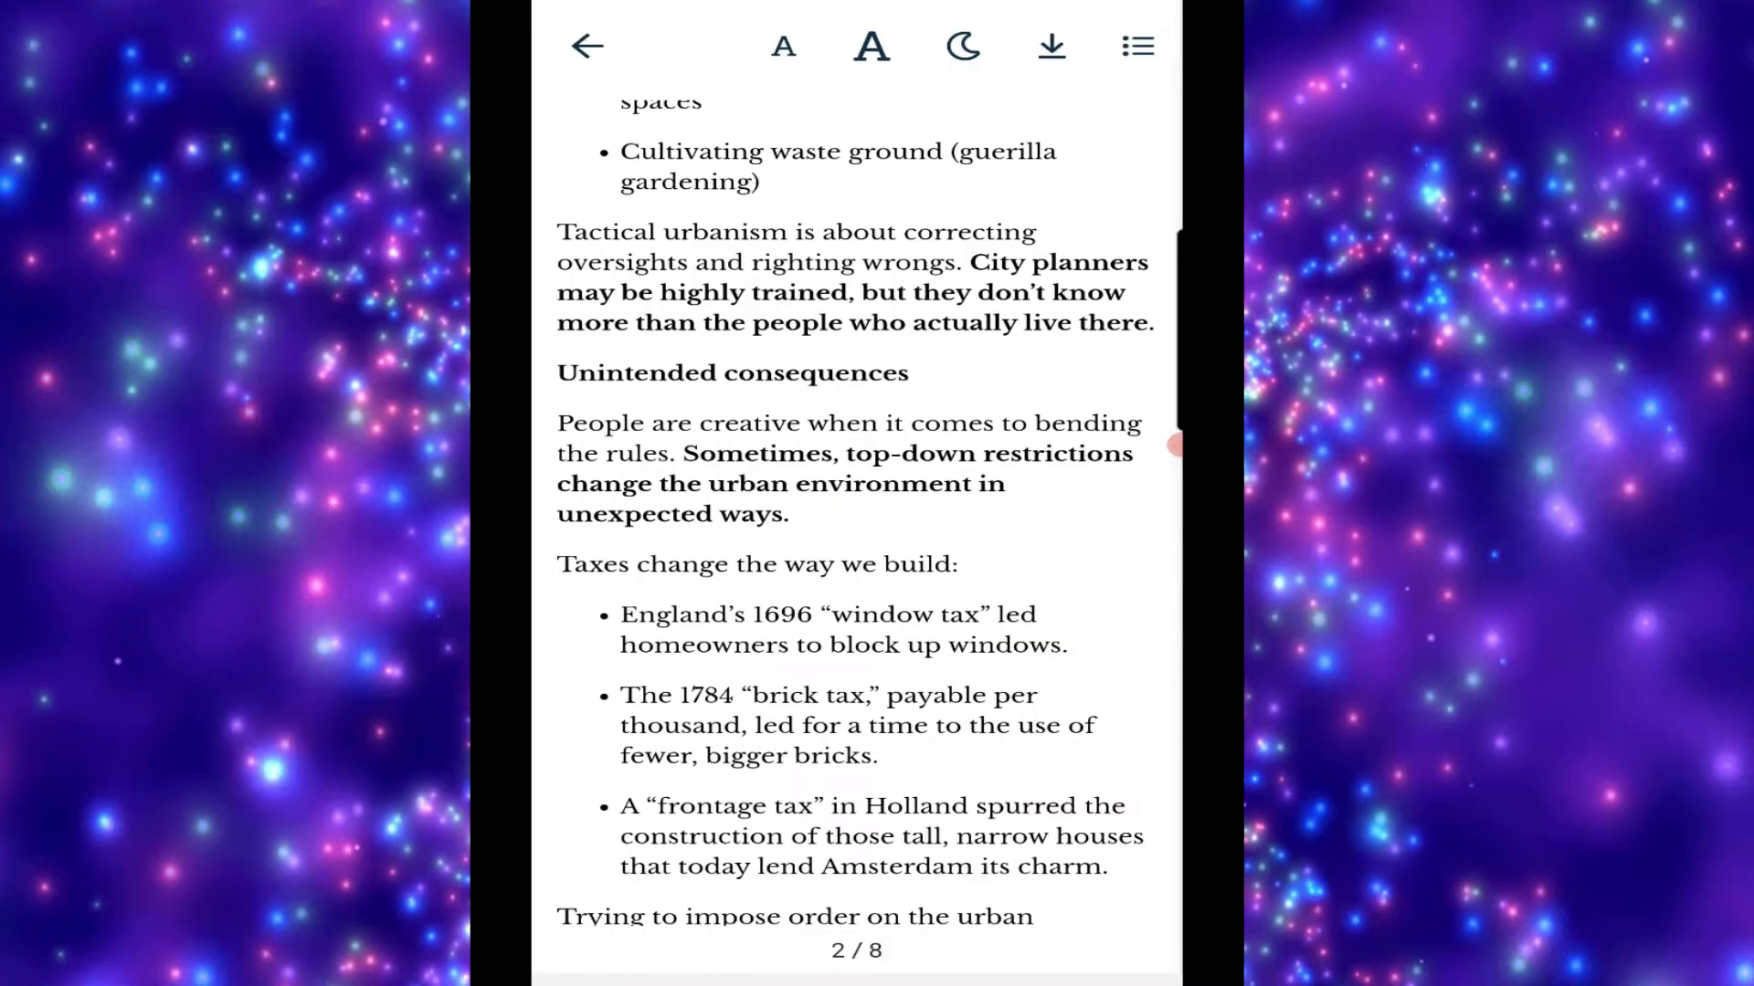
Start the summary download, view the chapter list, and return to the book's page
click(1050, 46)
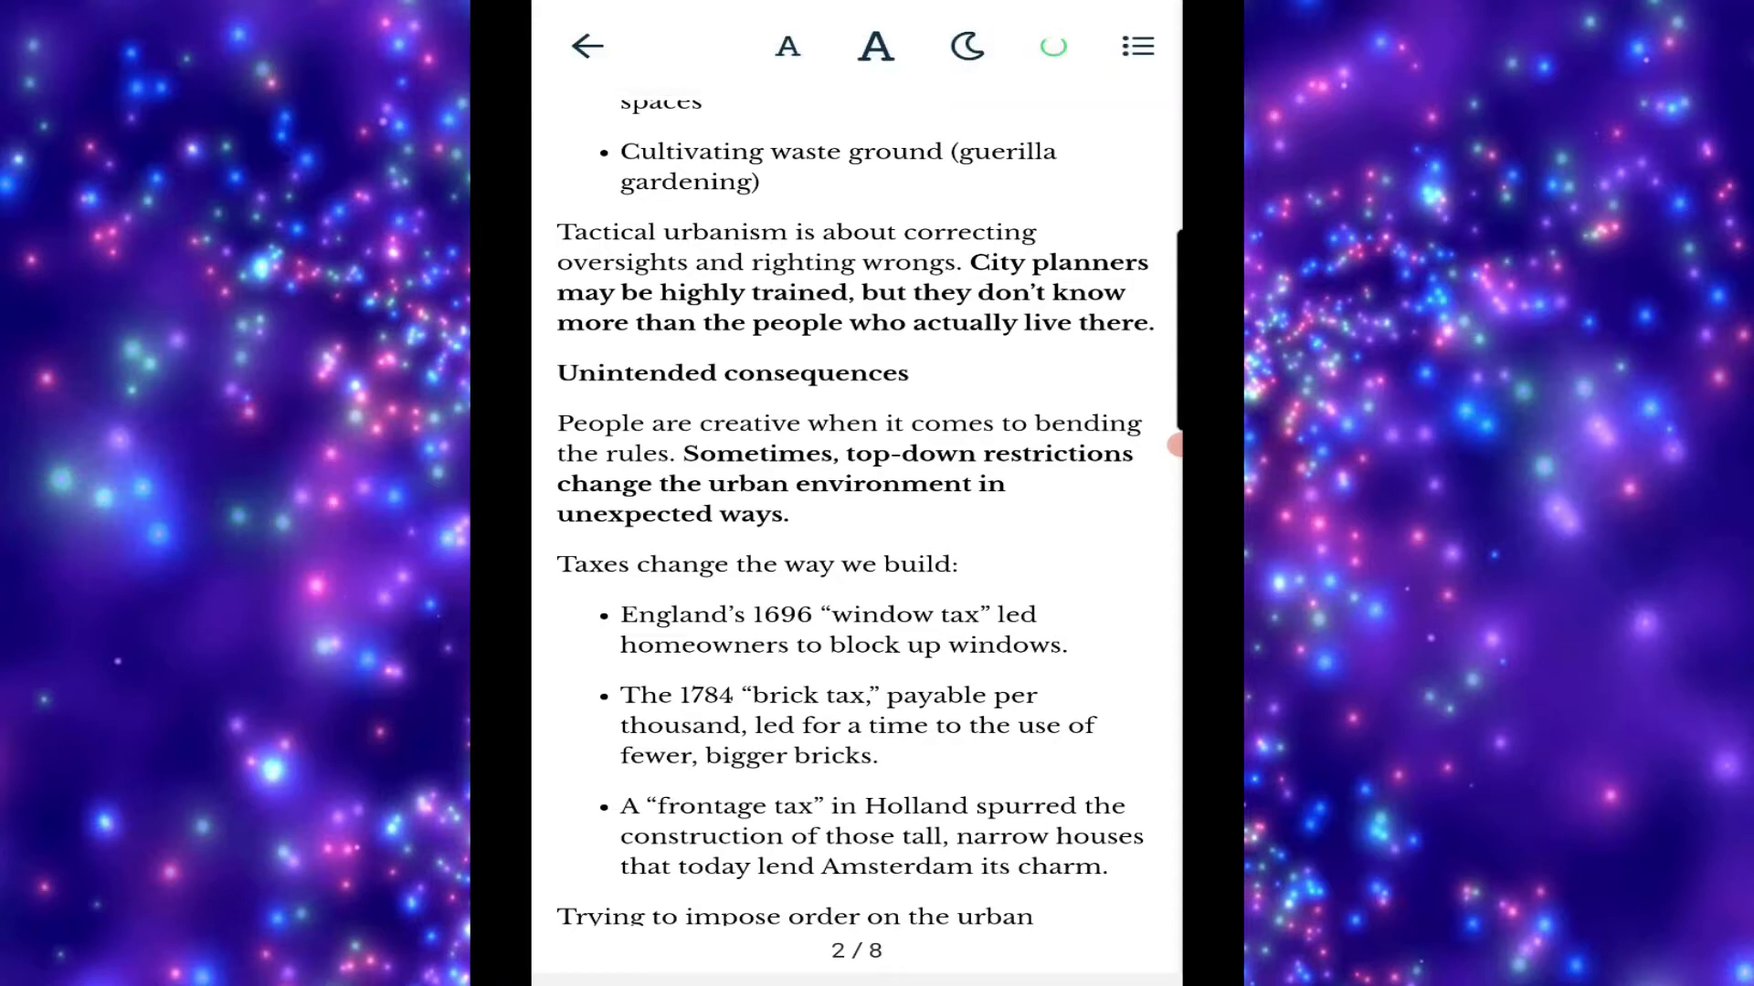
click(1136, 46)
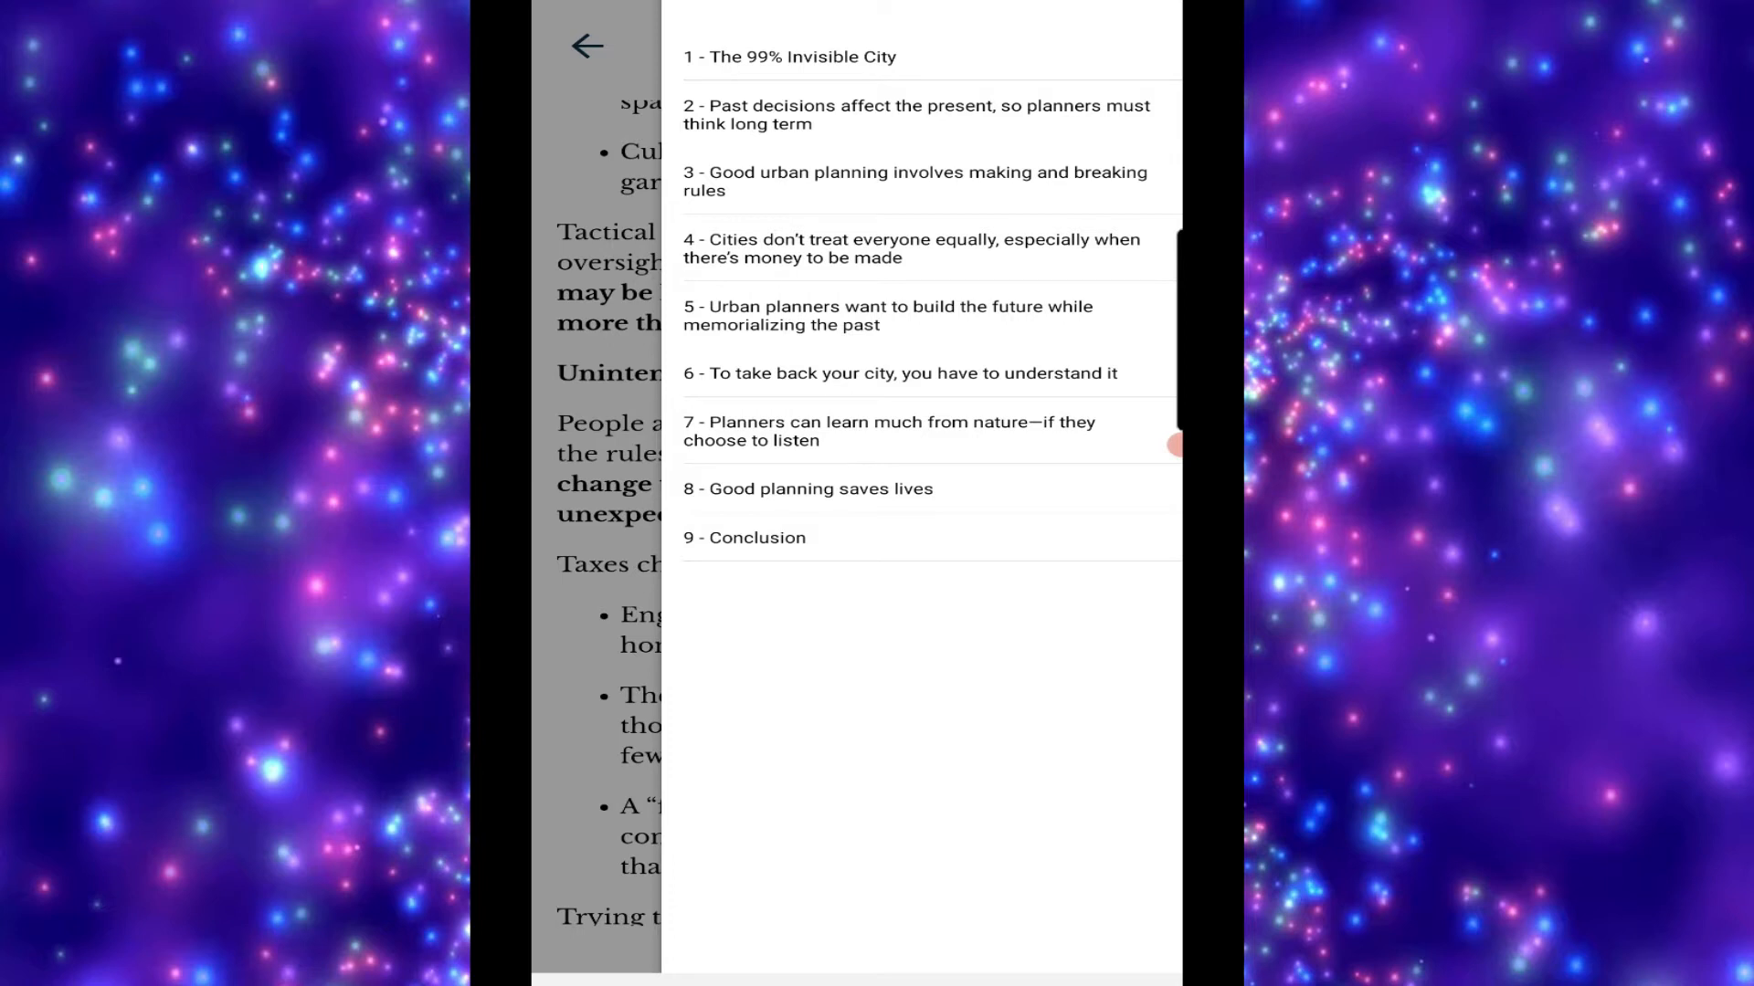
click(916, 114)
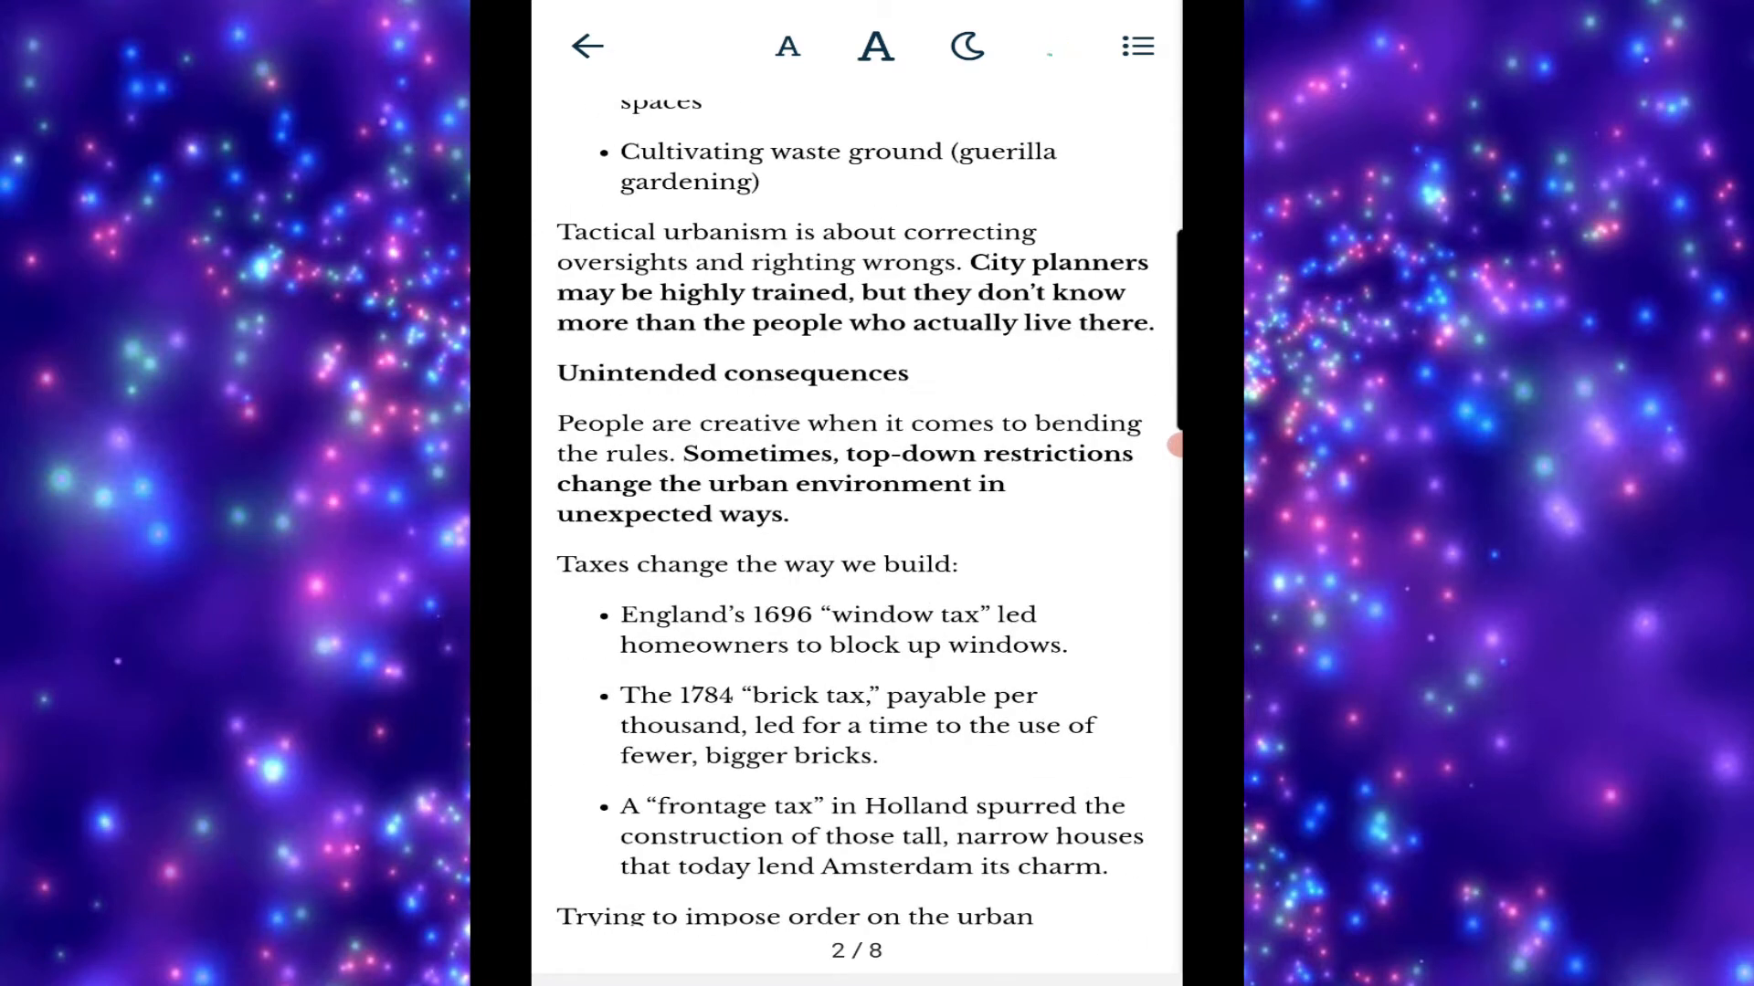
click(587, 46)
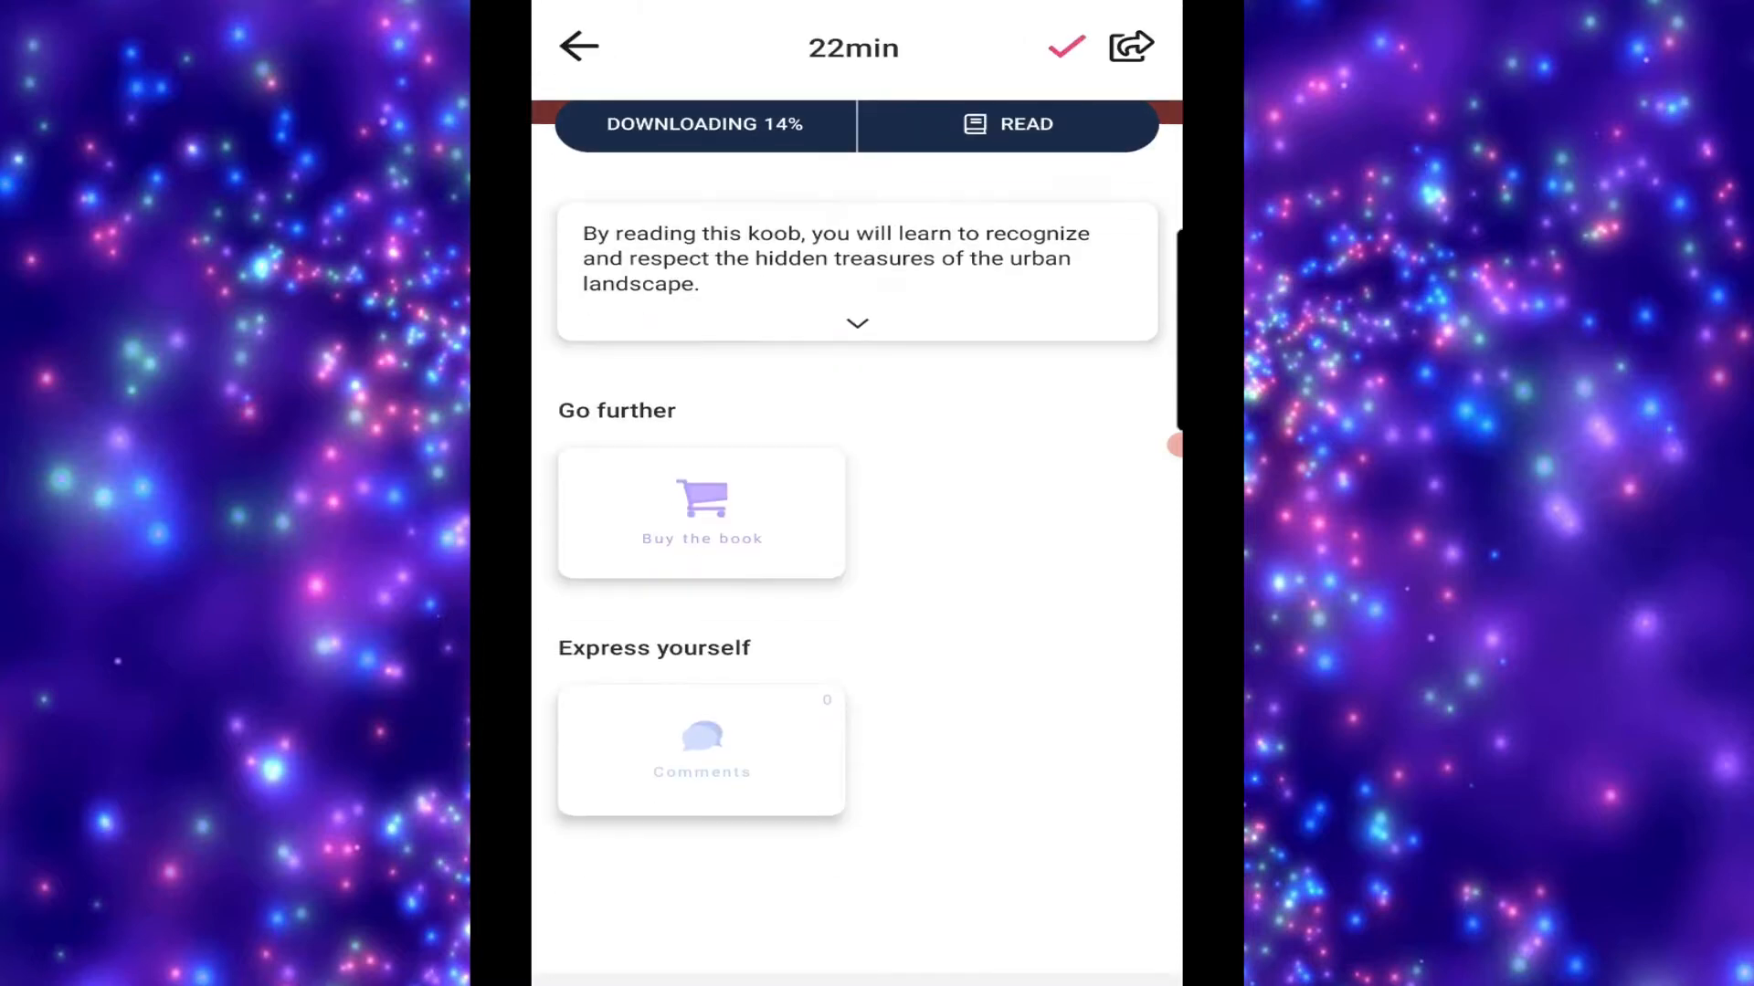
Return Home, glance at the staff's pick The 25th Hour, then back to the feed
click(577, 47)
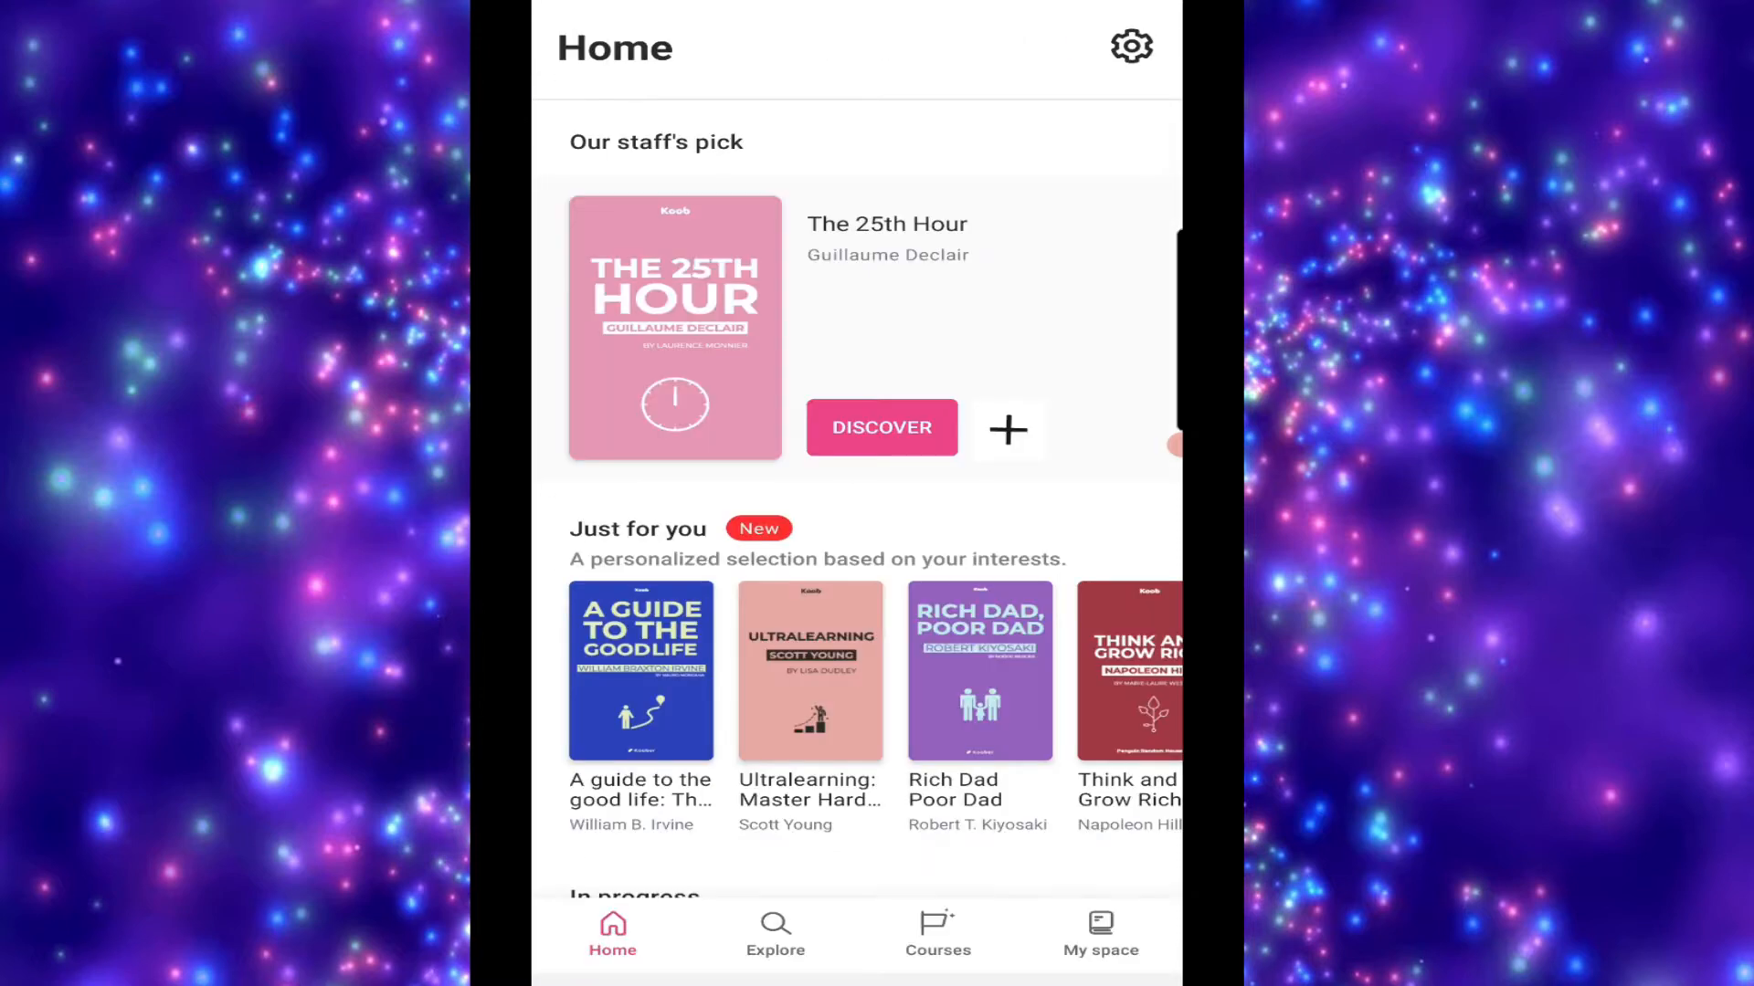
click(880, 428)
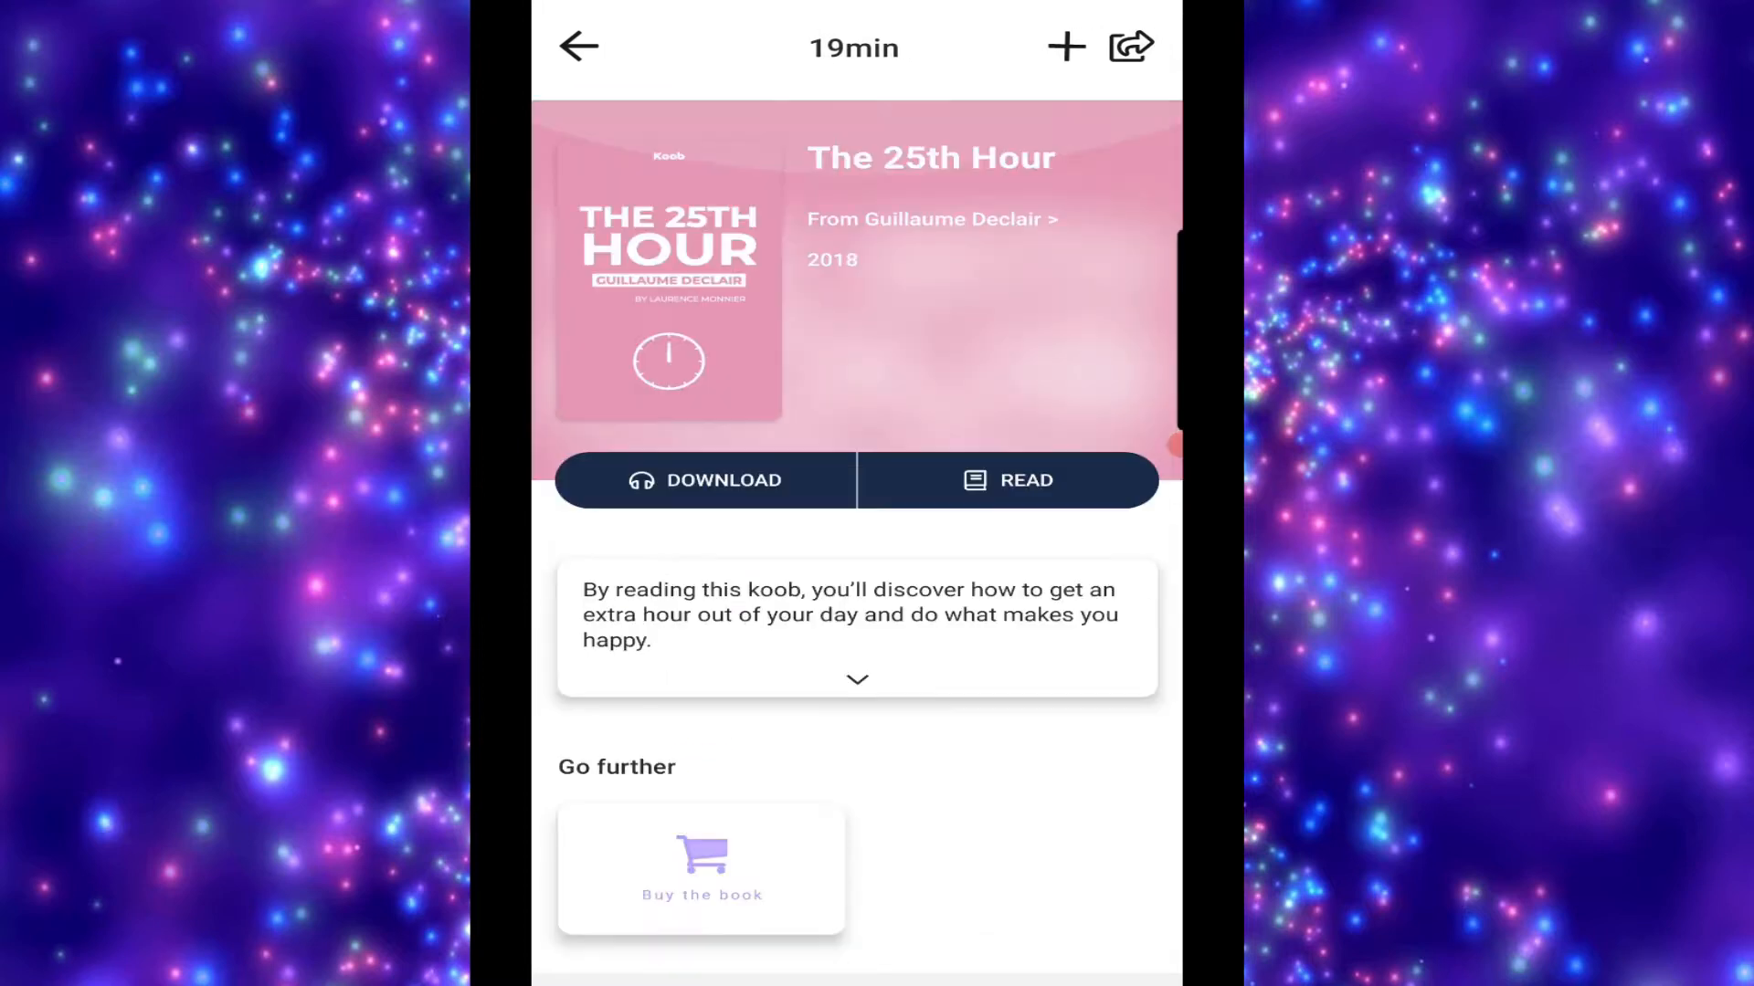
click(578, 46)
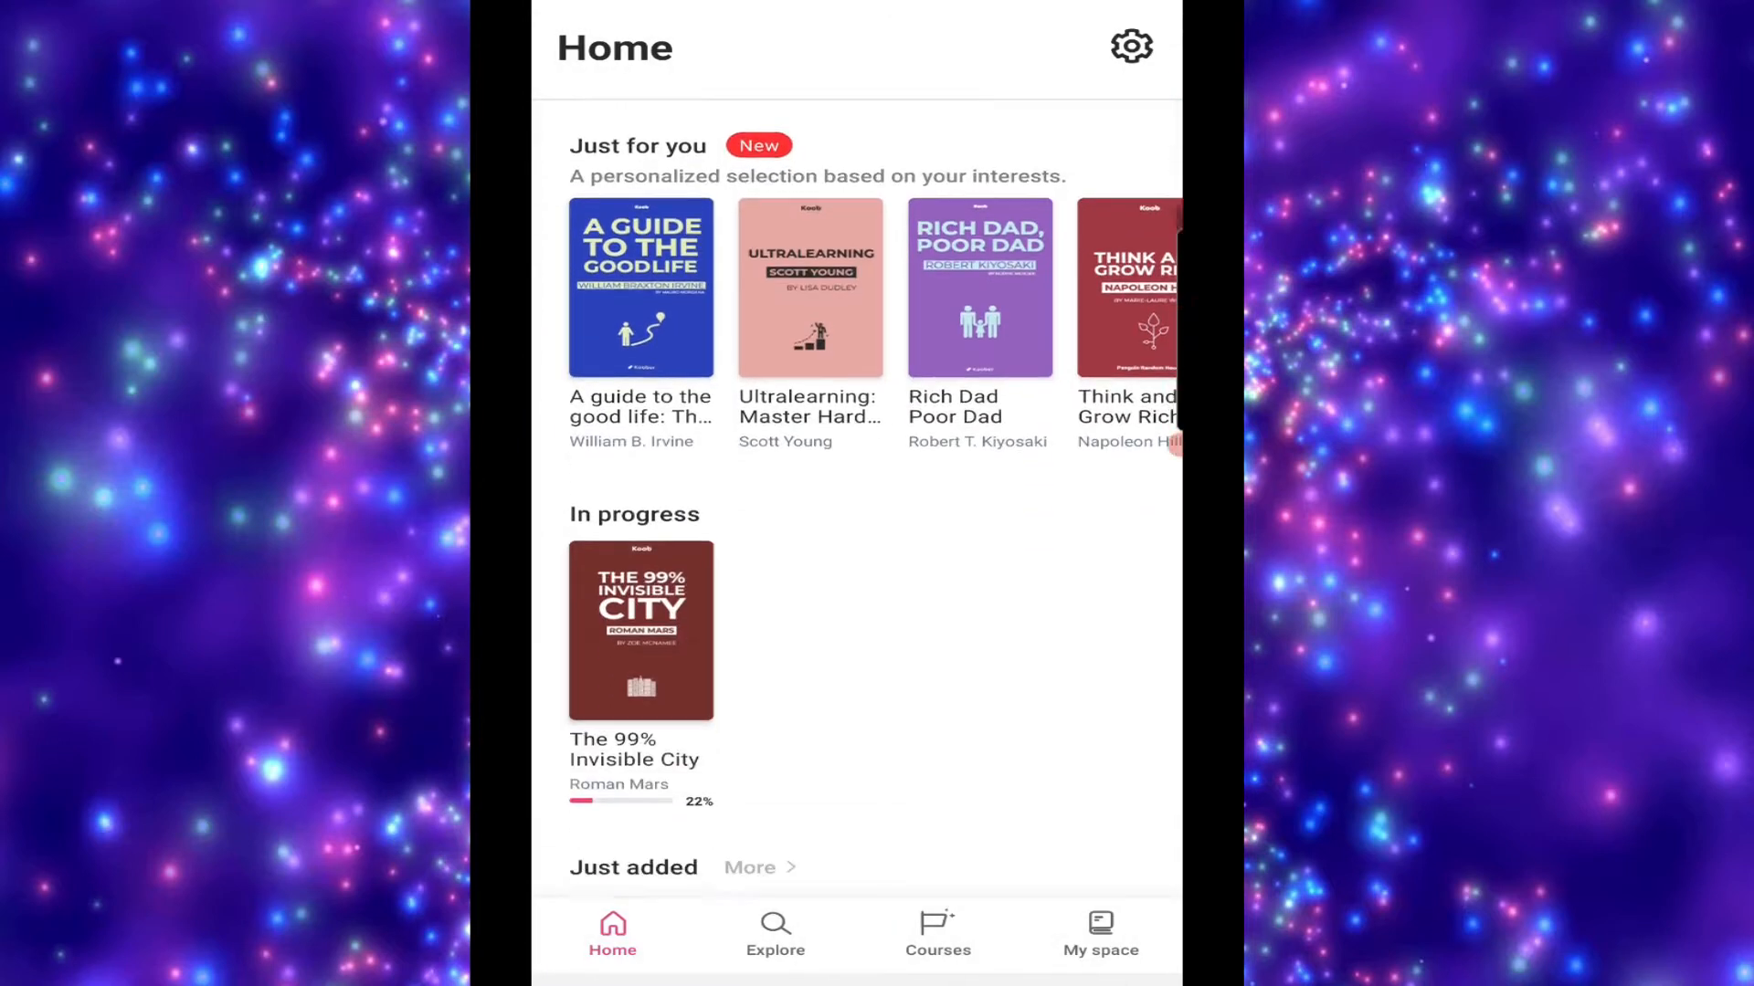
Scroll to Today's 5 koobs and keep Midnight Family in My koobs
scroll(down, 3)
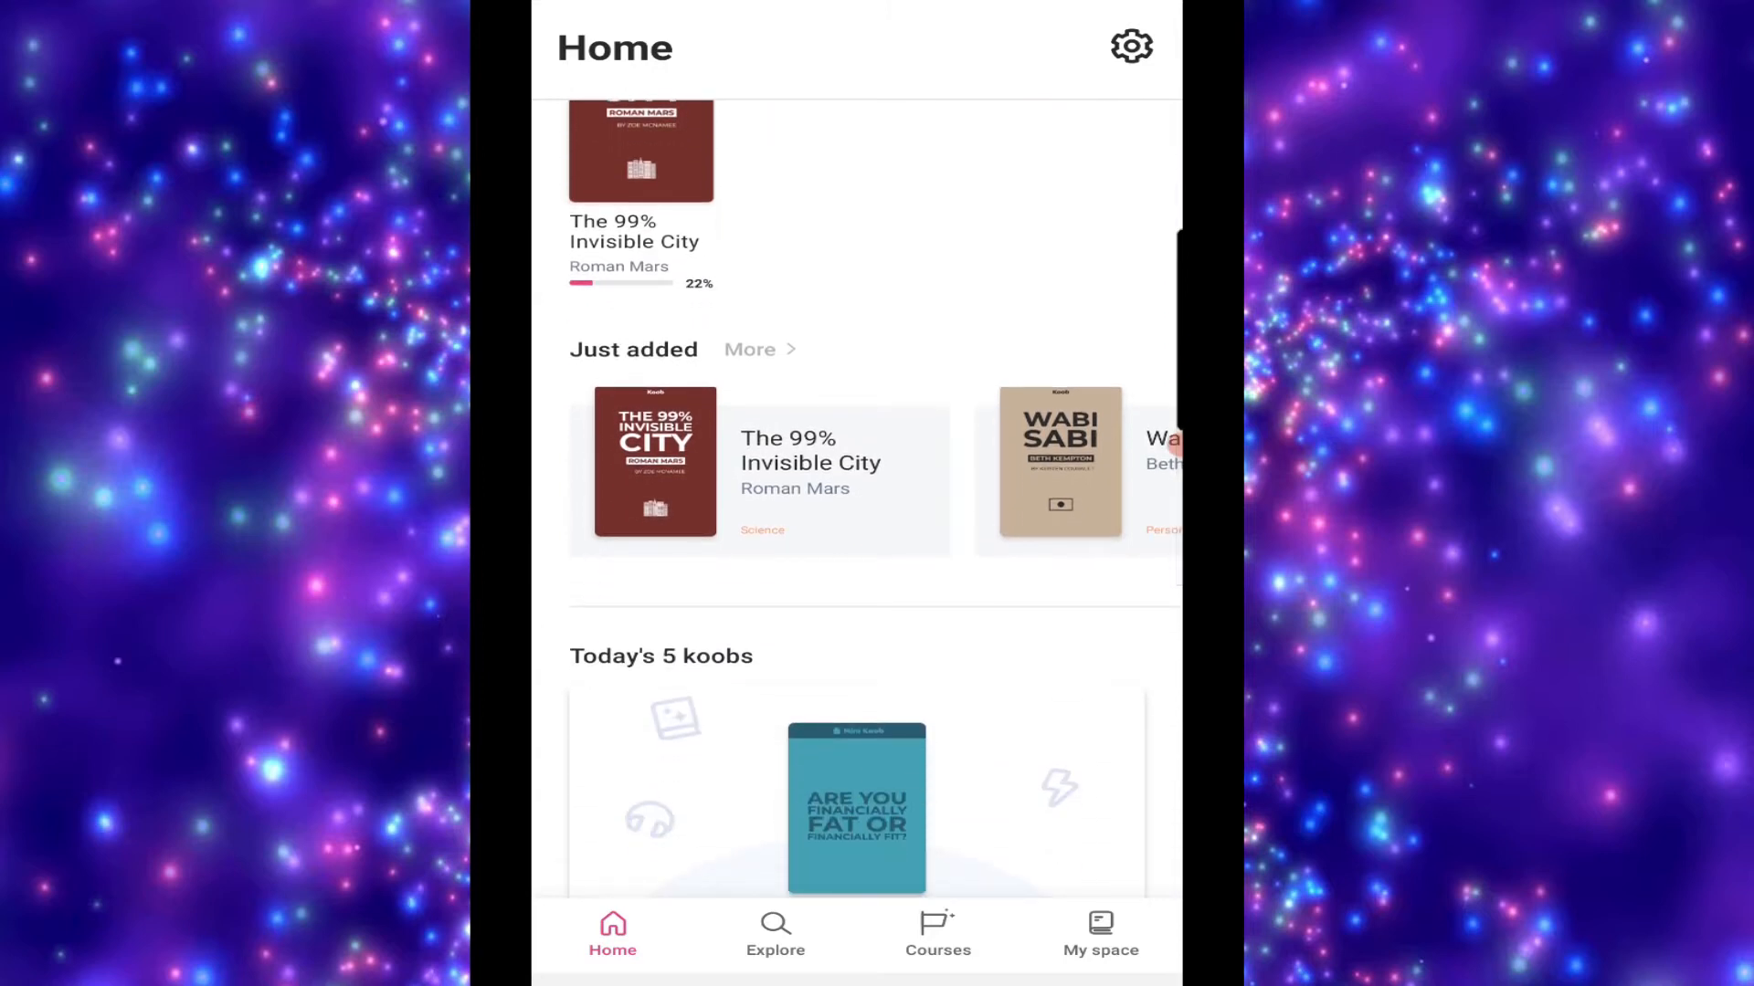
scroll(left, 3)
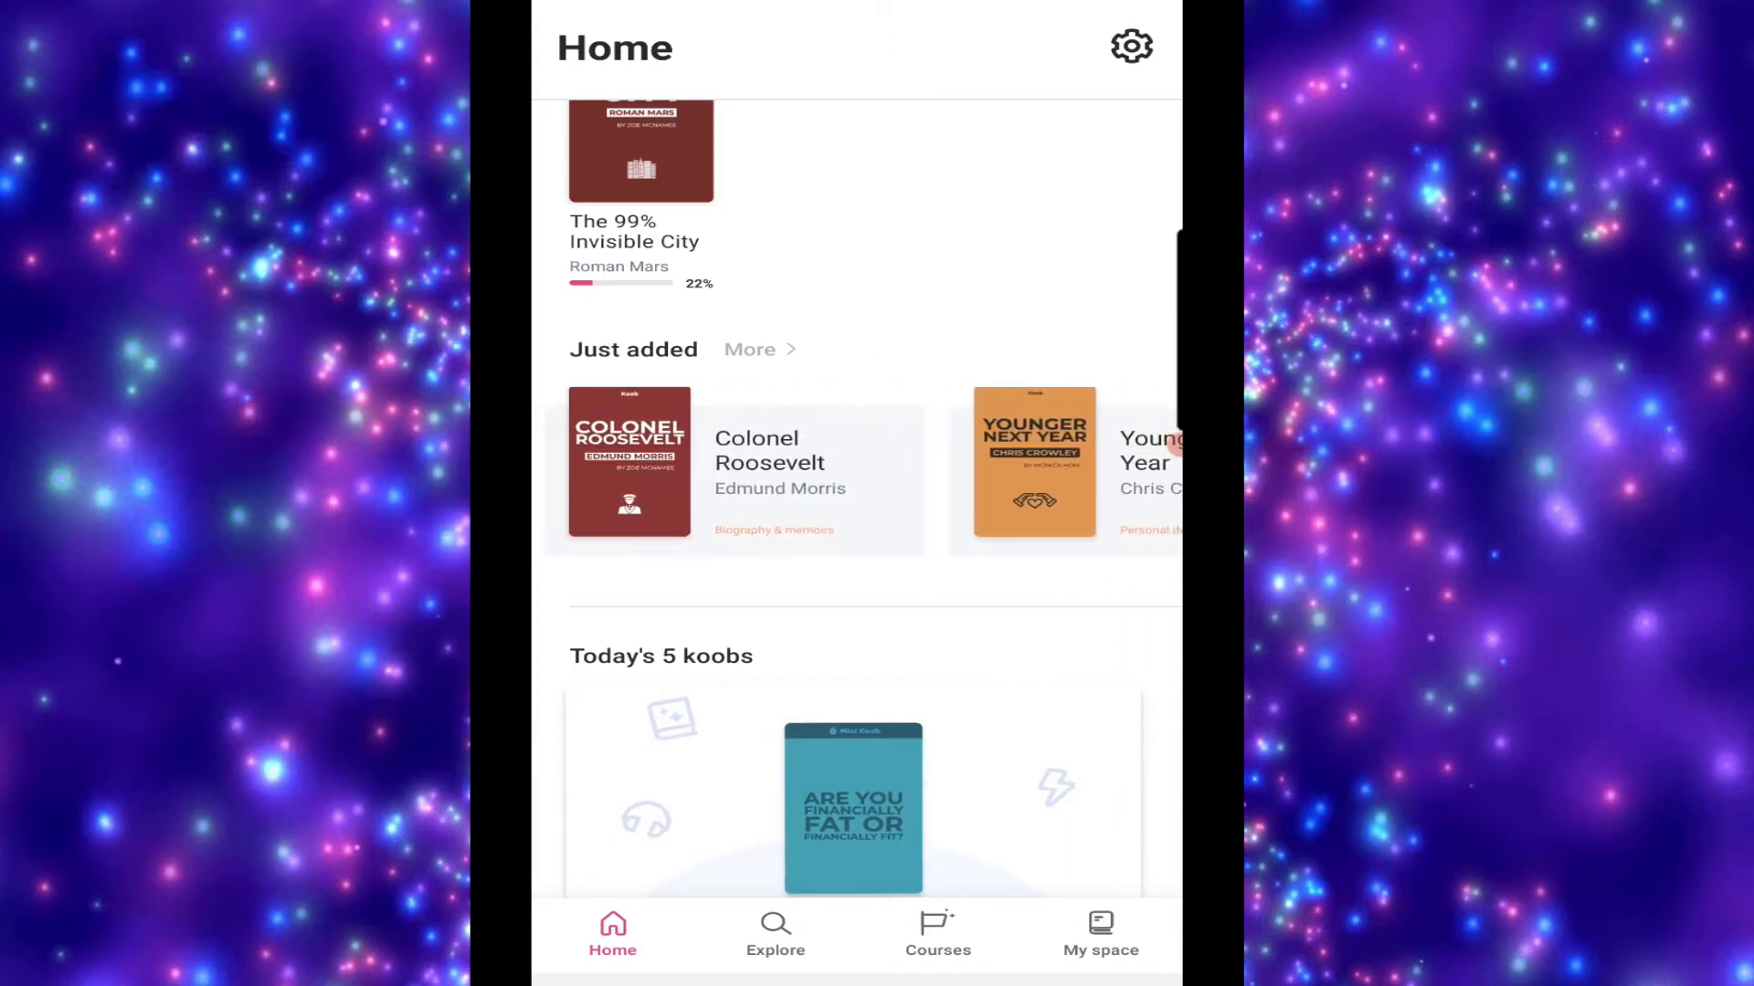
scroll(down, 3)
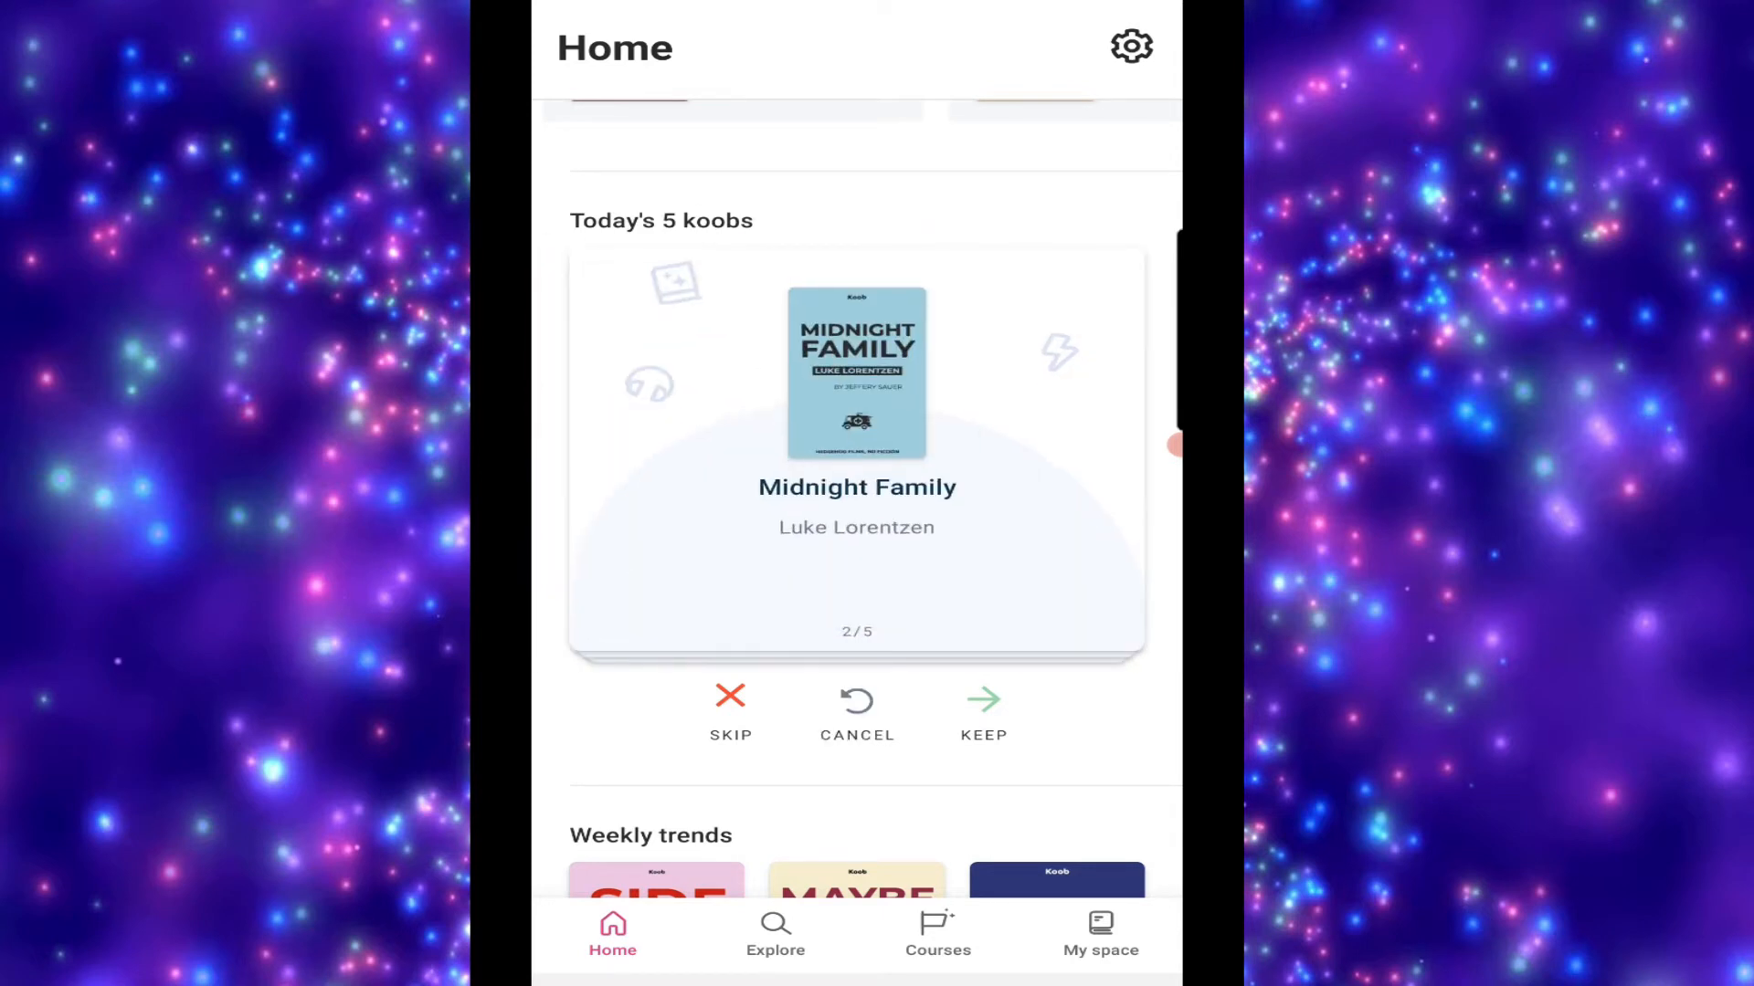
click(983, 713)
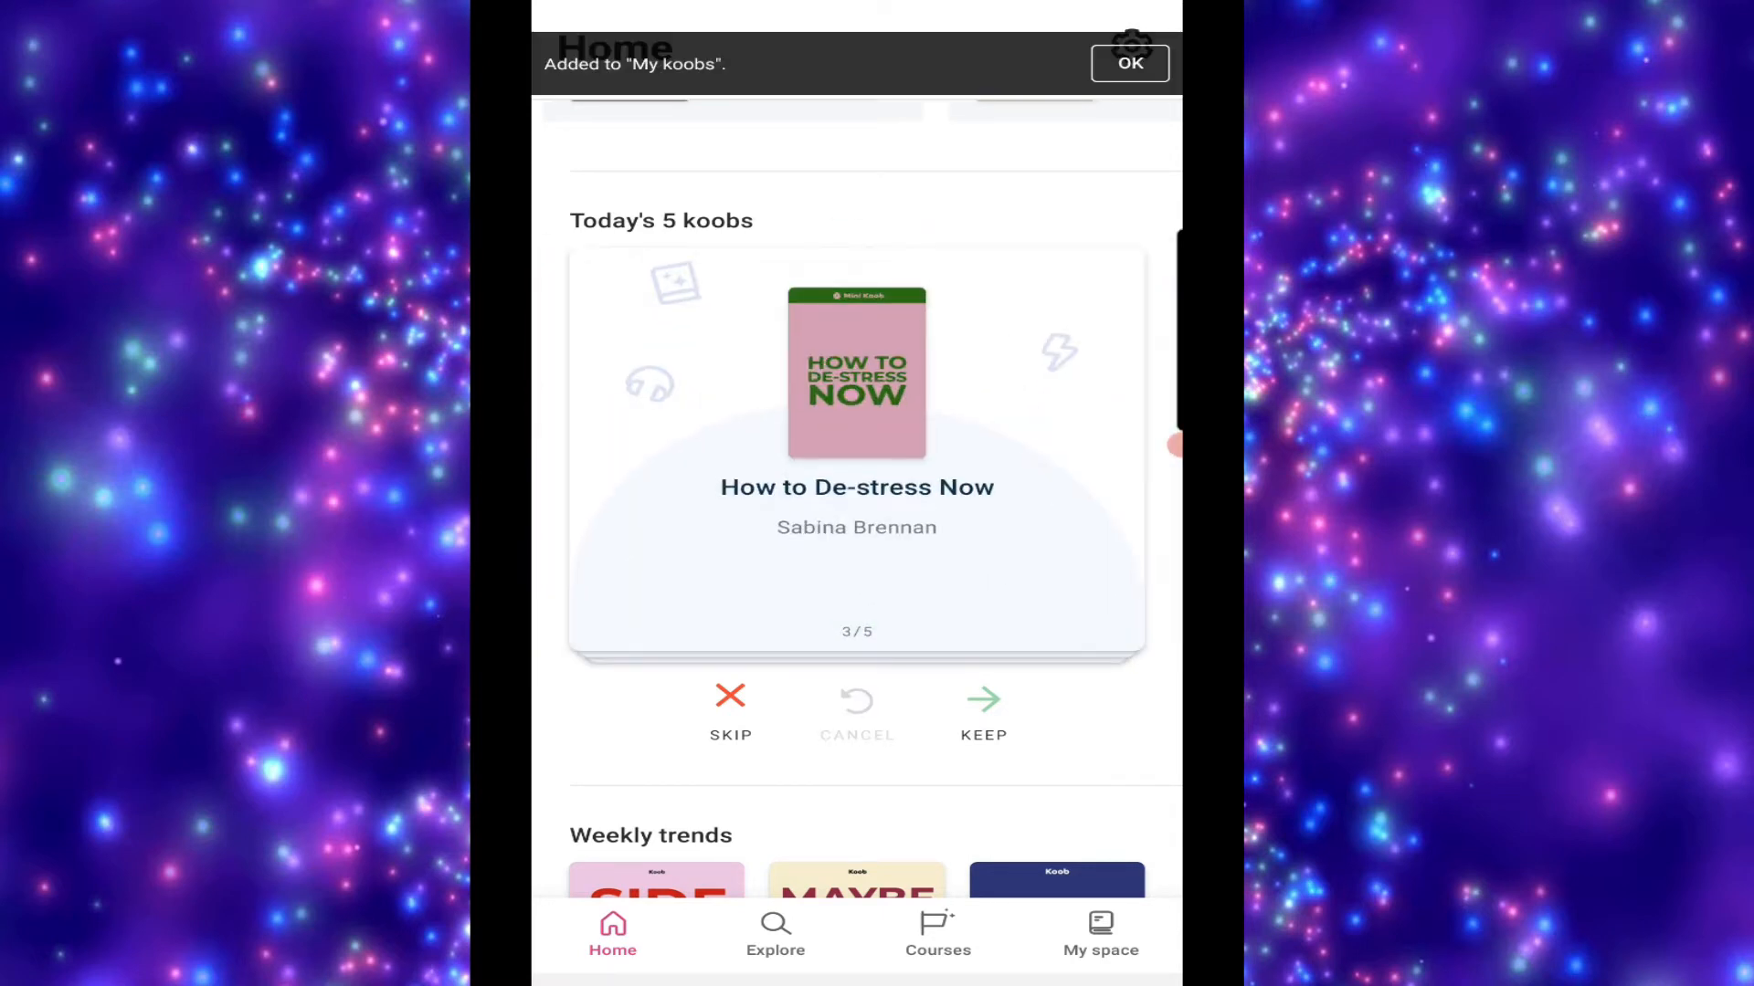
click(1129, 63)
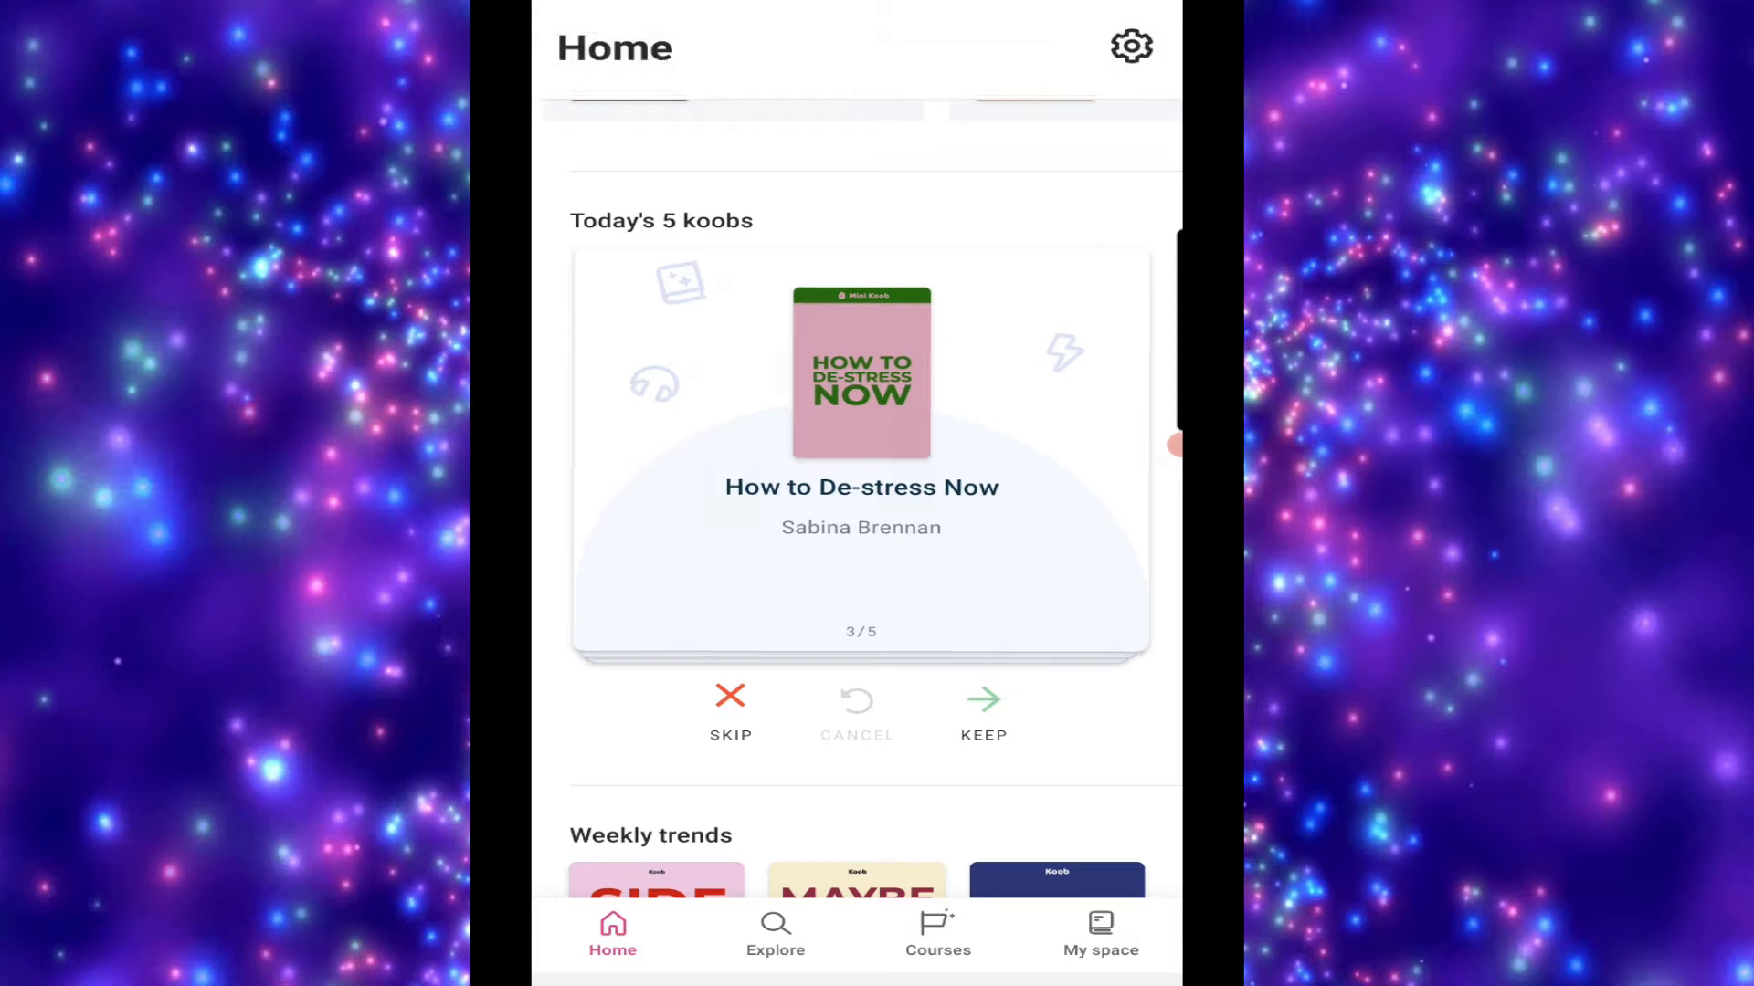
Keep a second Today's 5 koobs pick, then briefly view Side Hustle's page
click(982, 711)
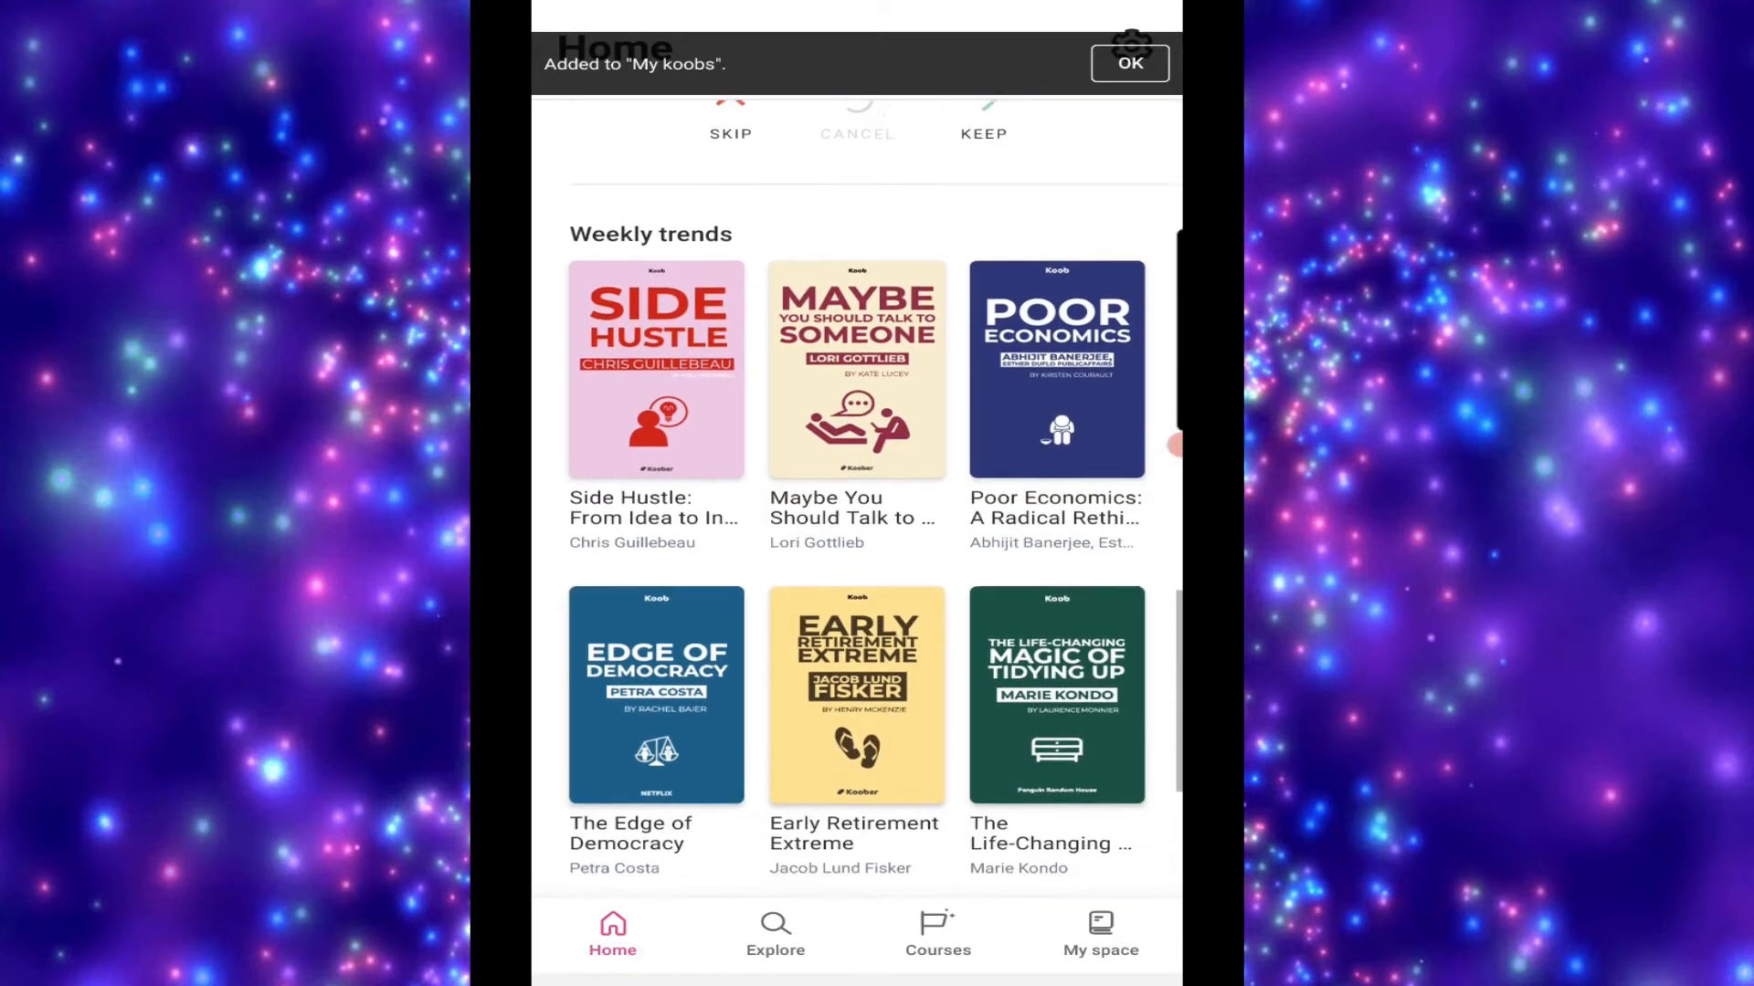
click(1129, 63)
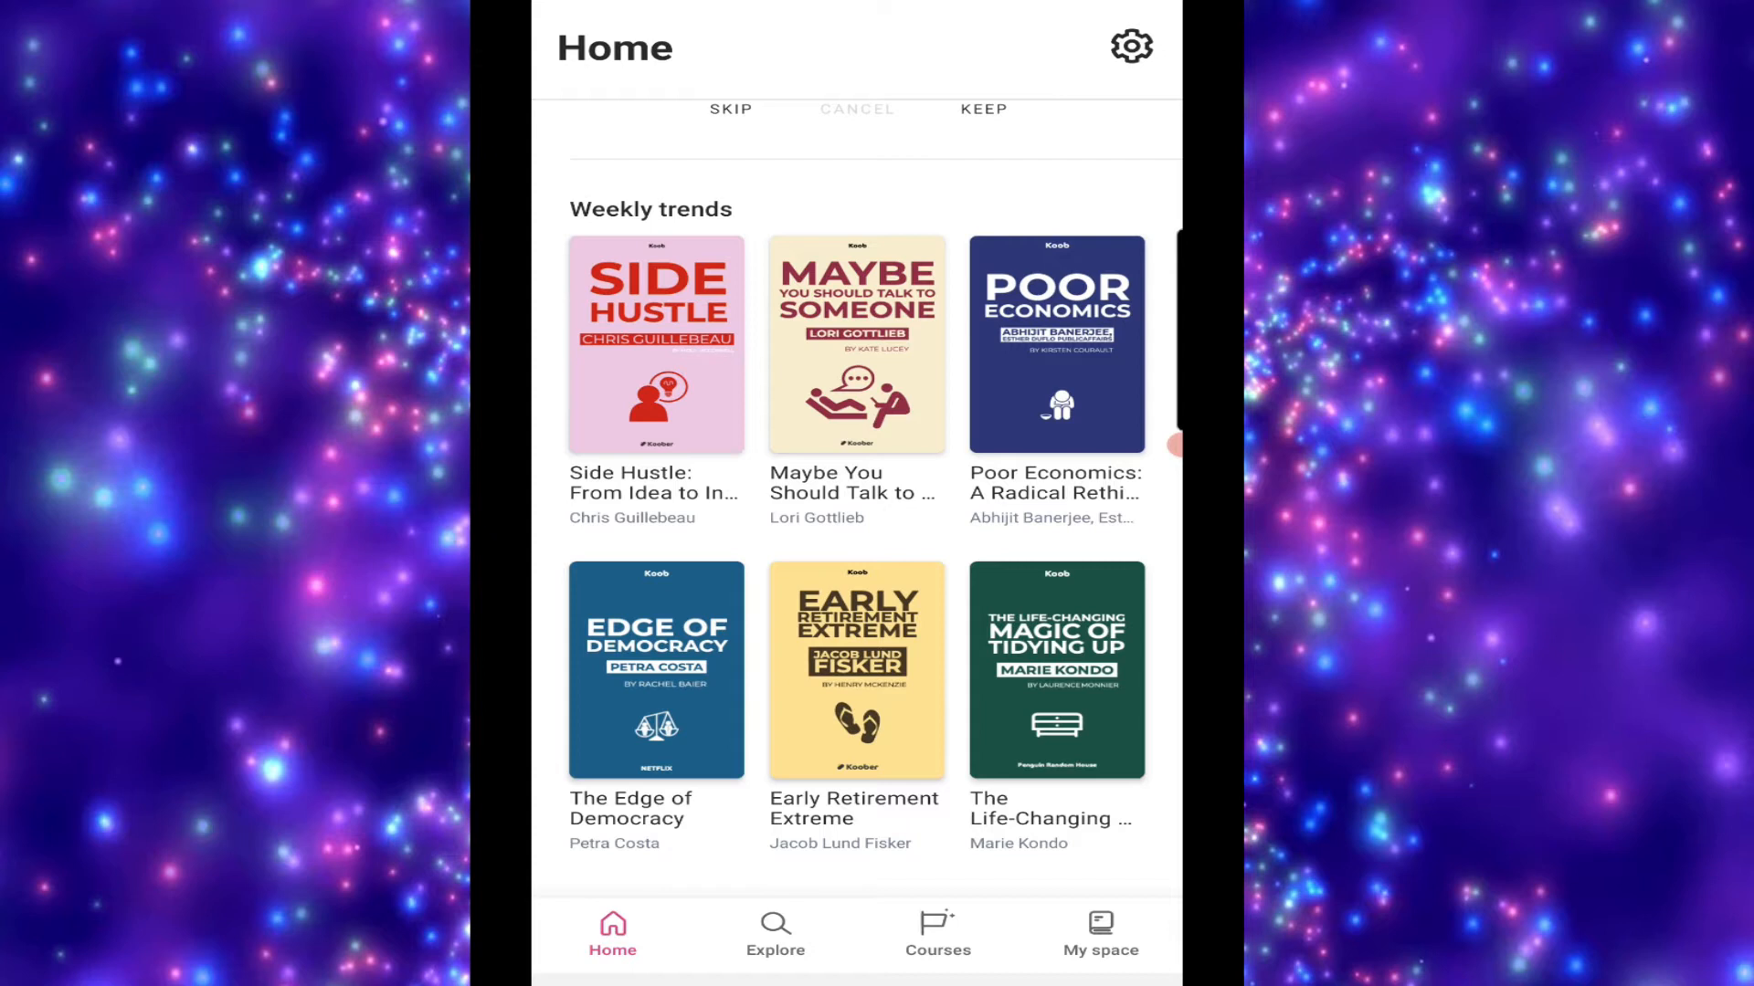
click(655, 347)
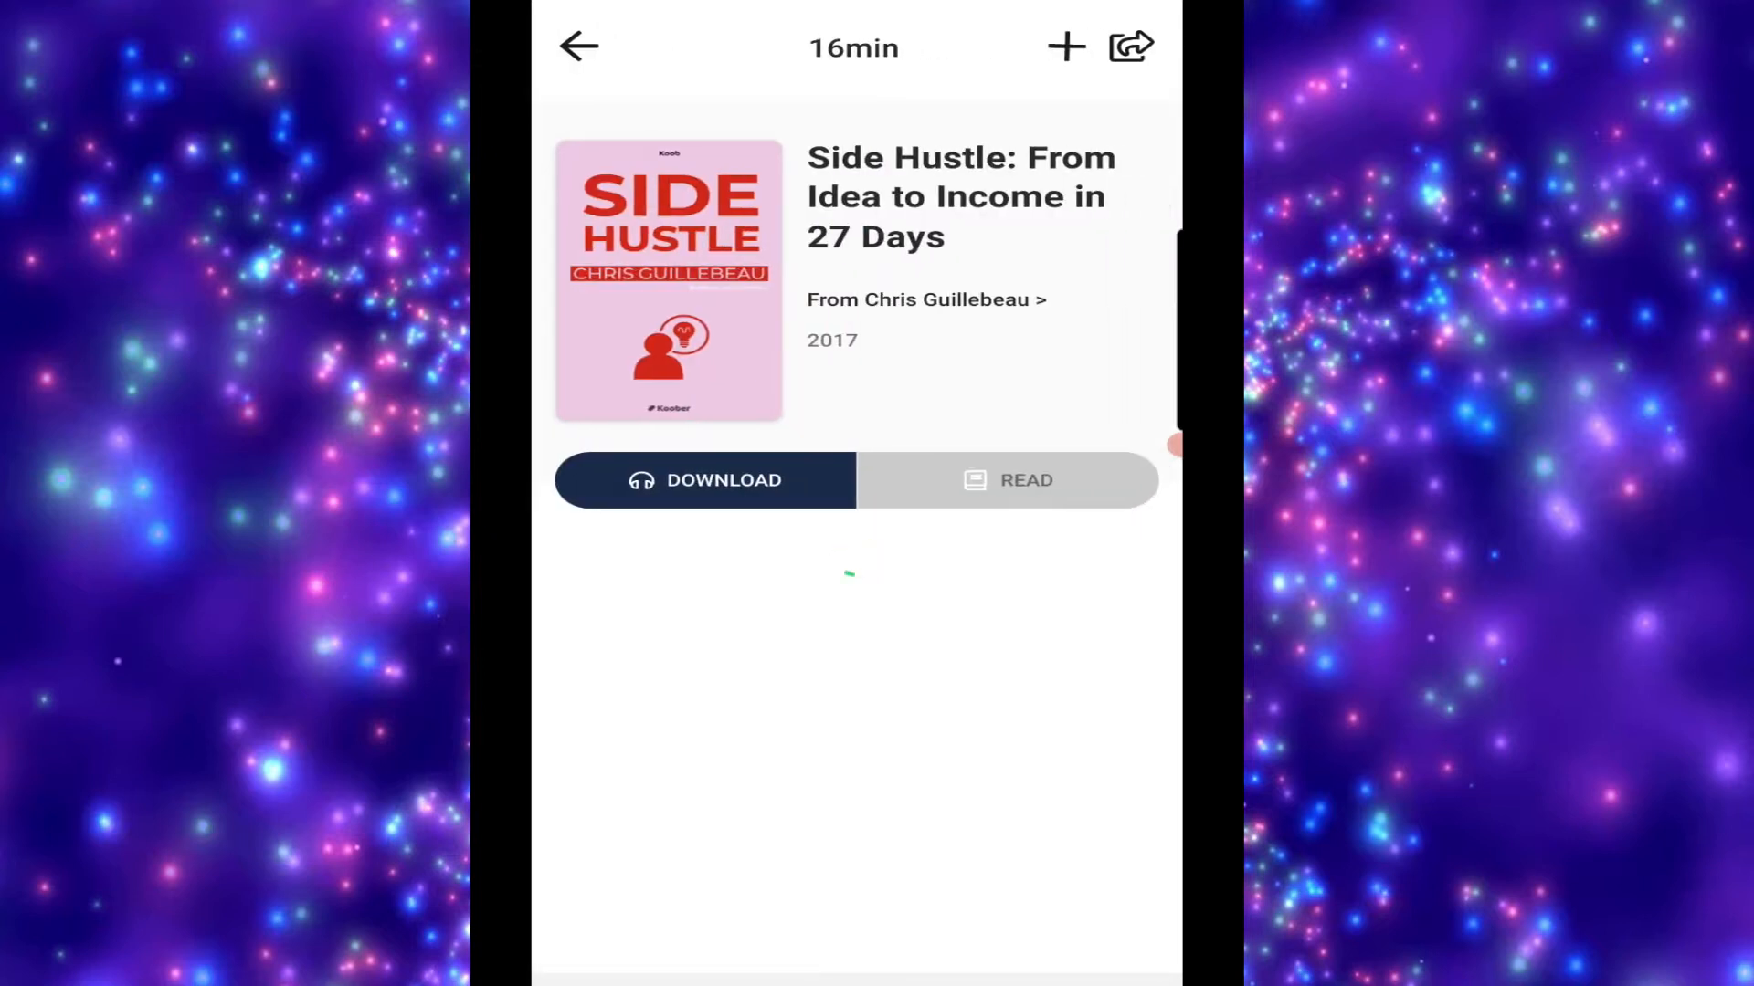
click(577, 47)
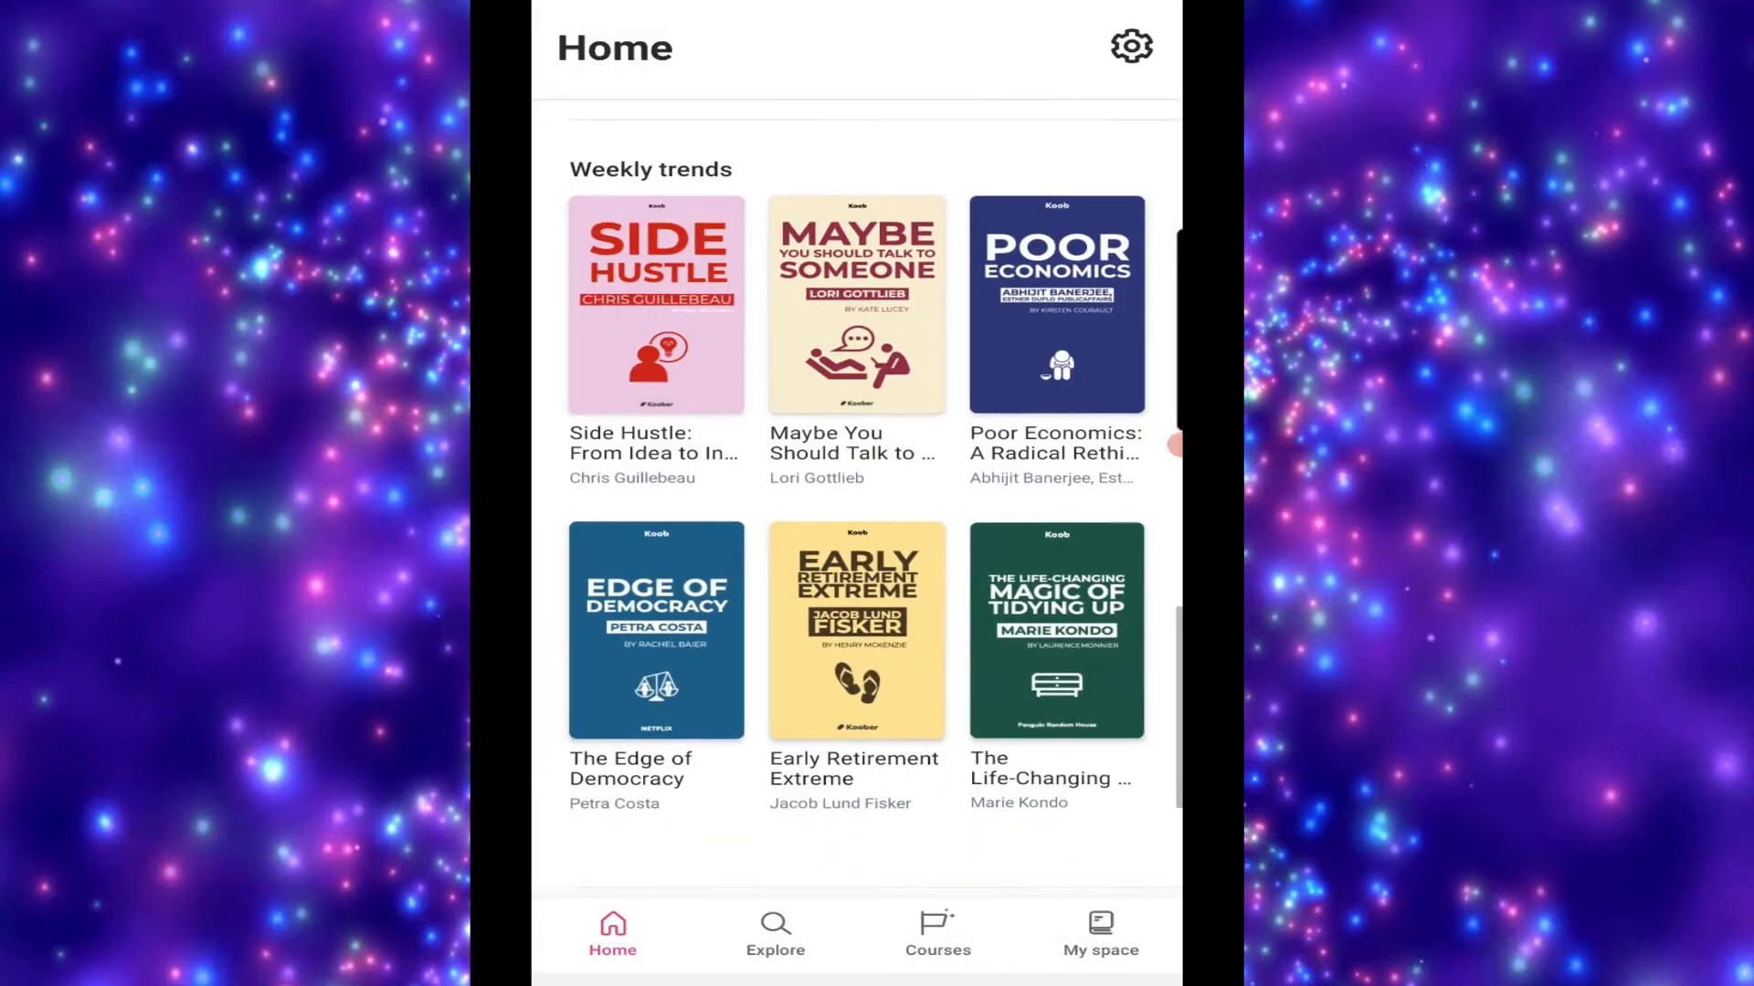
Scroll past Home's Most read row and open the Explore category grid
scroll(up, 3)
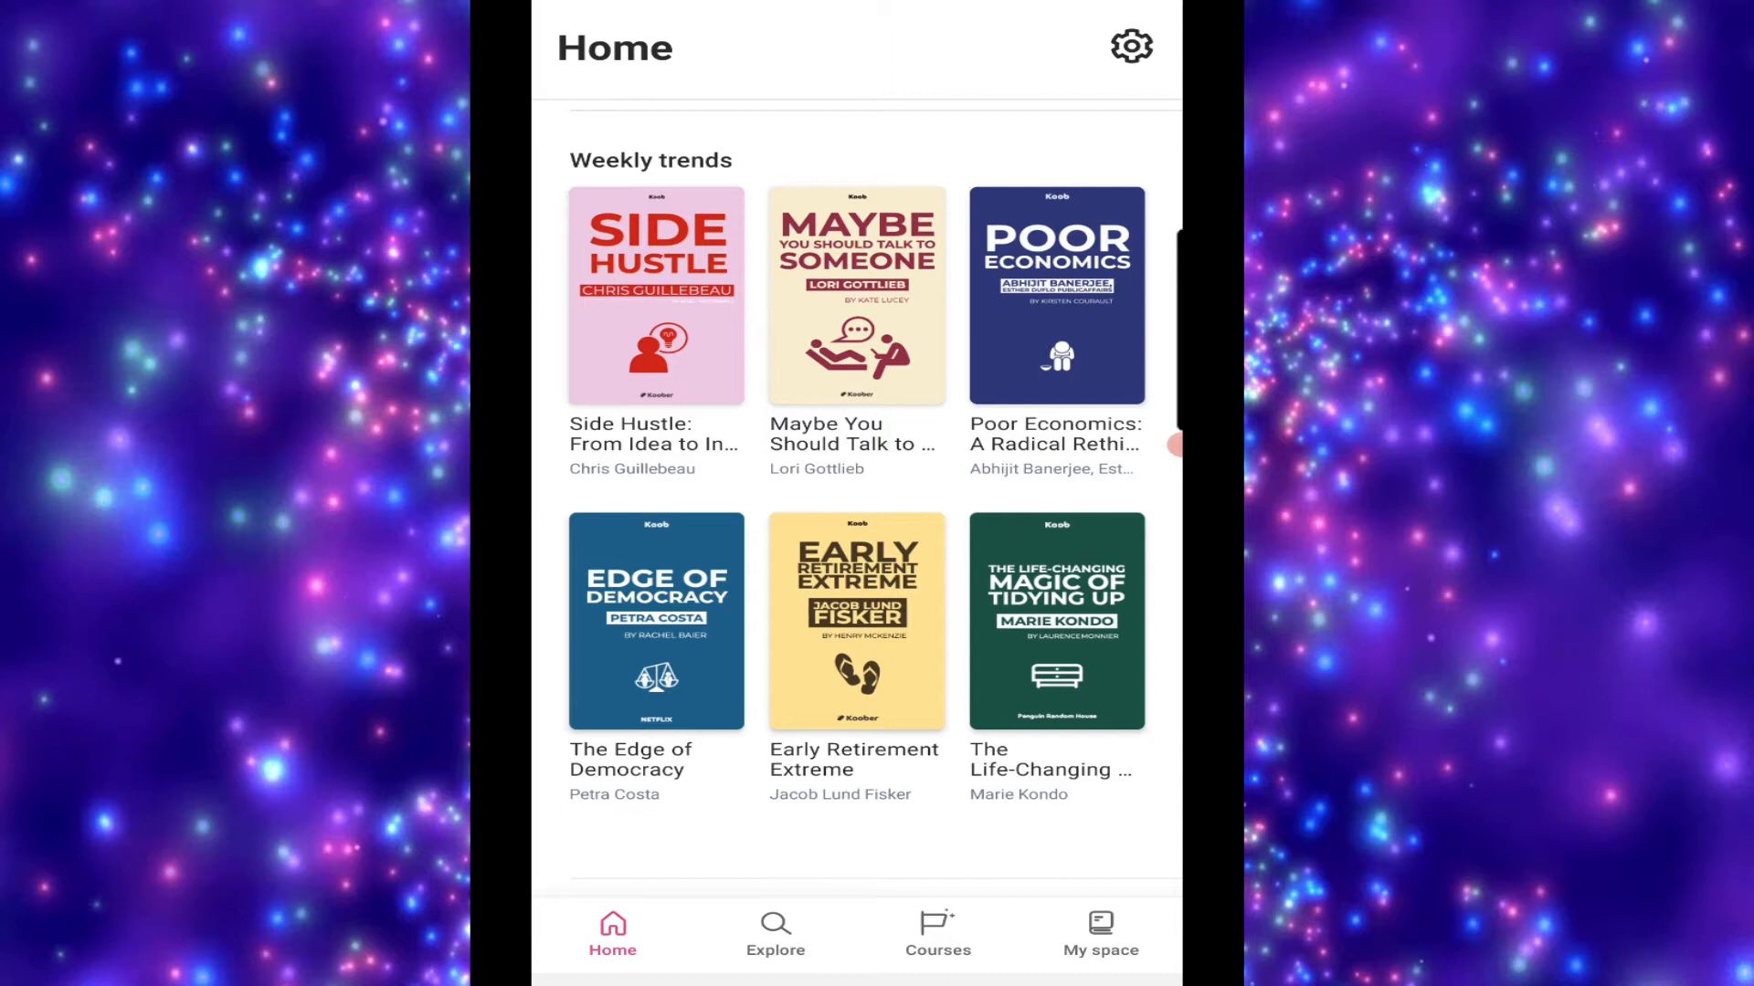
scroll(down, 3)
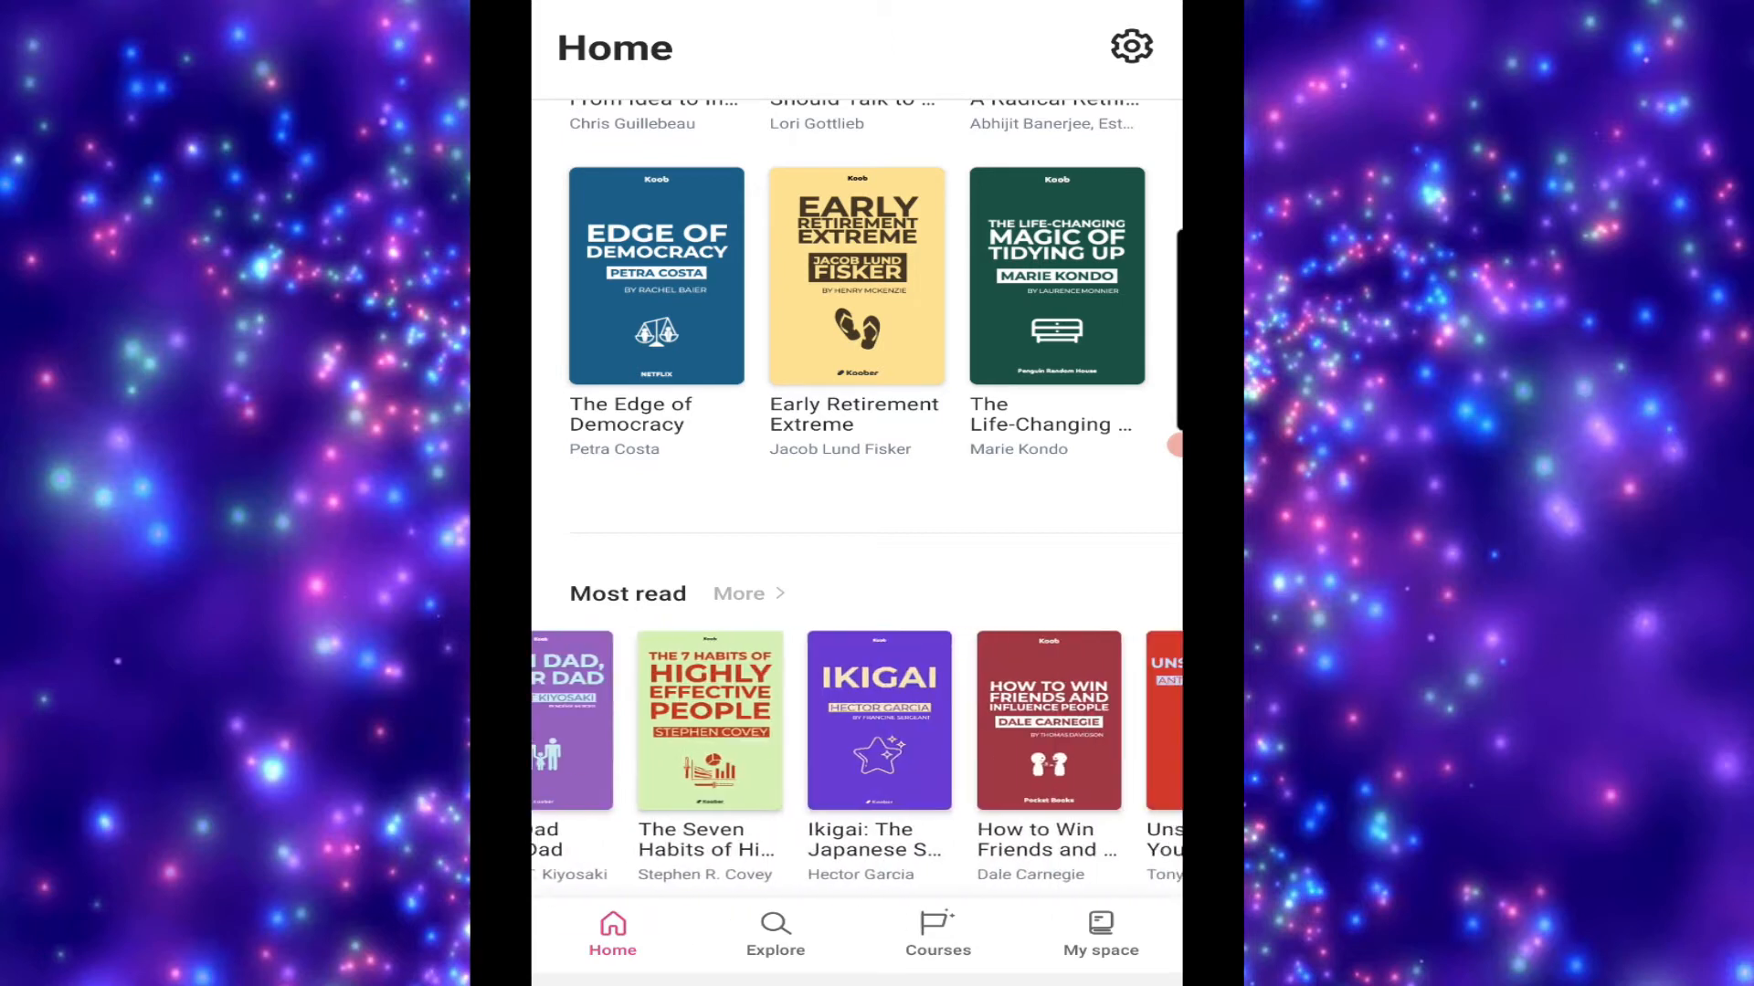
click(774, 934)
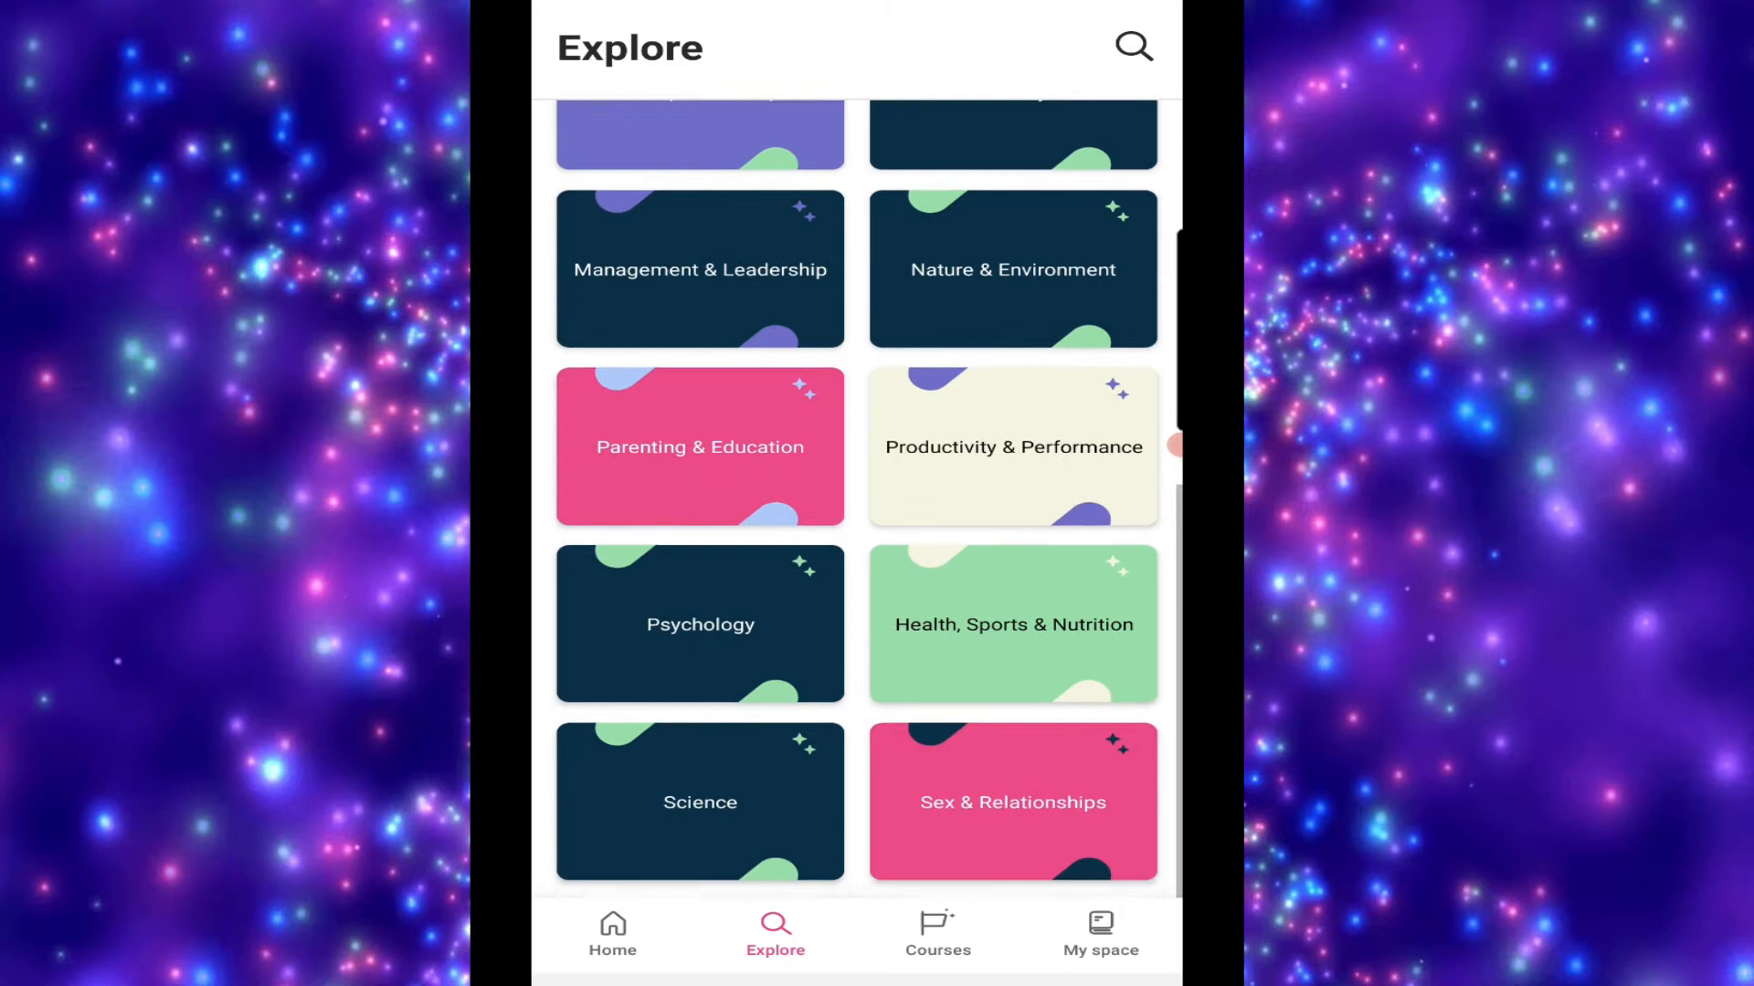
click(699, 624)
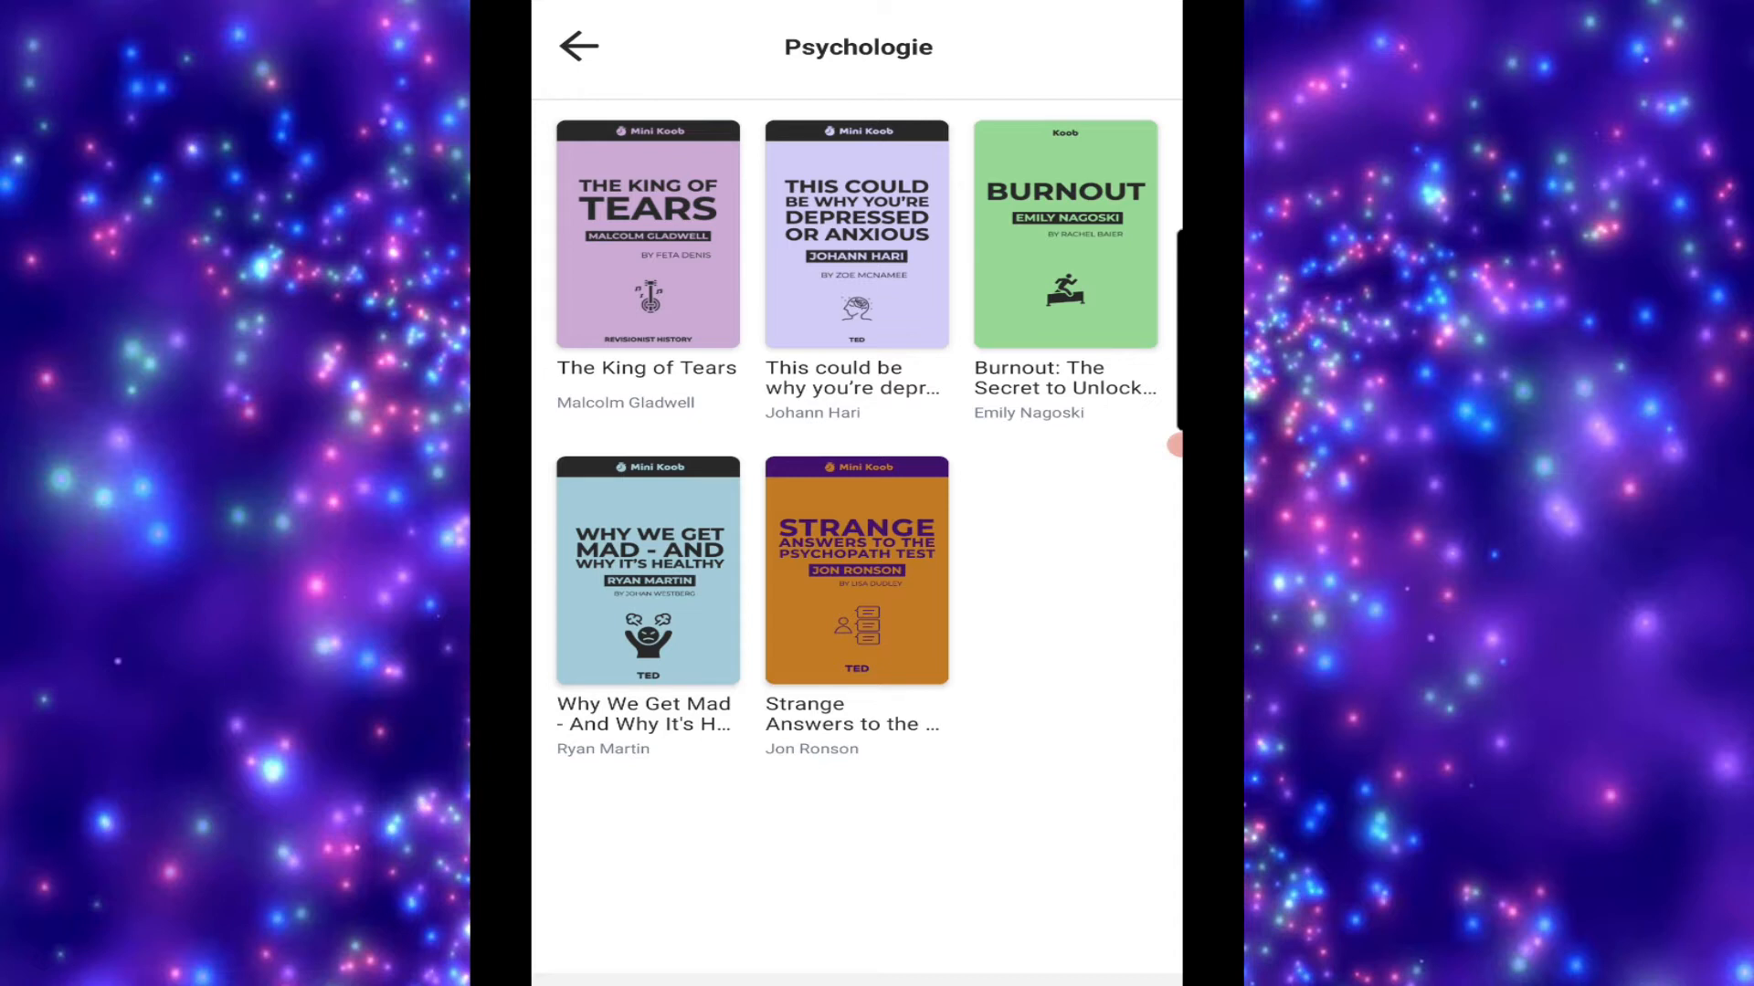
click(577, 47)
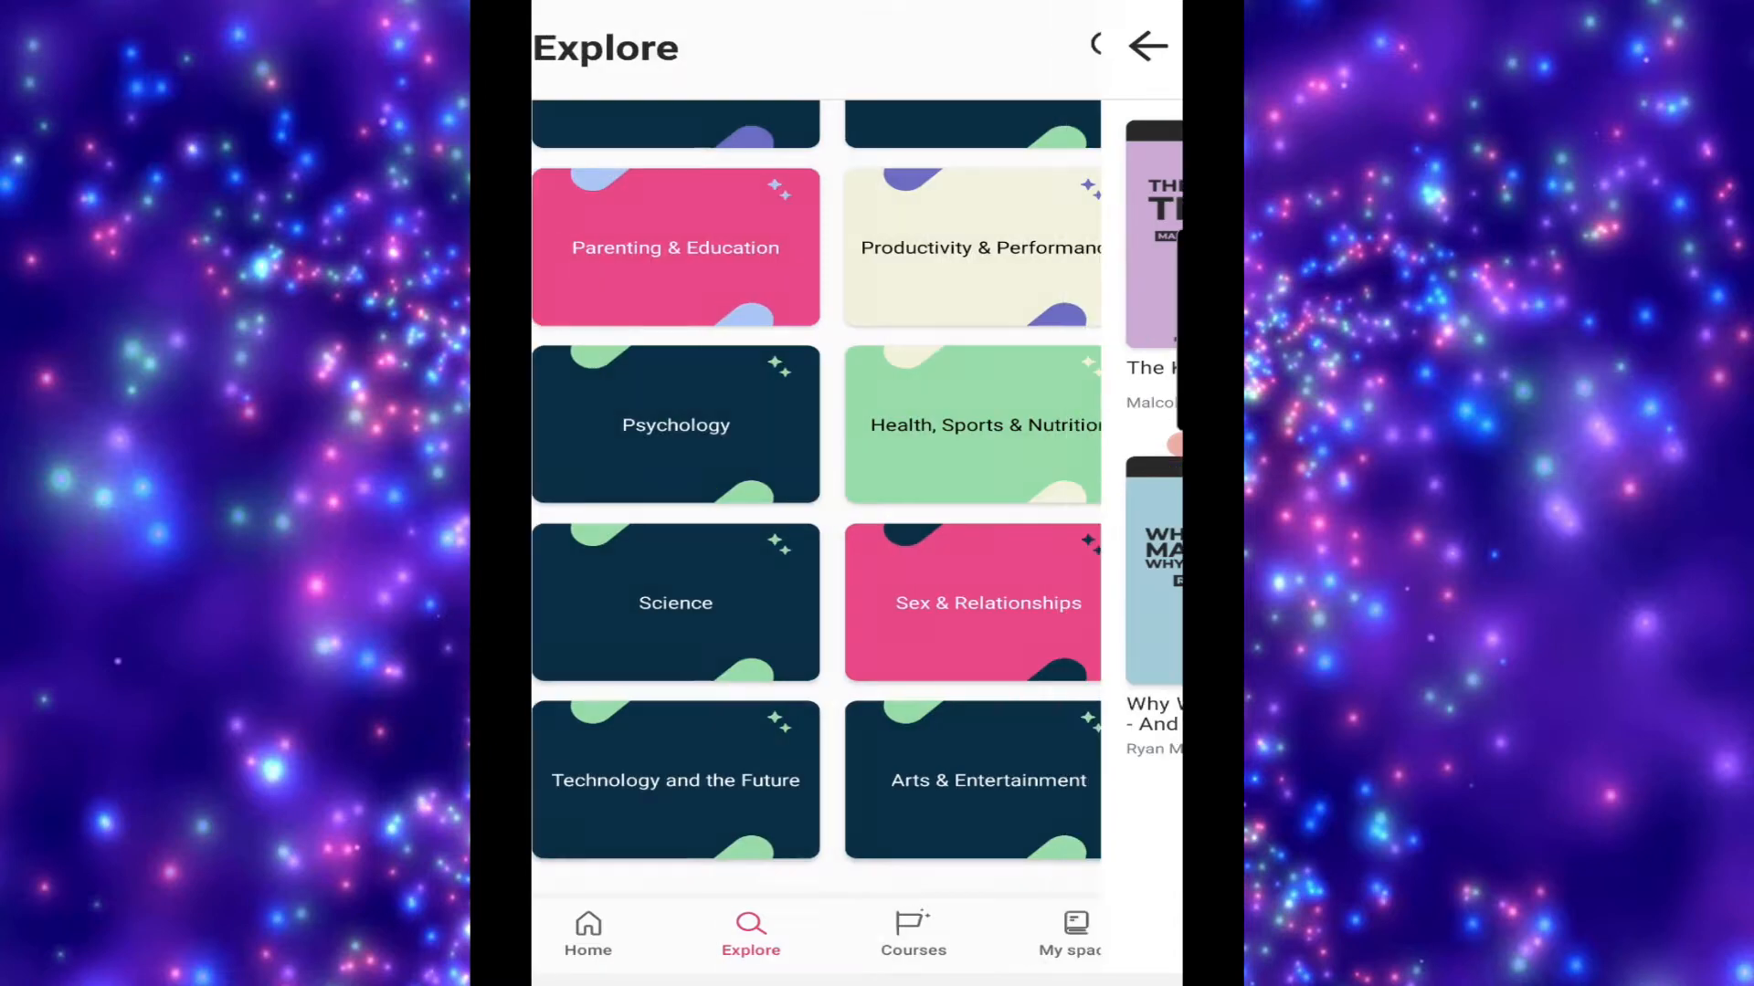
click(972, 247)
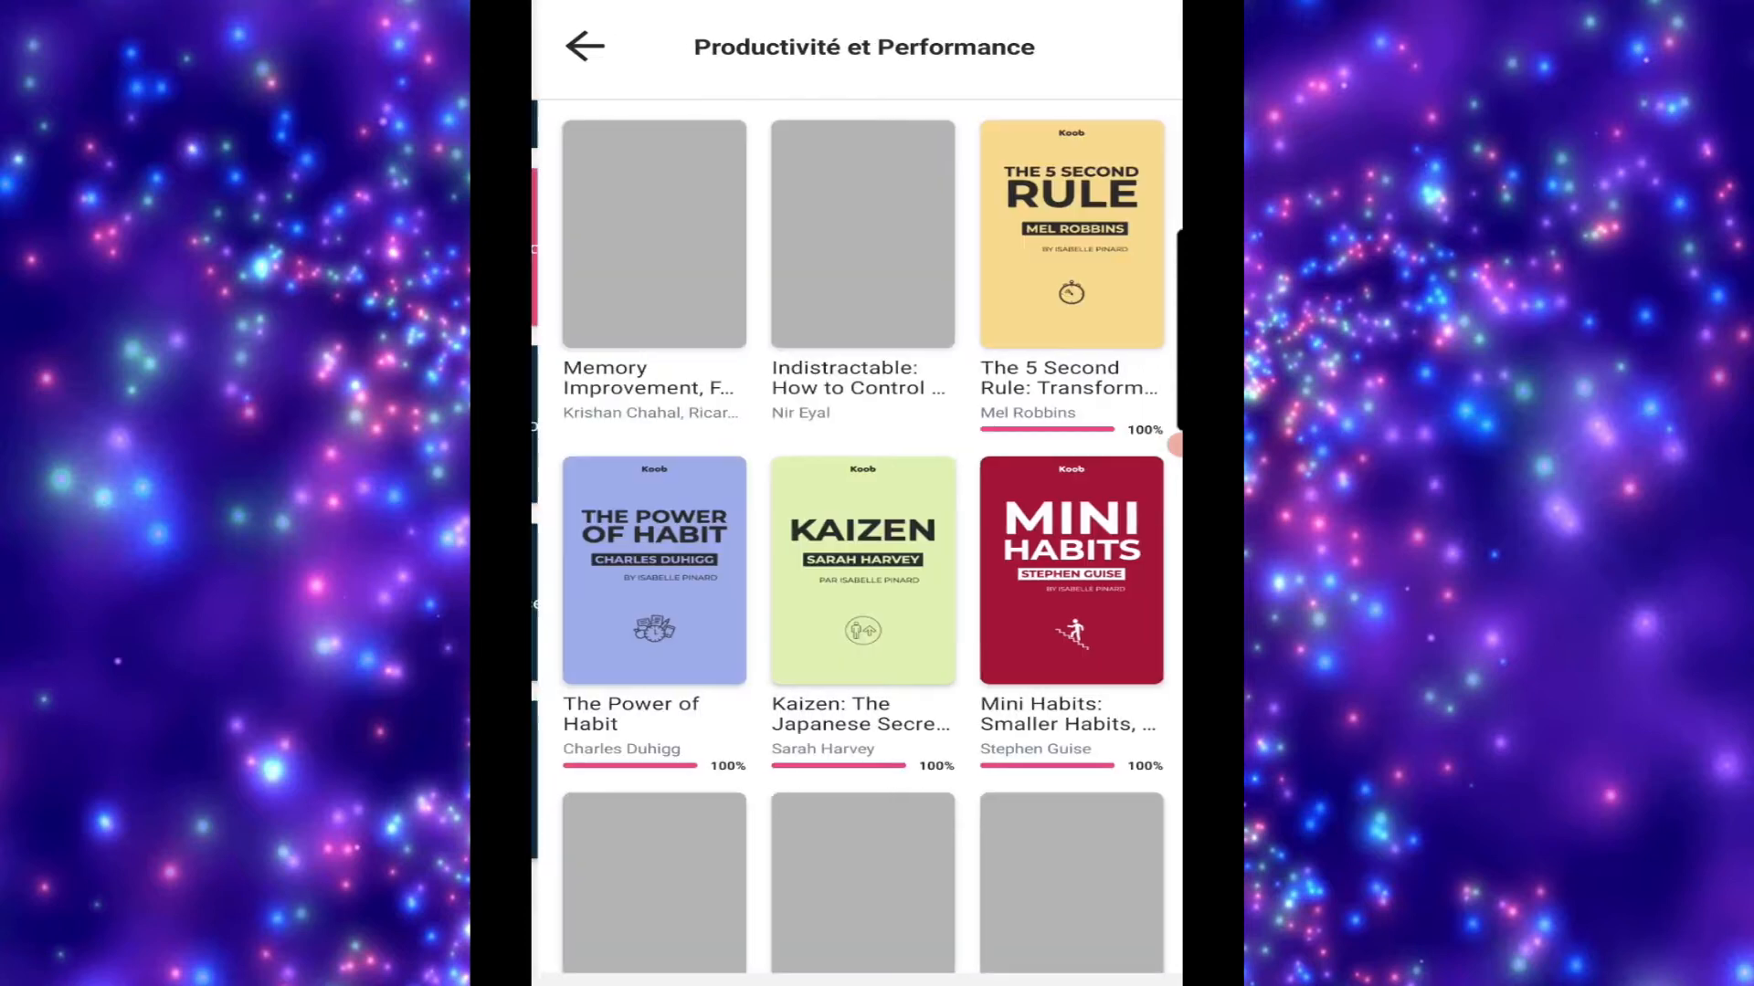
scroll(down, 3)
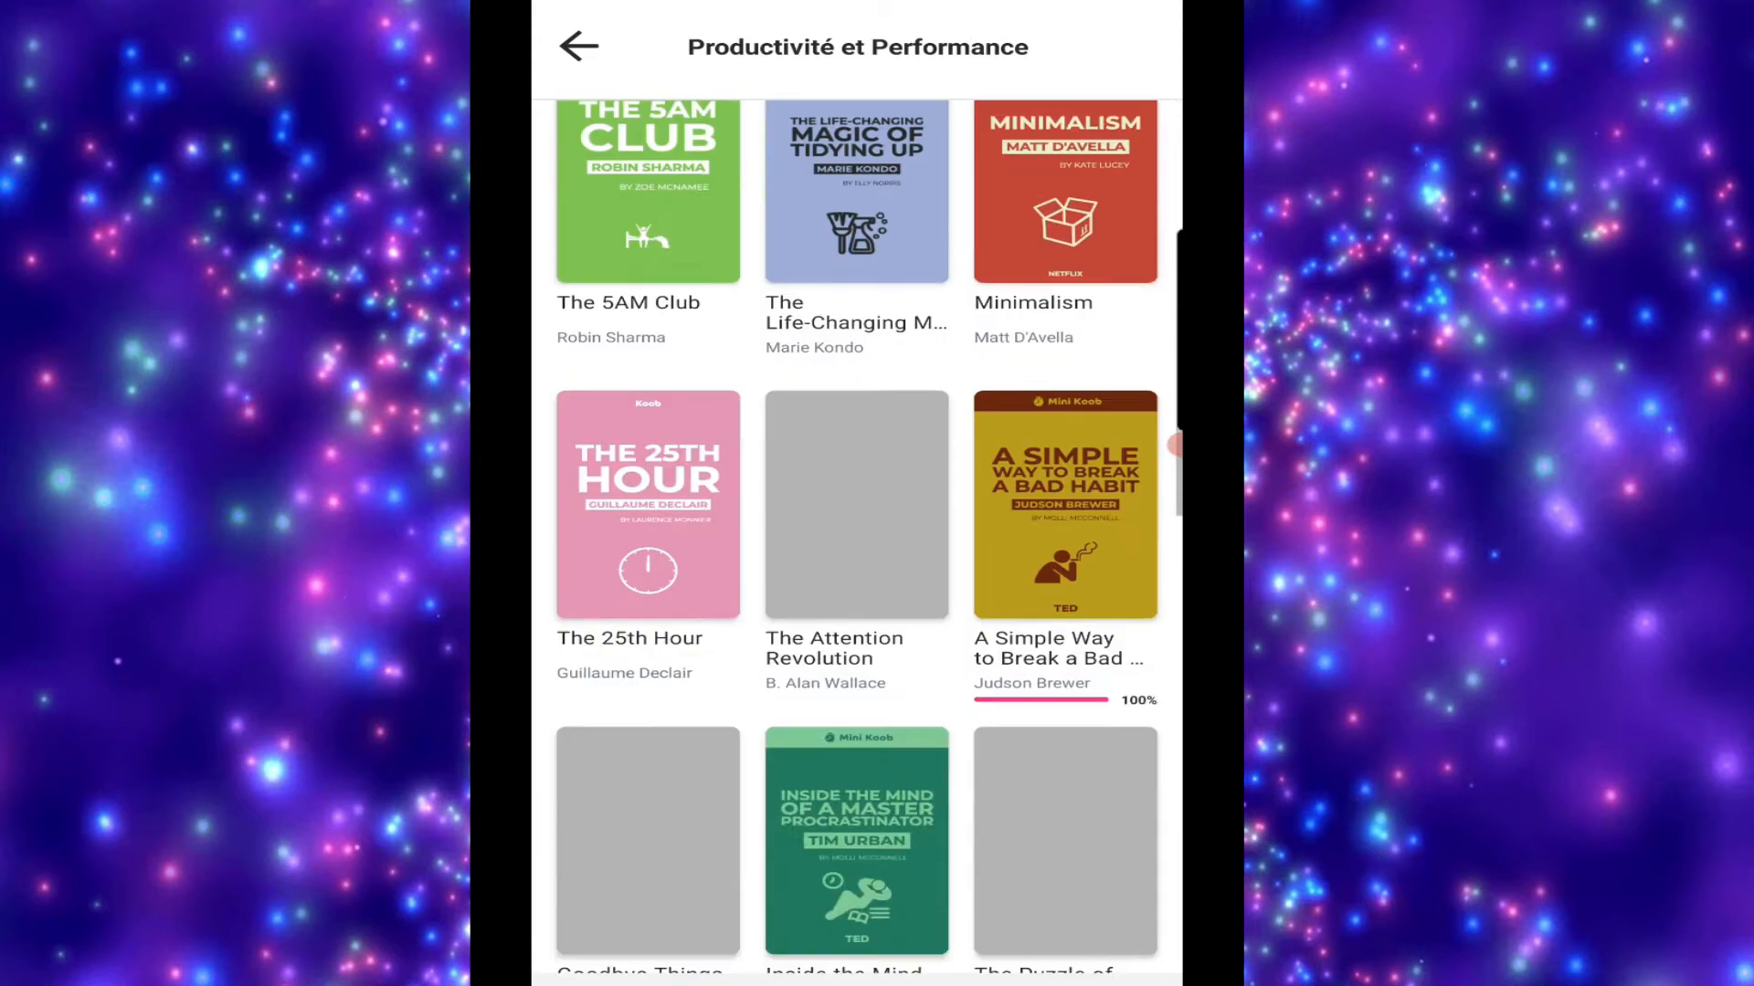
click(578, 46)
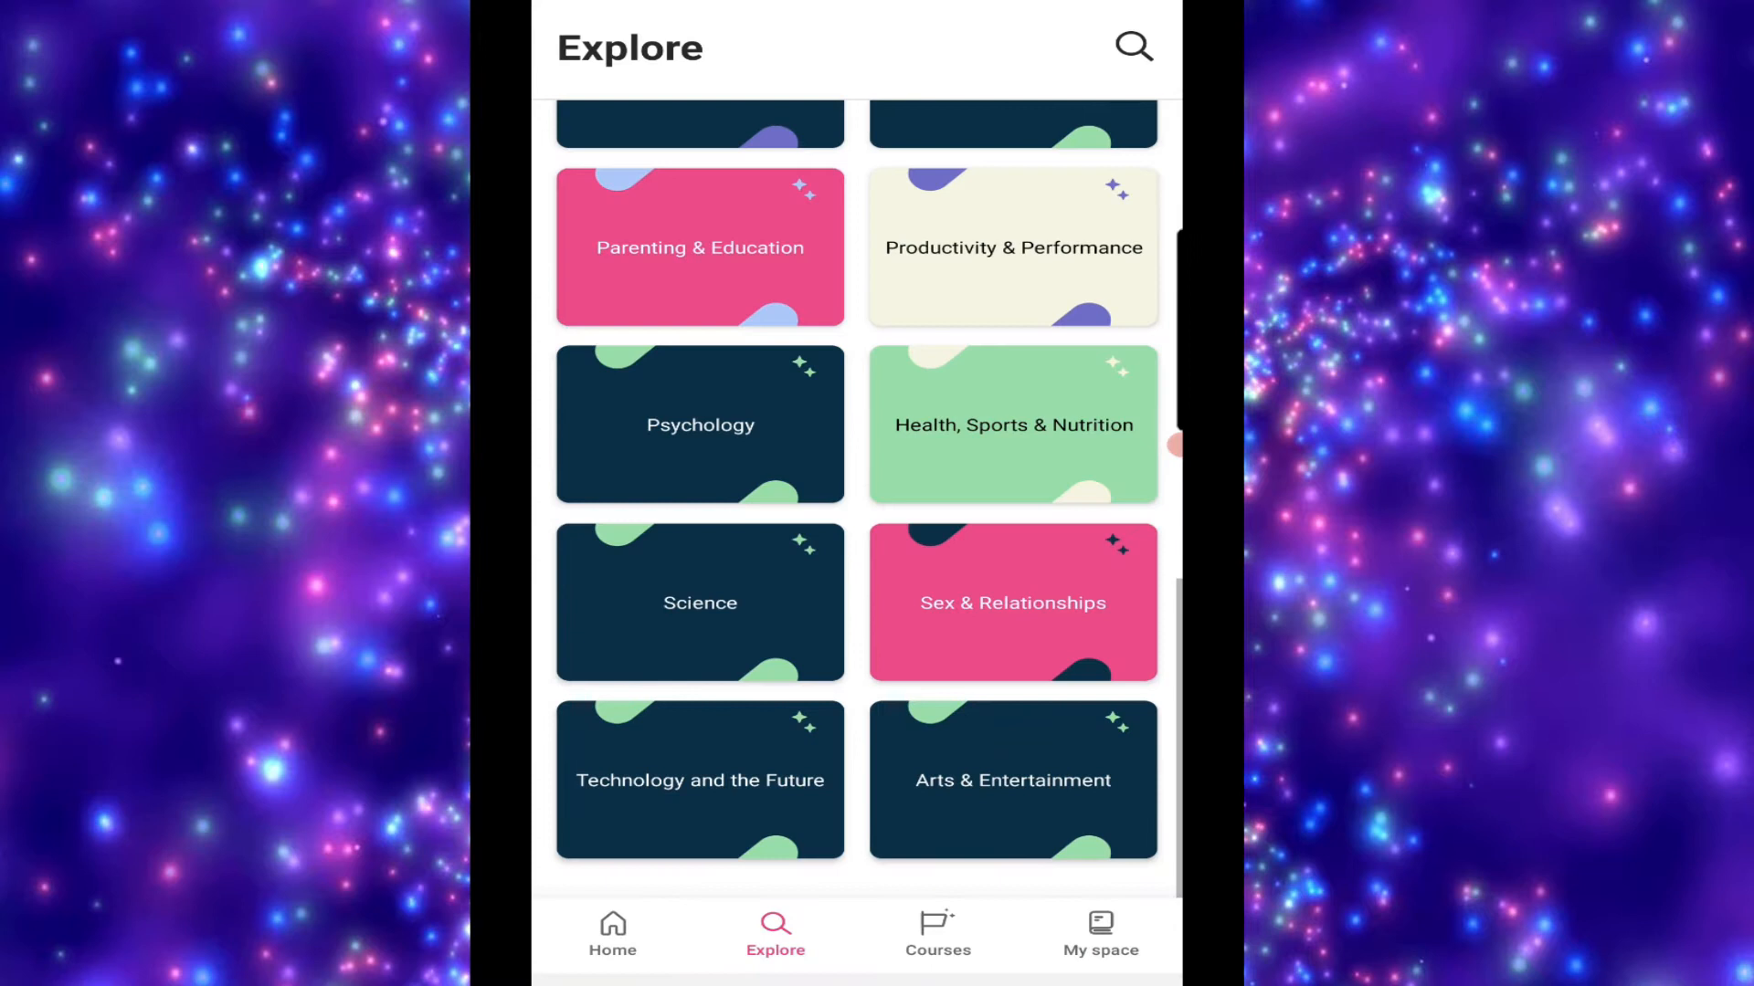
click(937, 934)
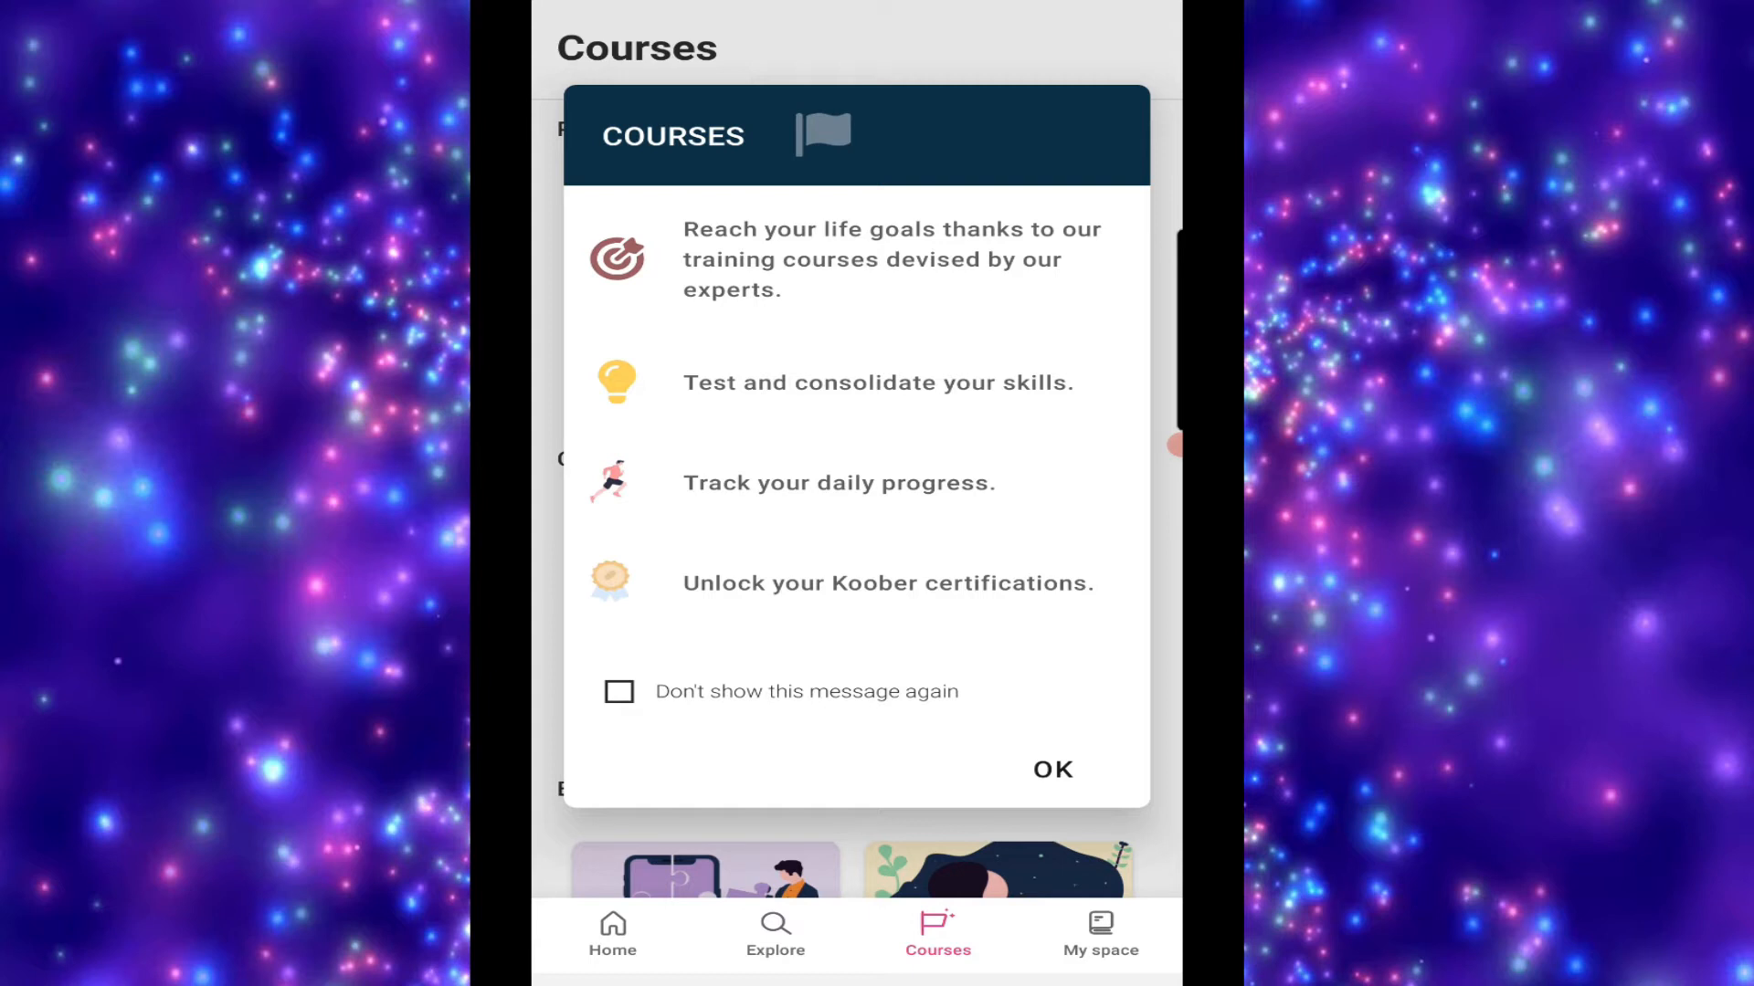
Dismiss the courses intro popup and open the Adopt Good Habits course
click(1050, 769)
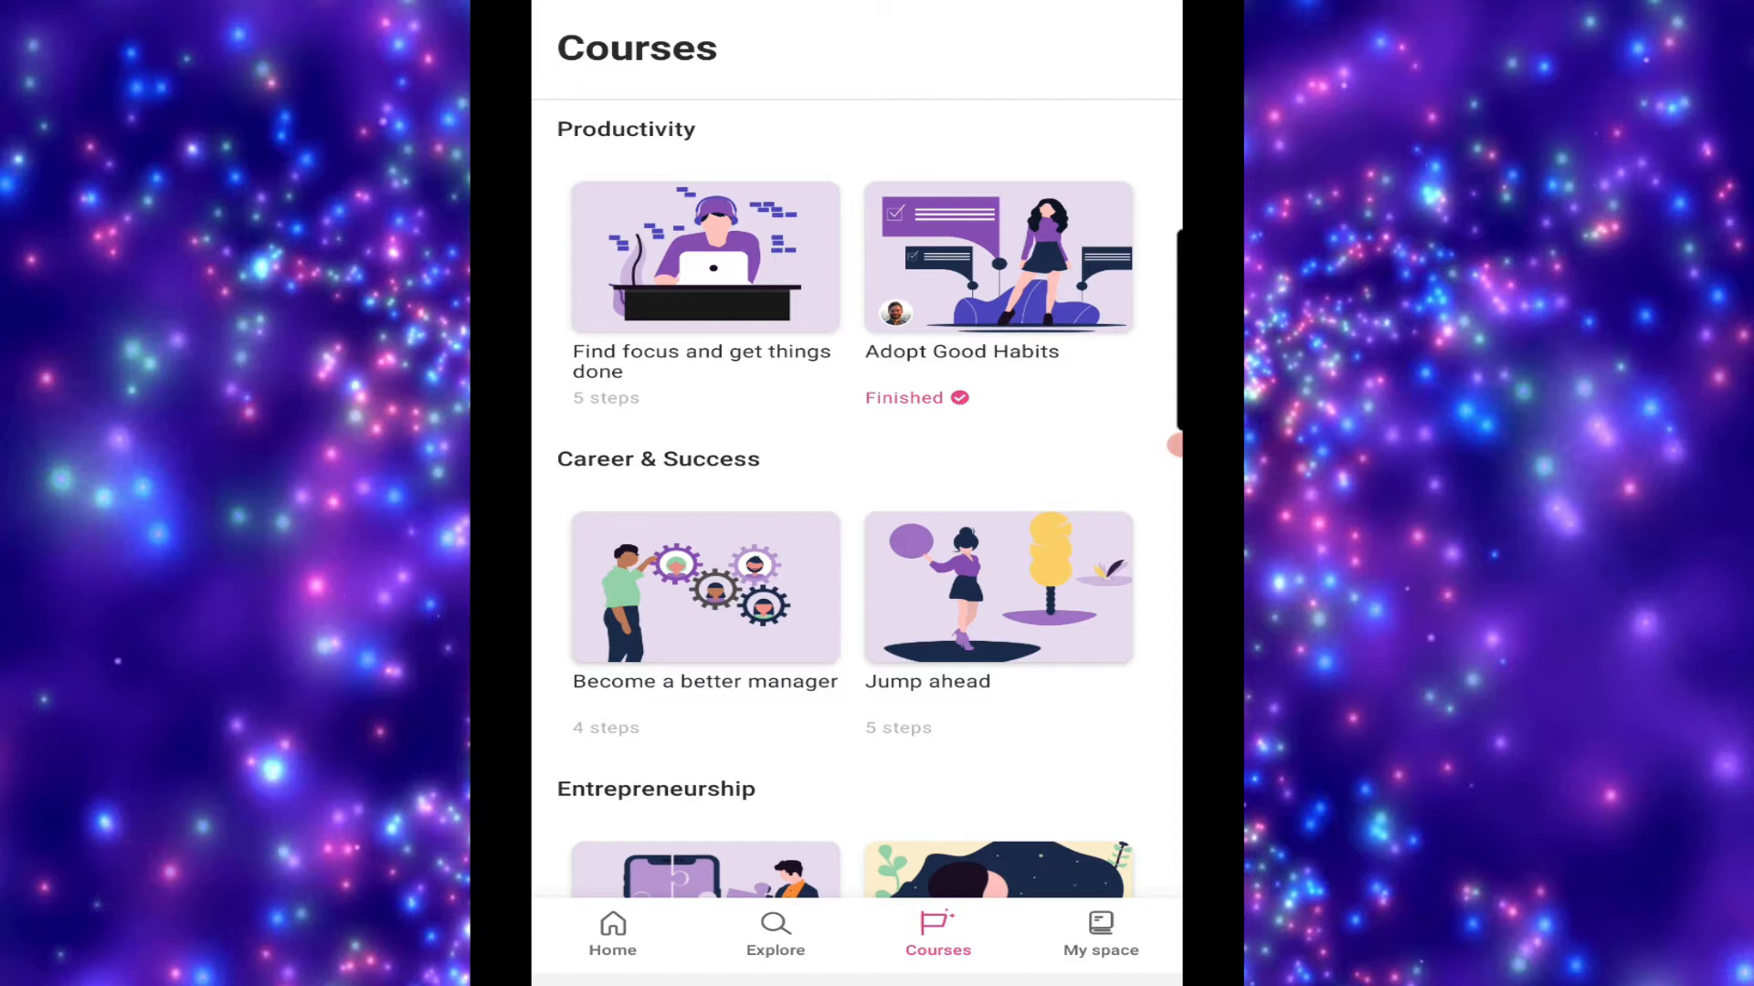
click(997, 258)
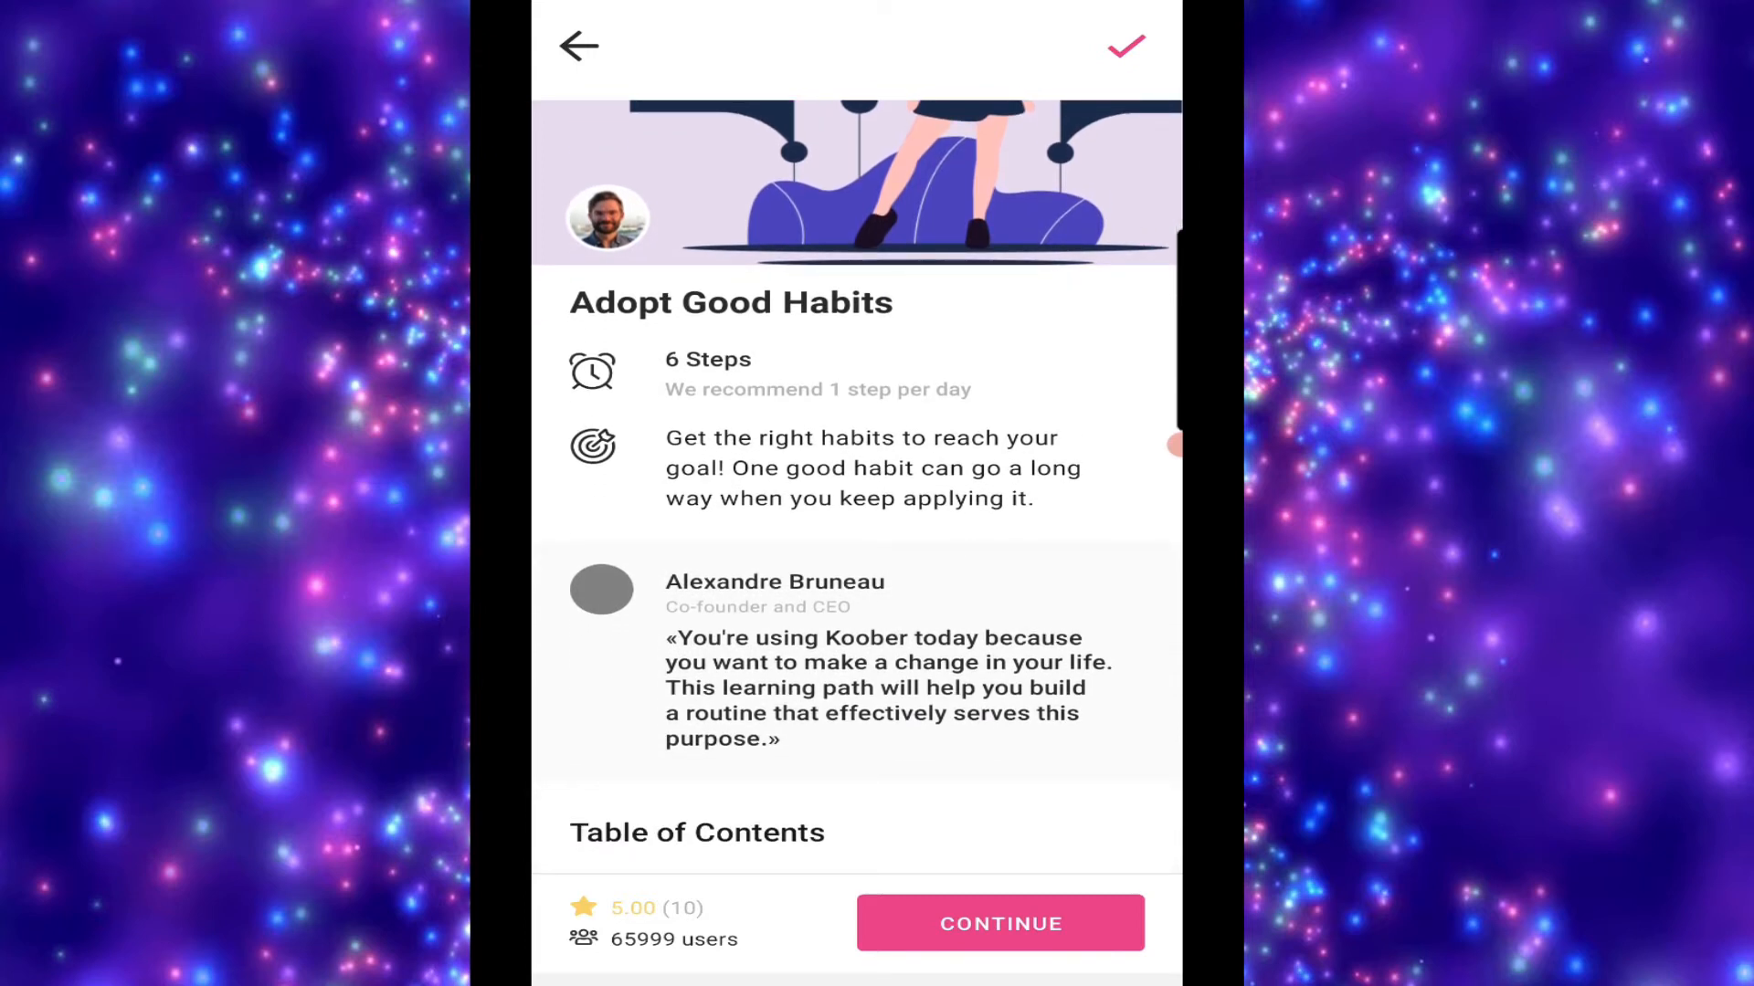
Open the step list, pick a completed step's quiz, and retake it
click(999, 922)
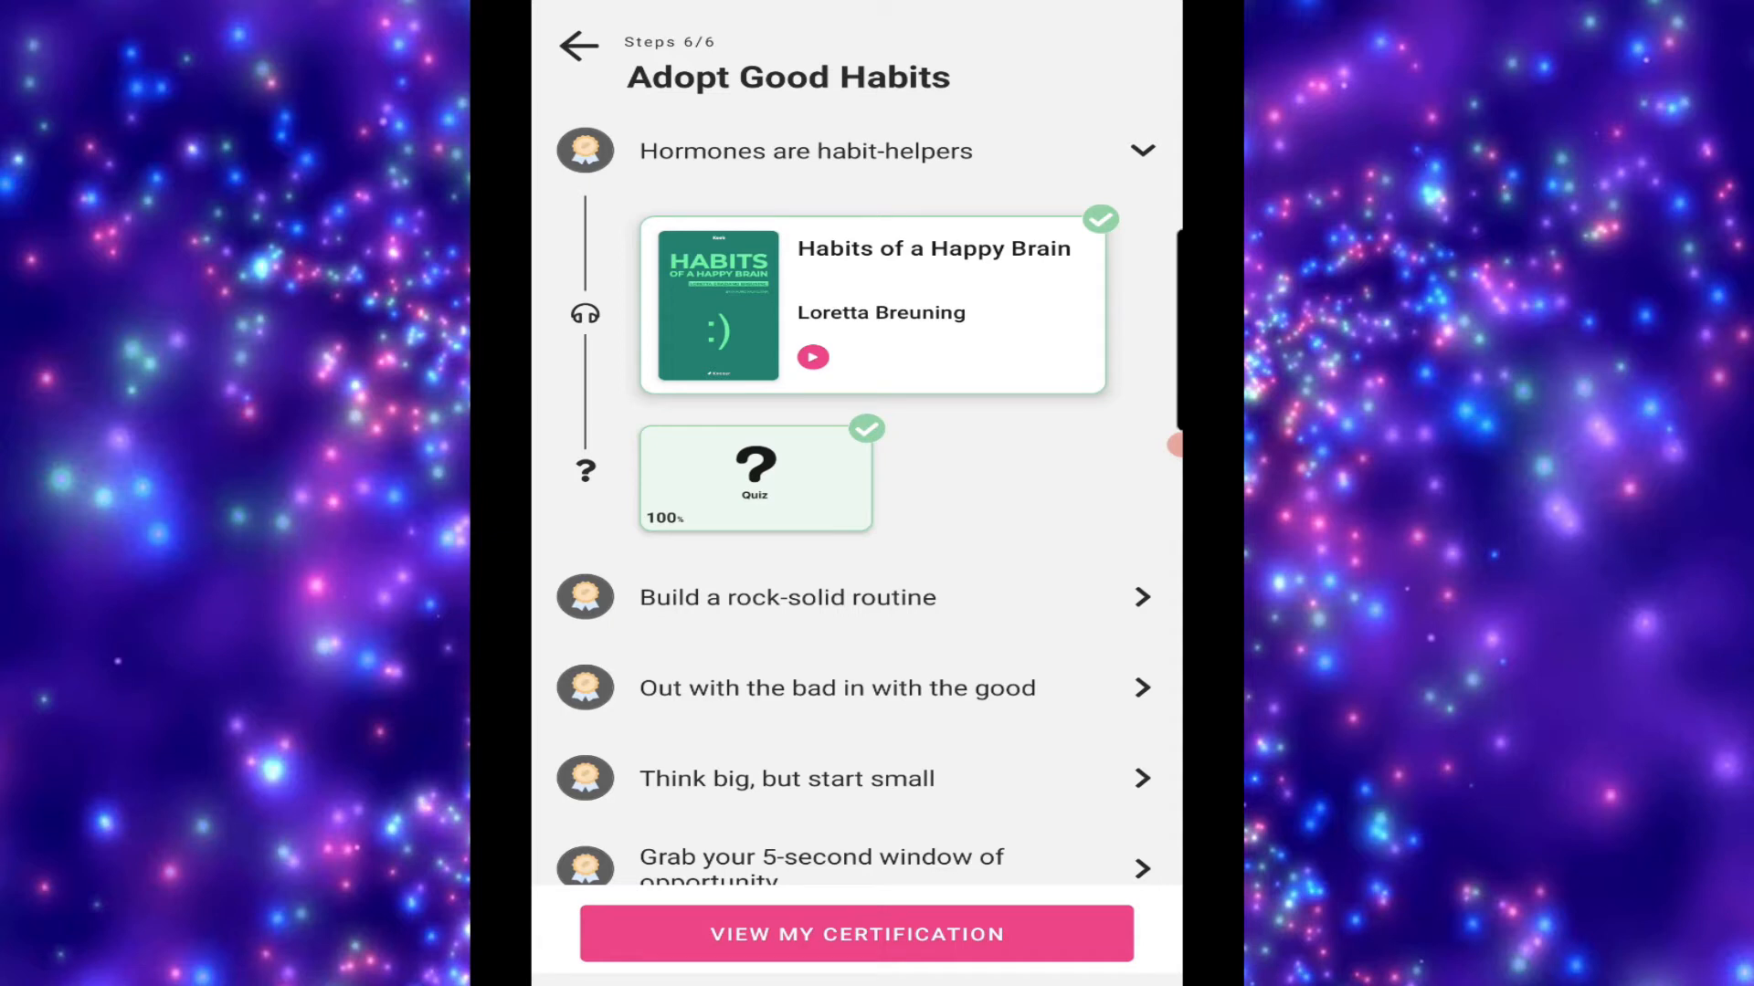
click(755, 474)
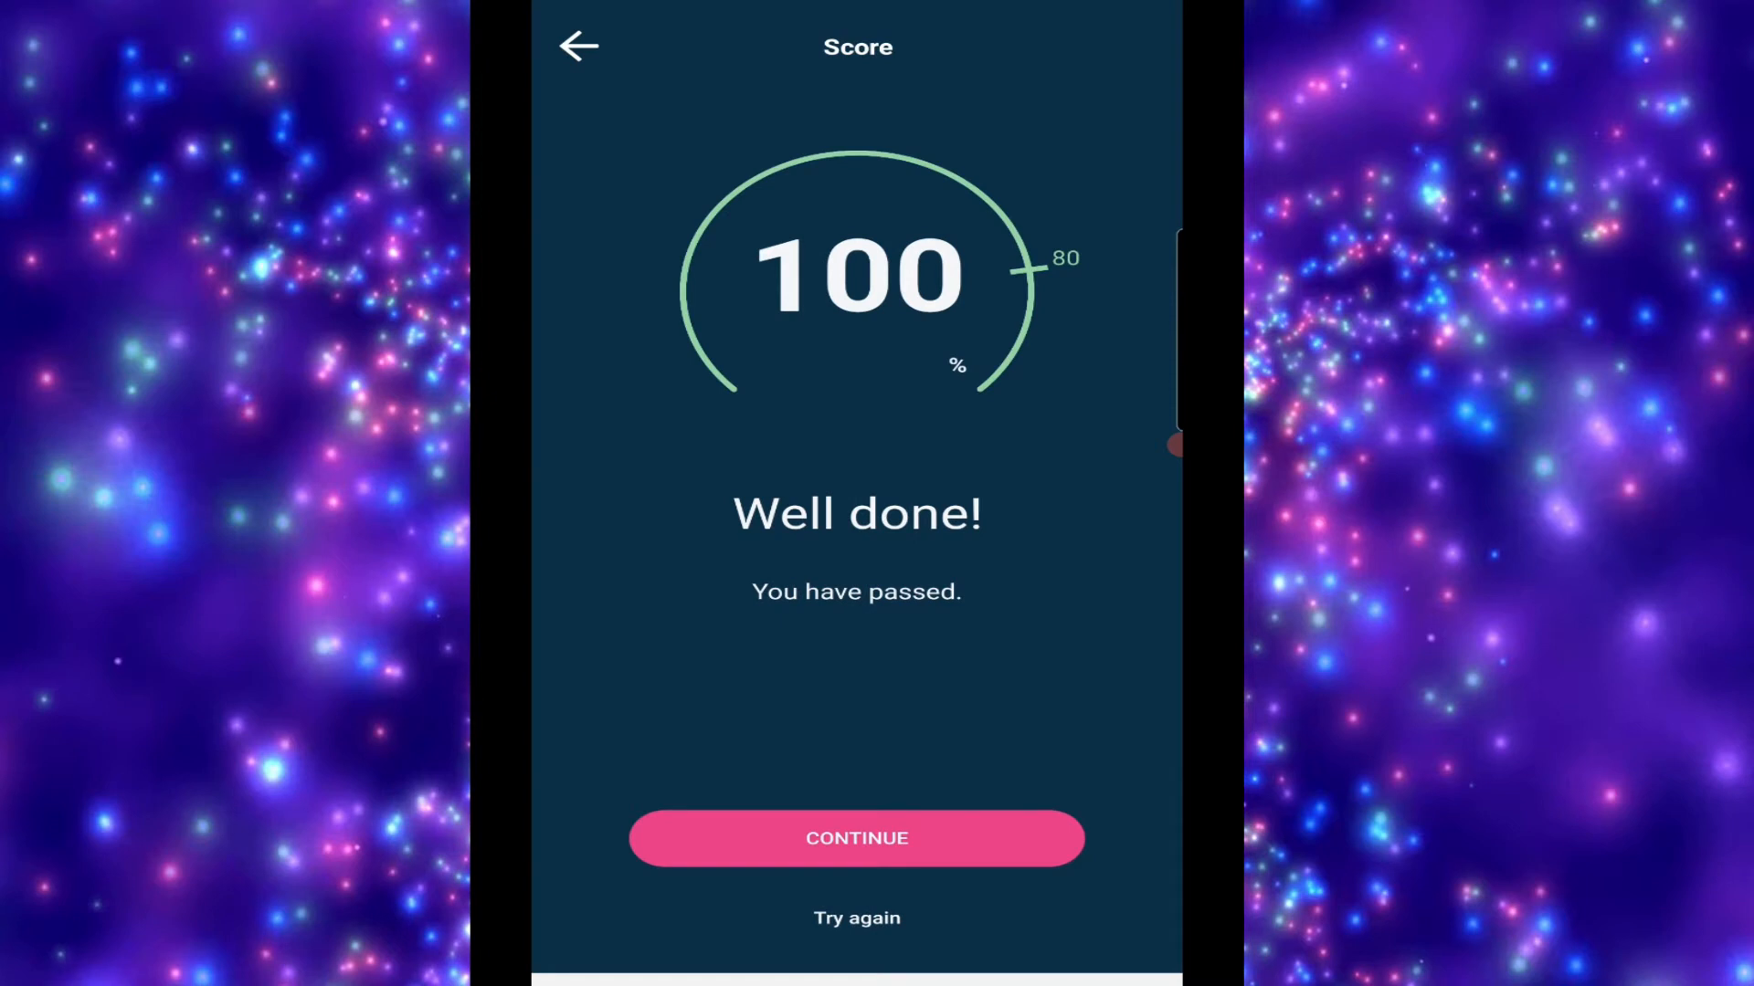
click(857, 918)
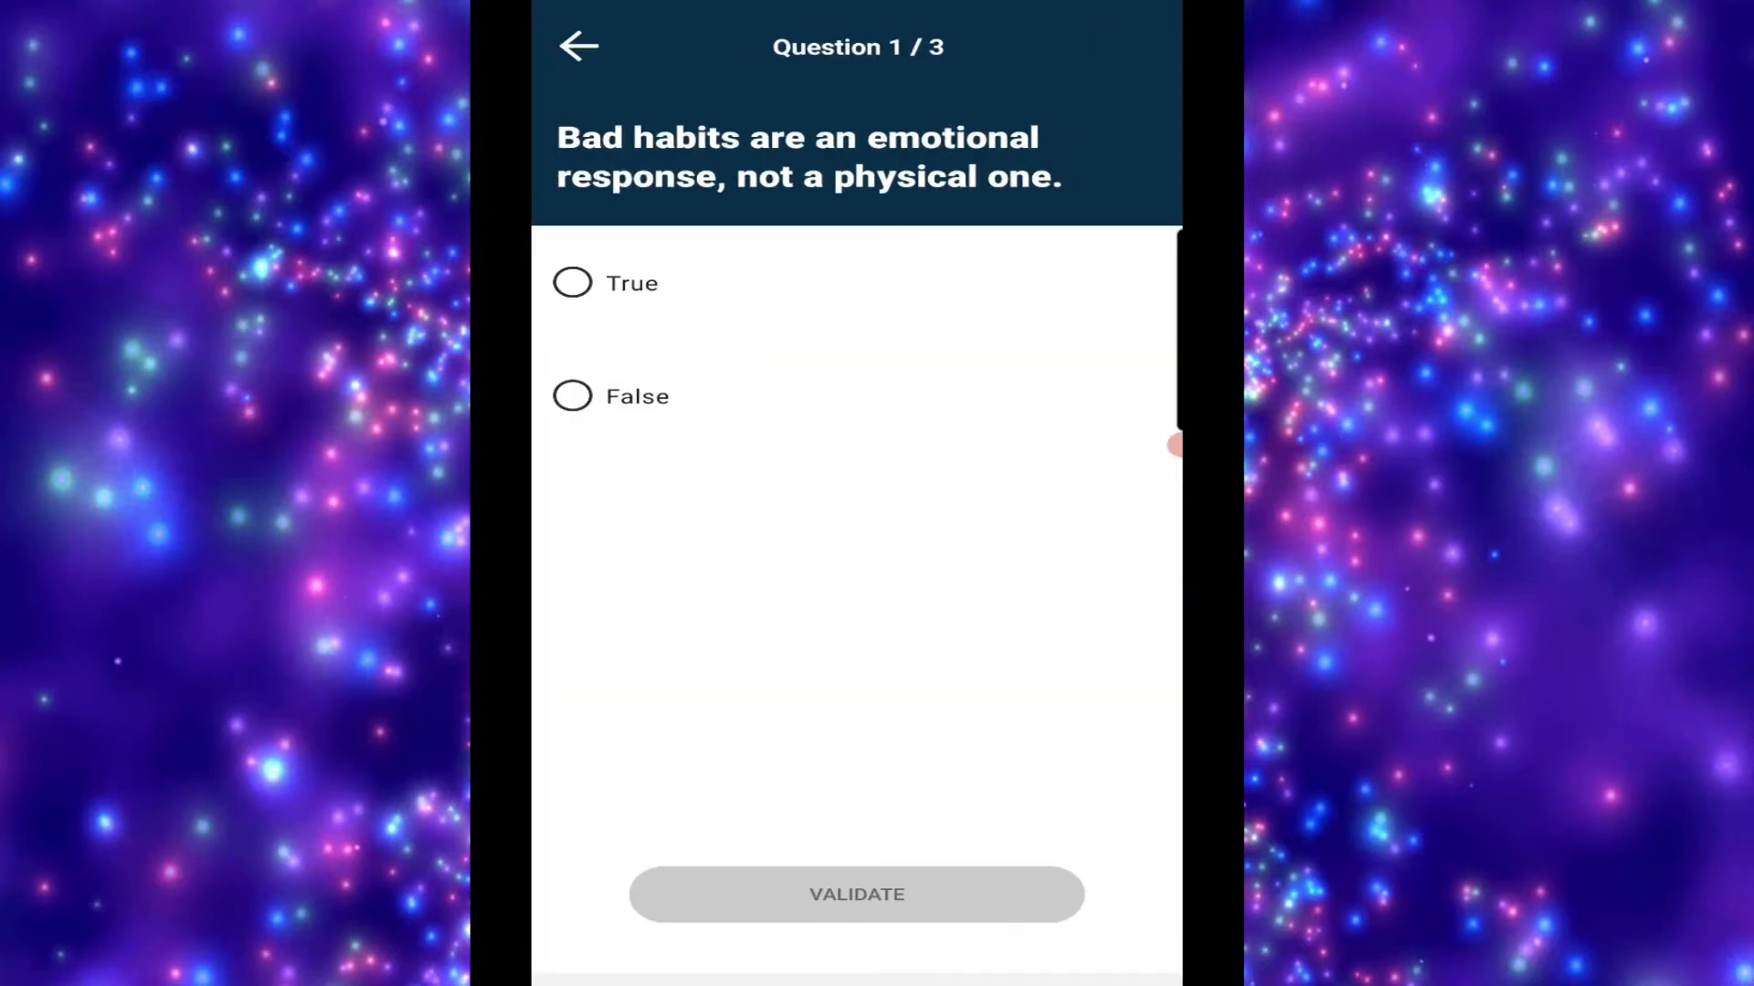
Answer True, Practice mindfulness, and False, then view the quiz results
click(572, 283)
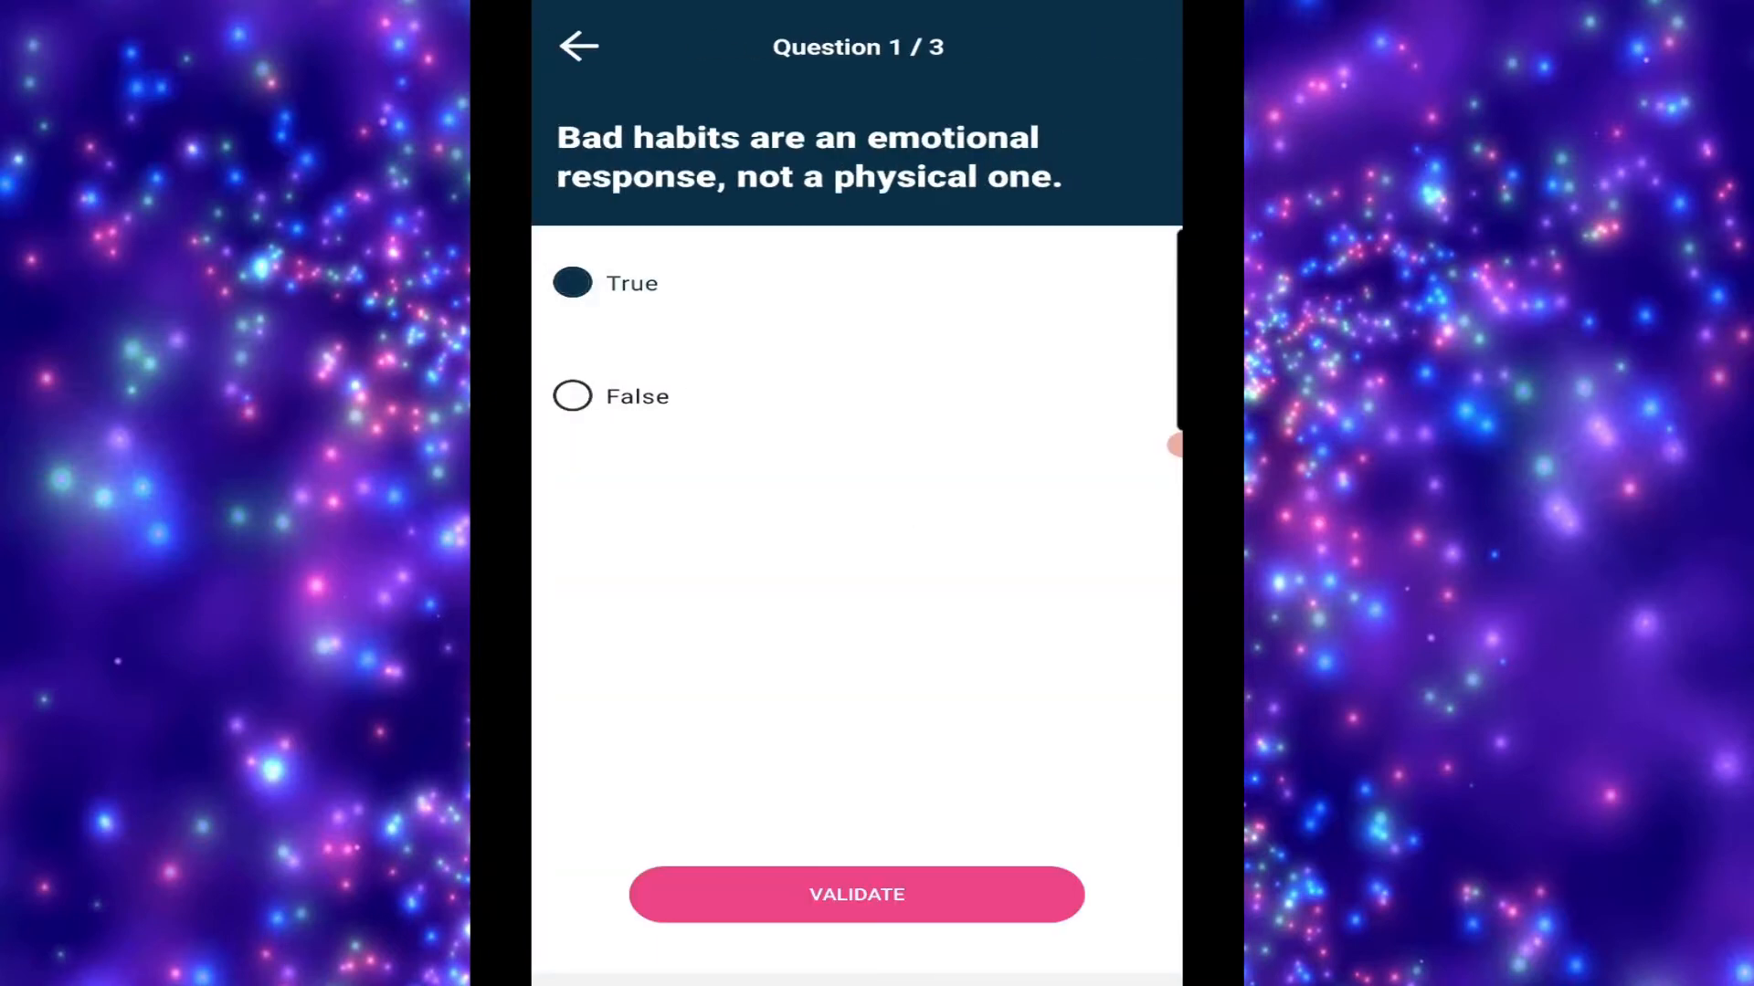
click(857, 893)
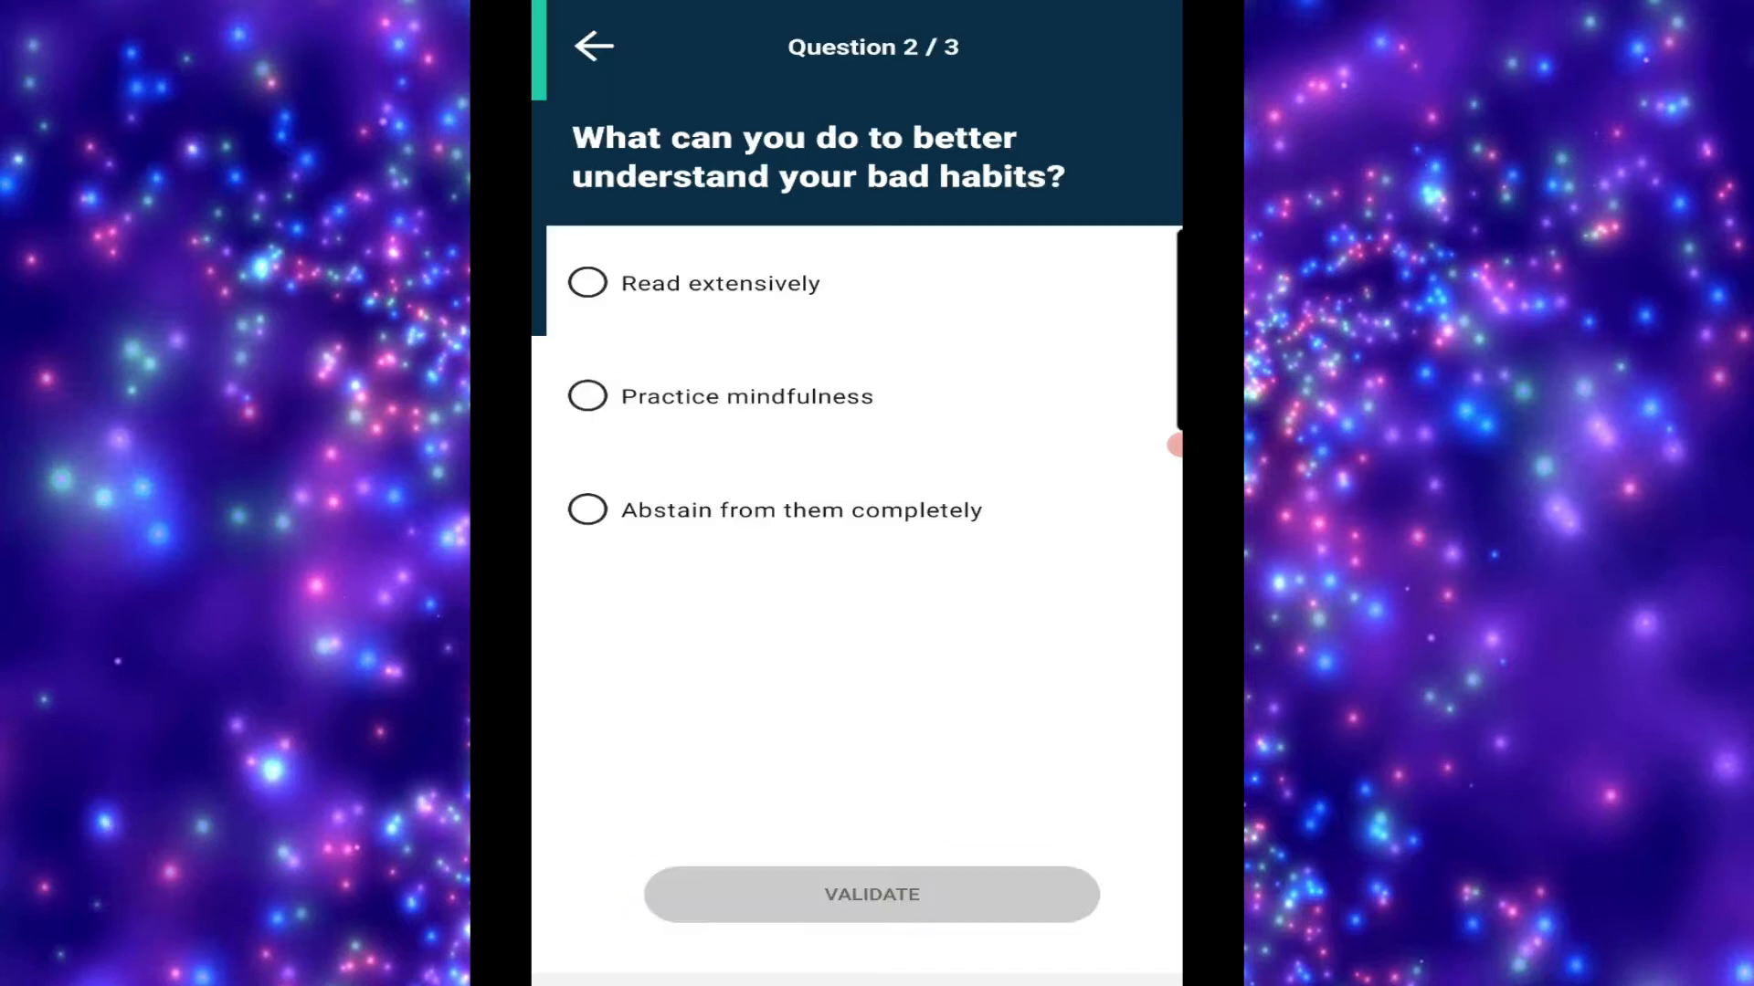
click(586, 396)
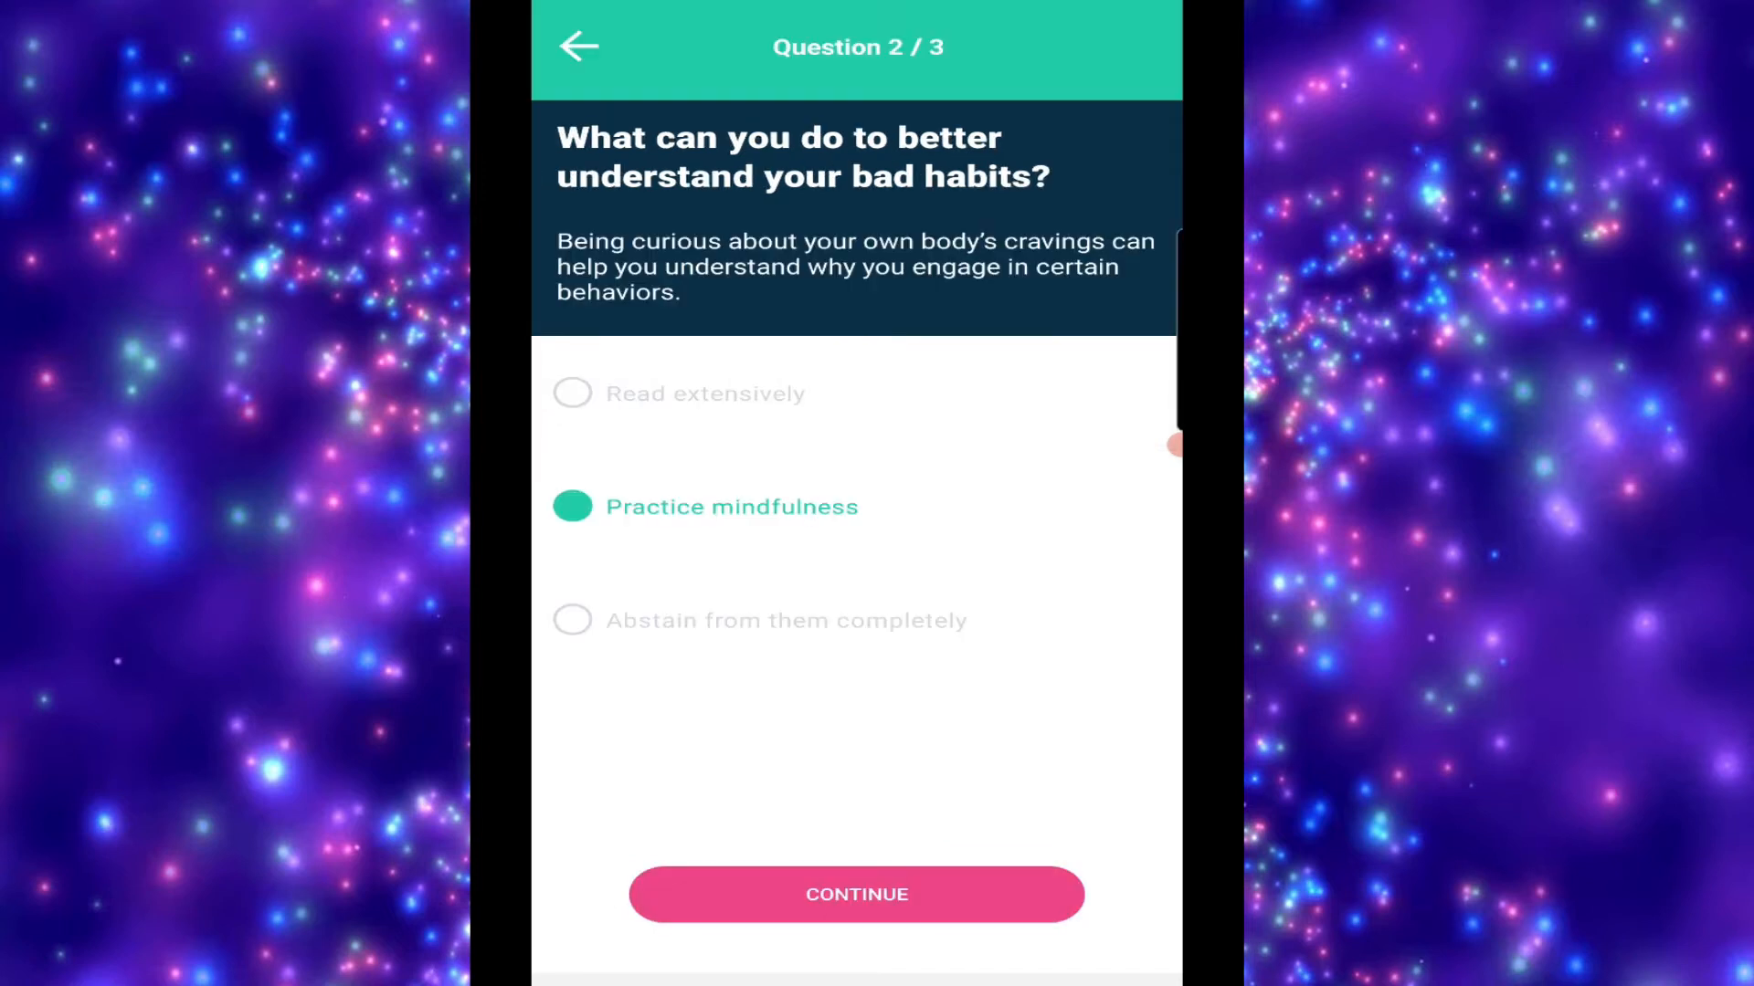
click(856, 893)
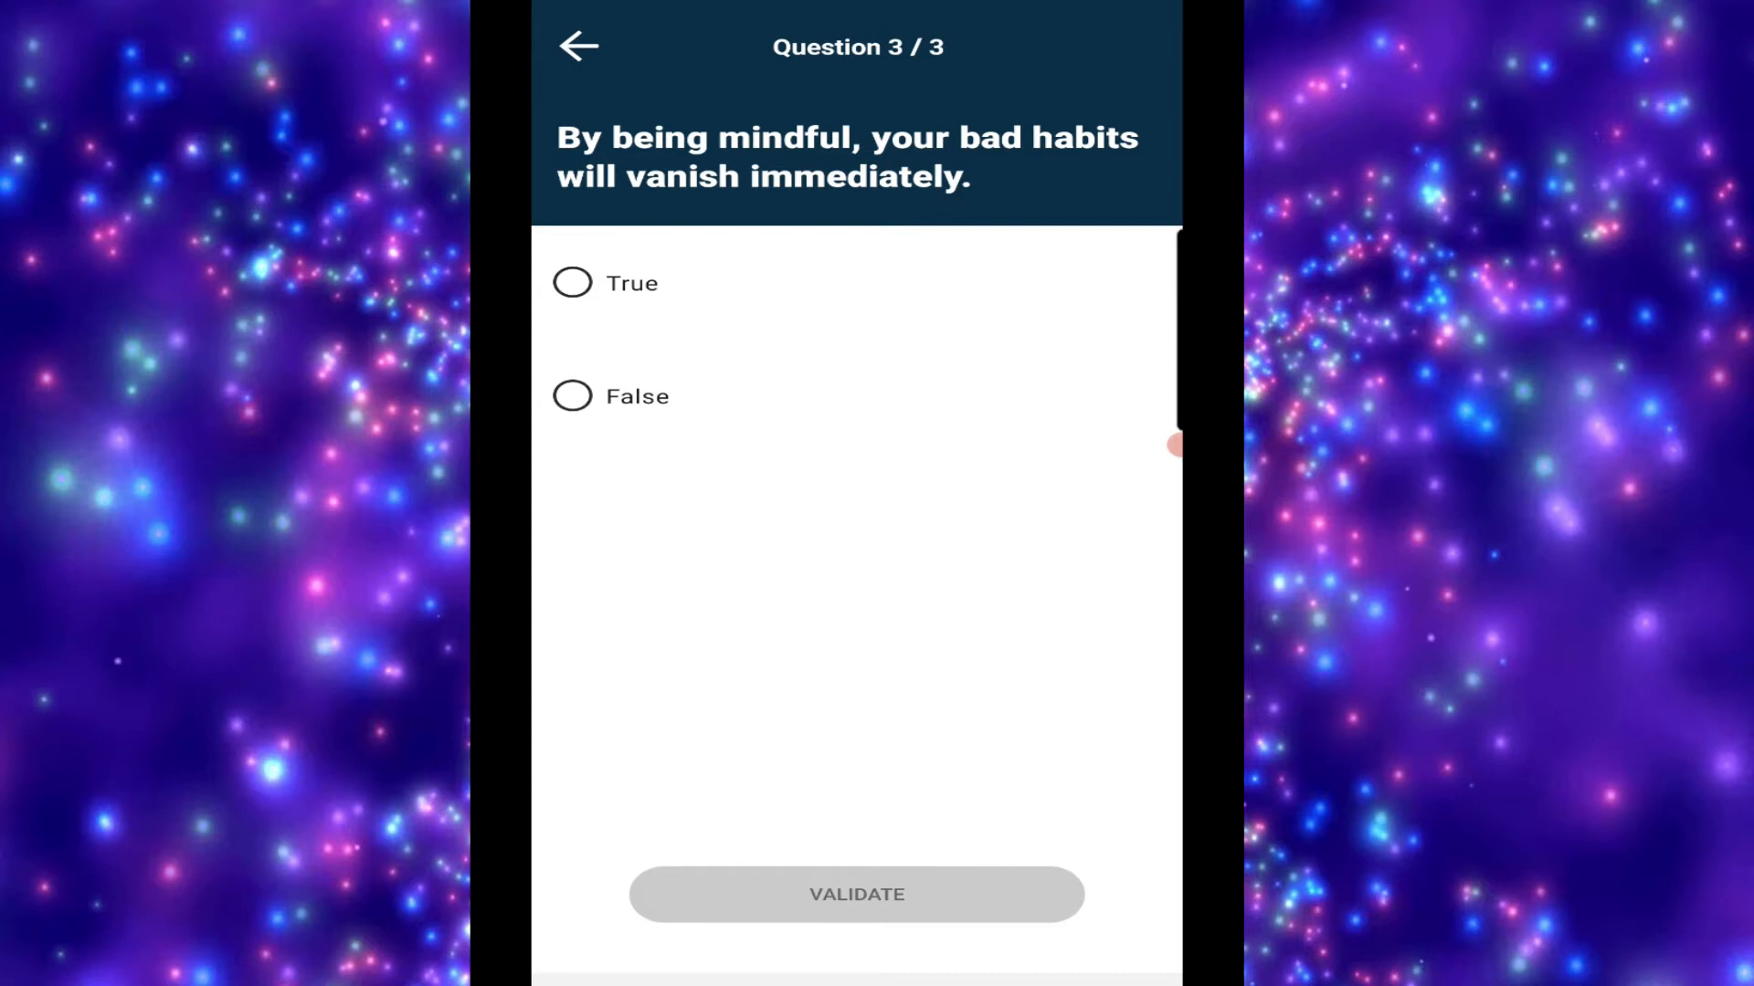
click(572, 396)
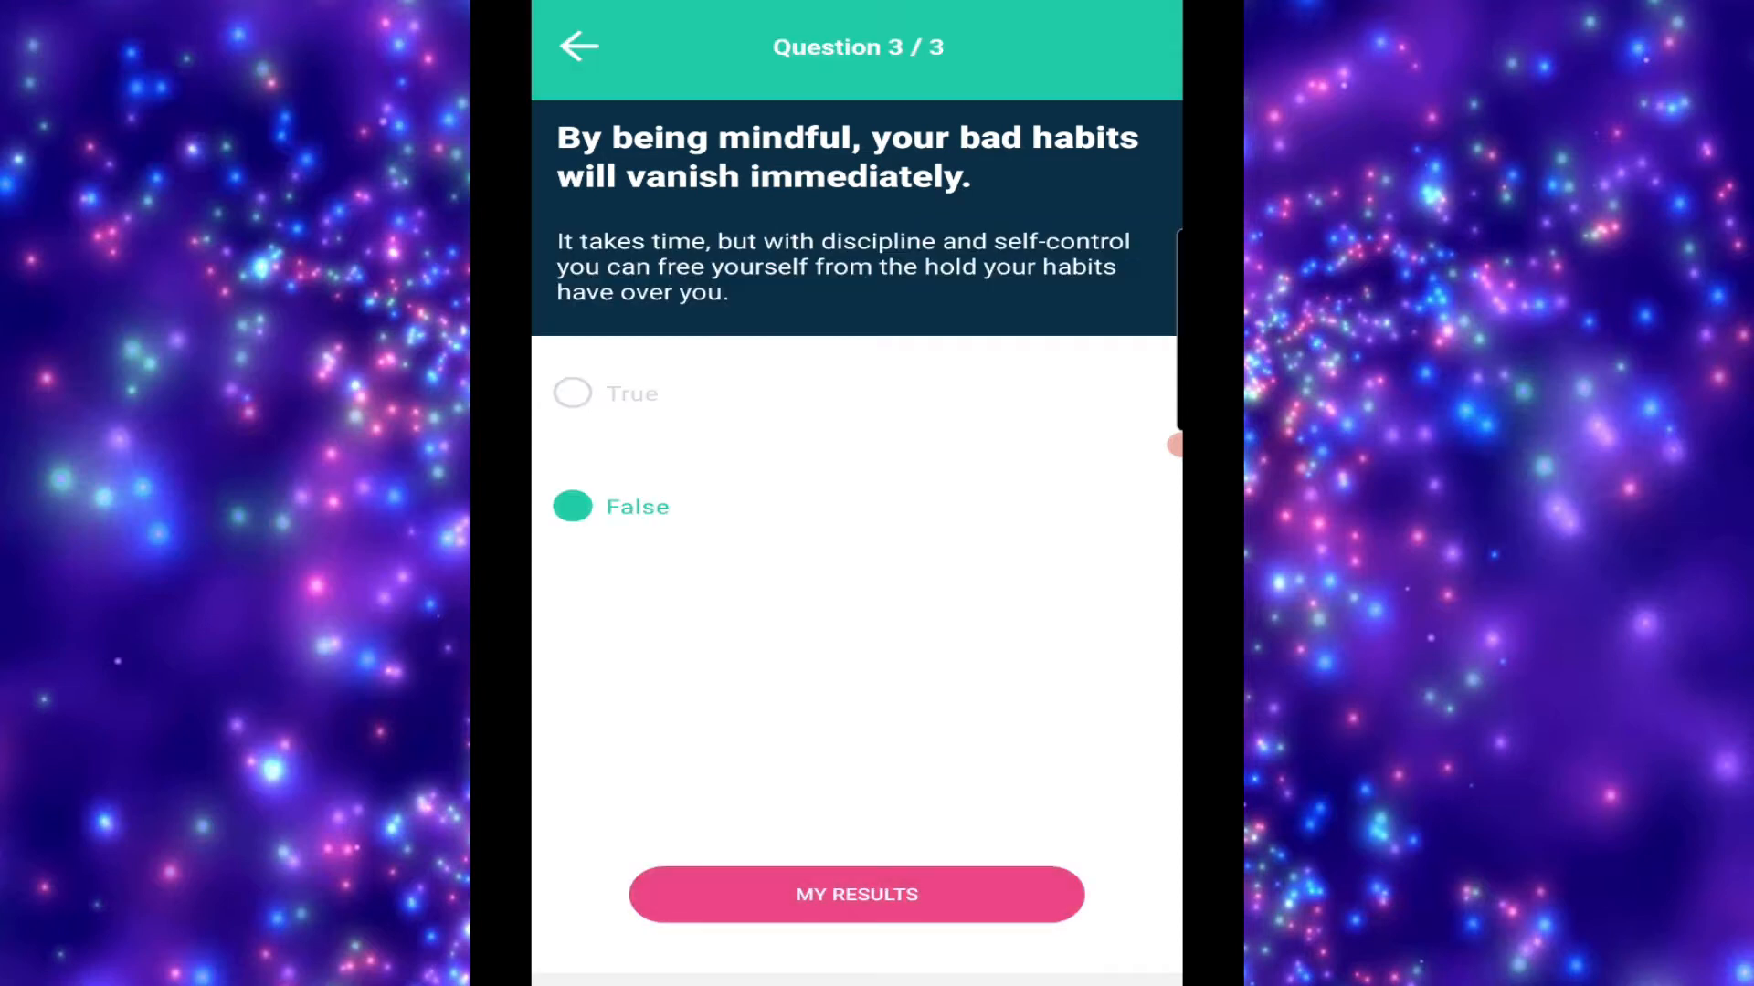
click(856, 893)
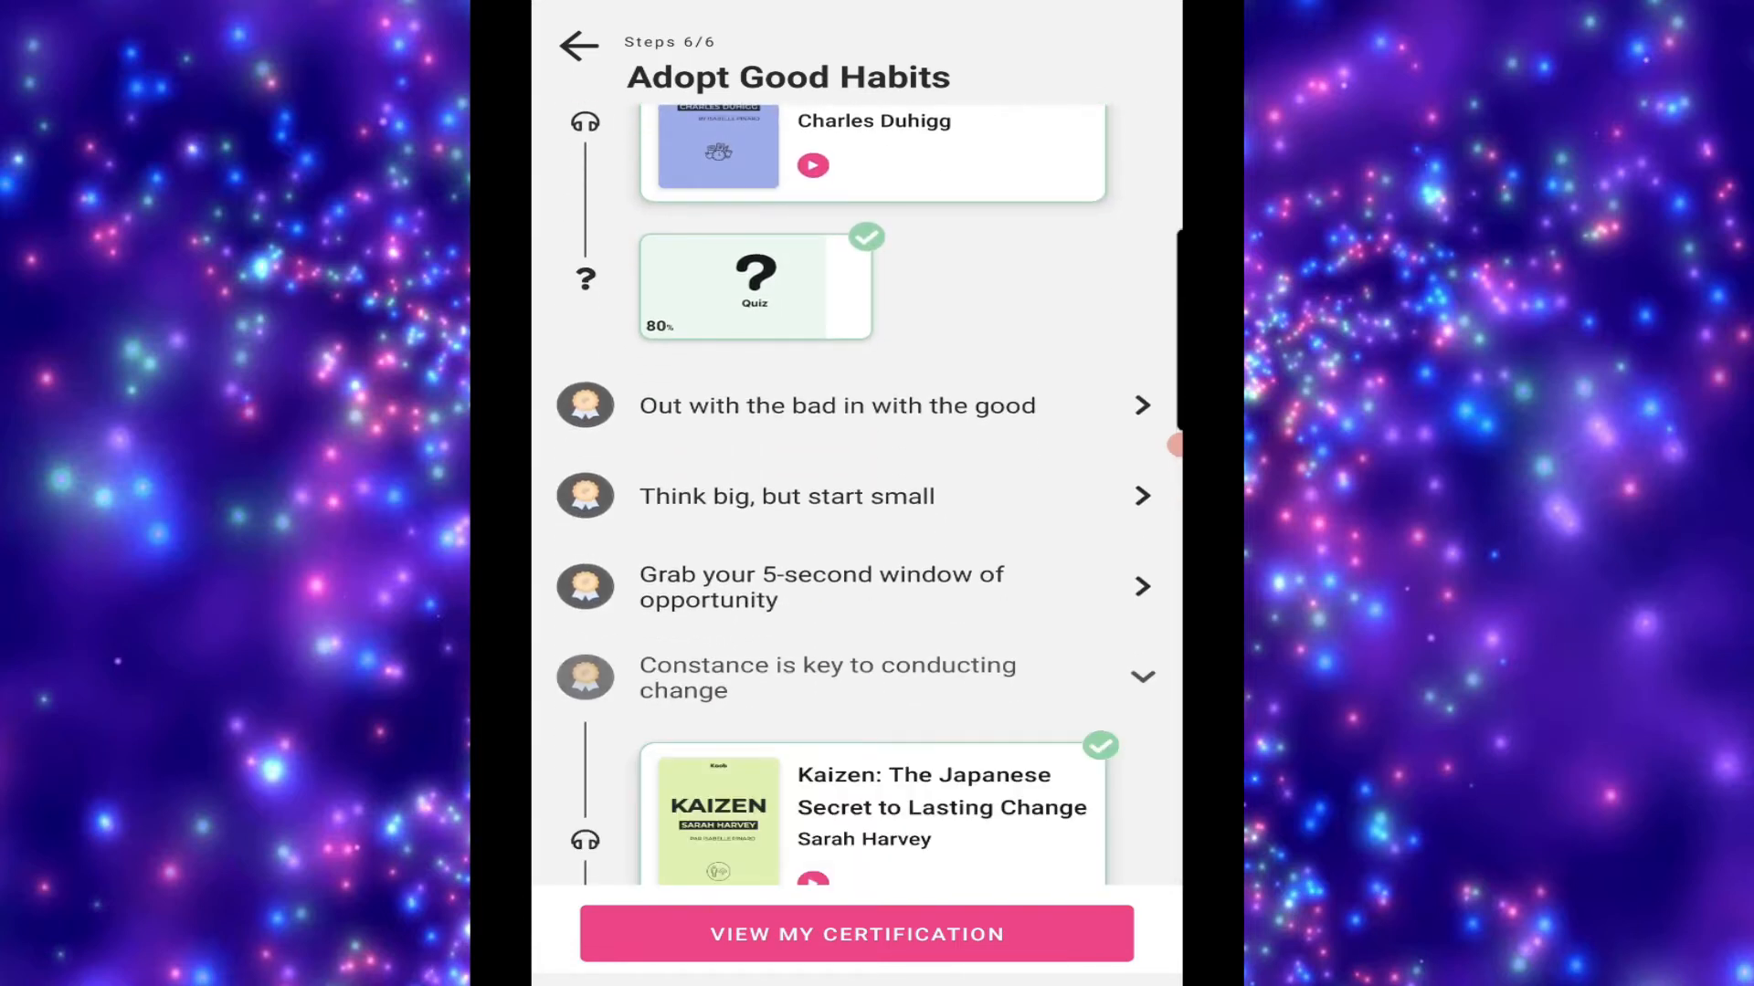
scroll(down, 3)
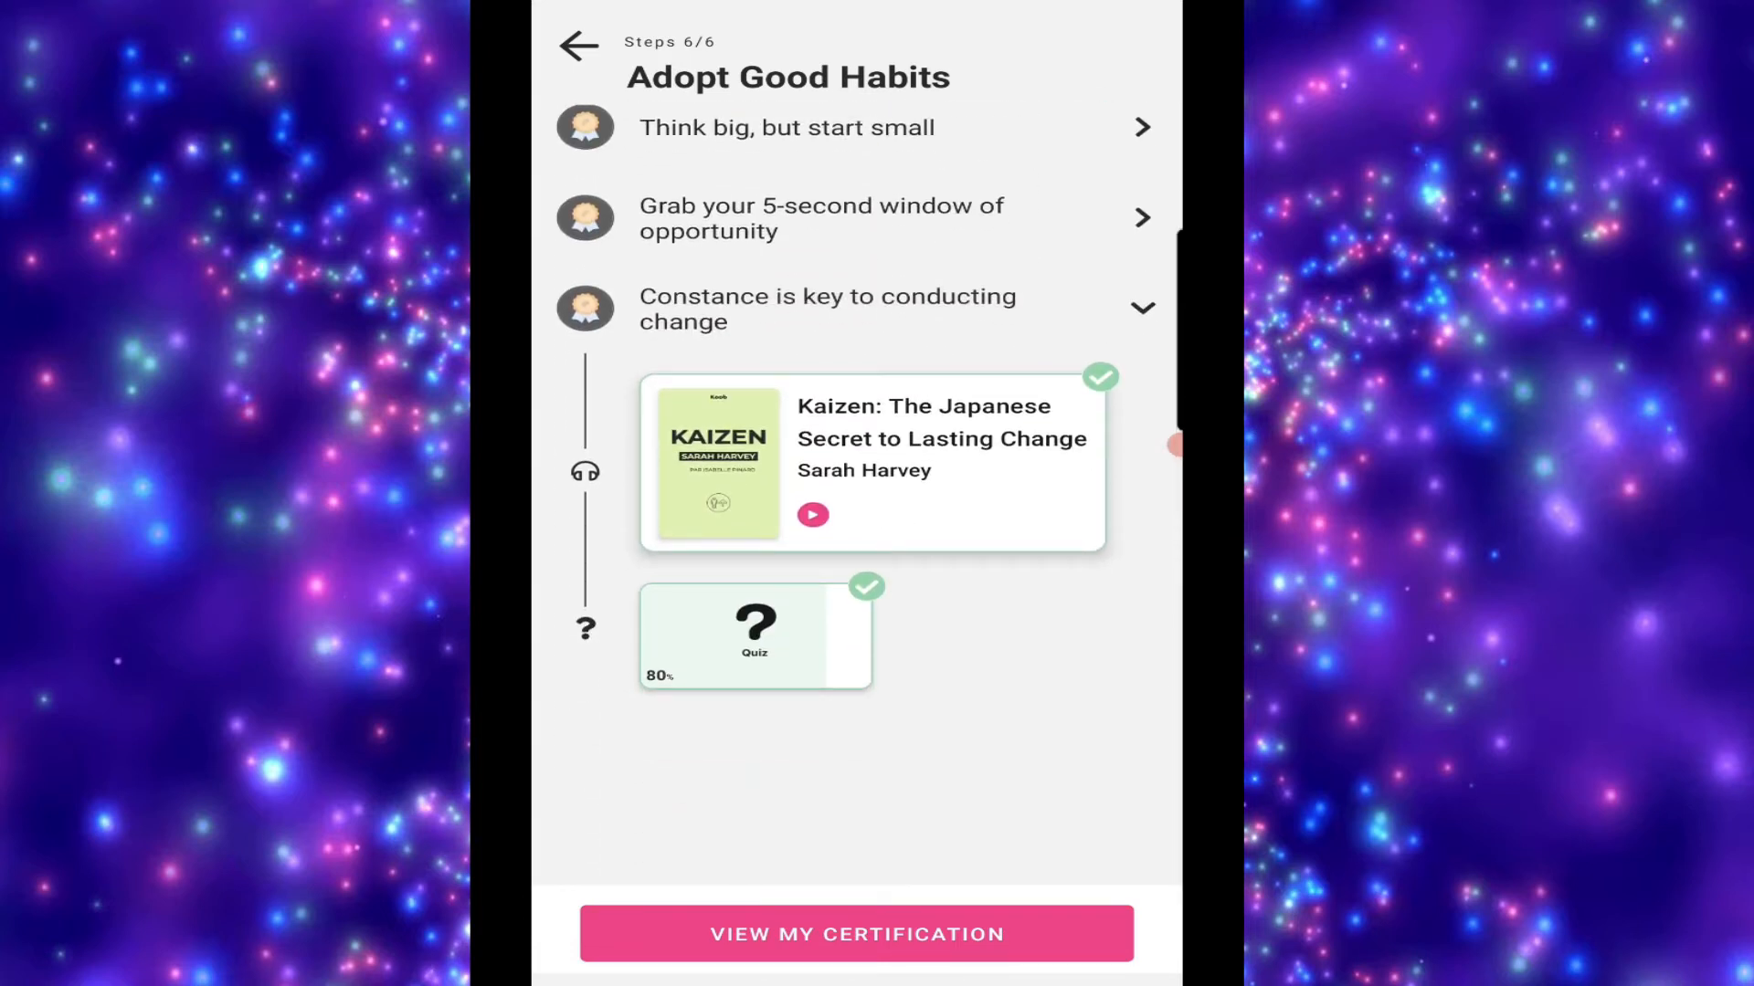
Back out to the Courses catalogue and scroll to Financial Independence and Politics & Environnement
click(578, 46)
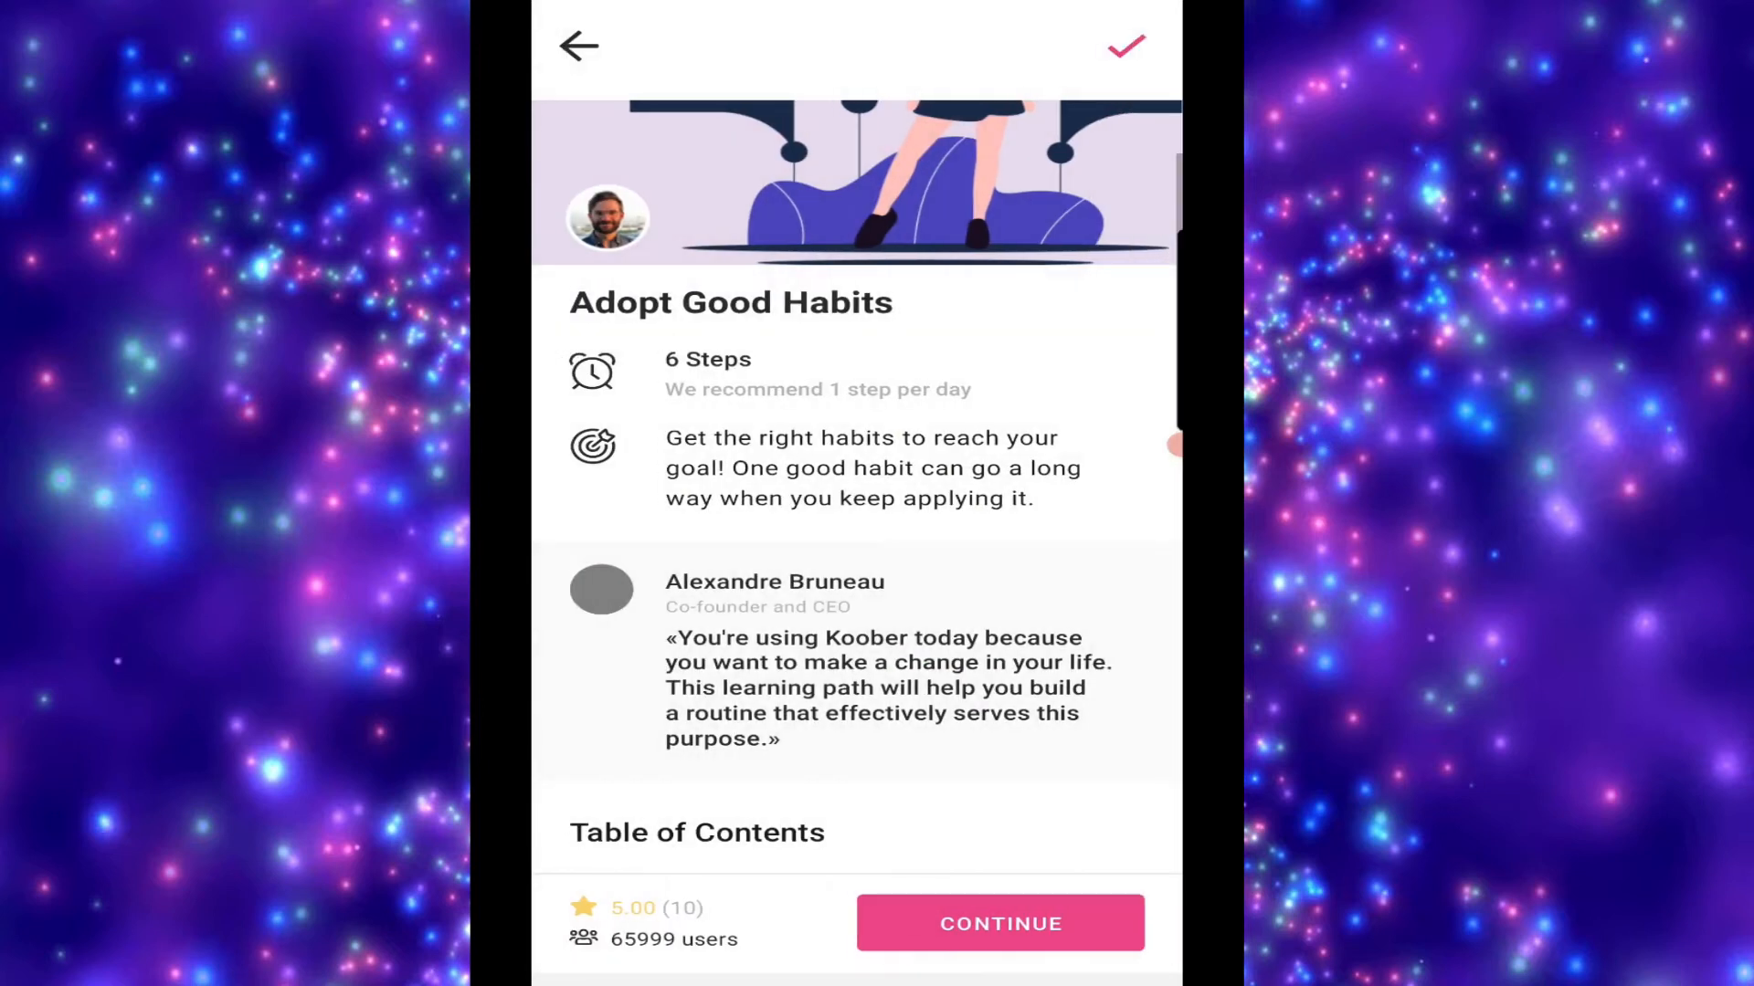
click(578, 45)
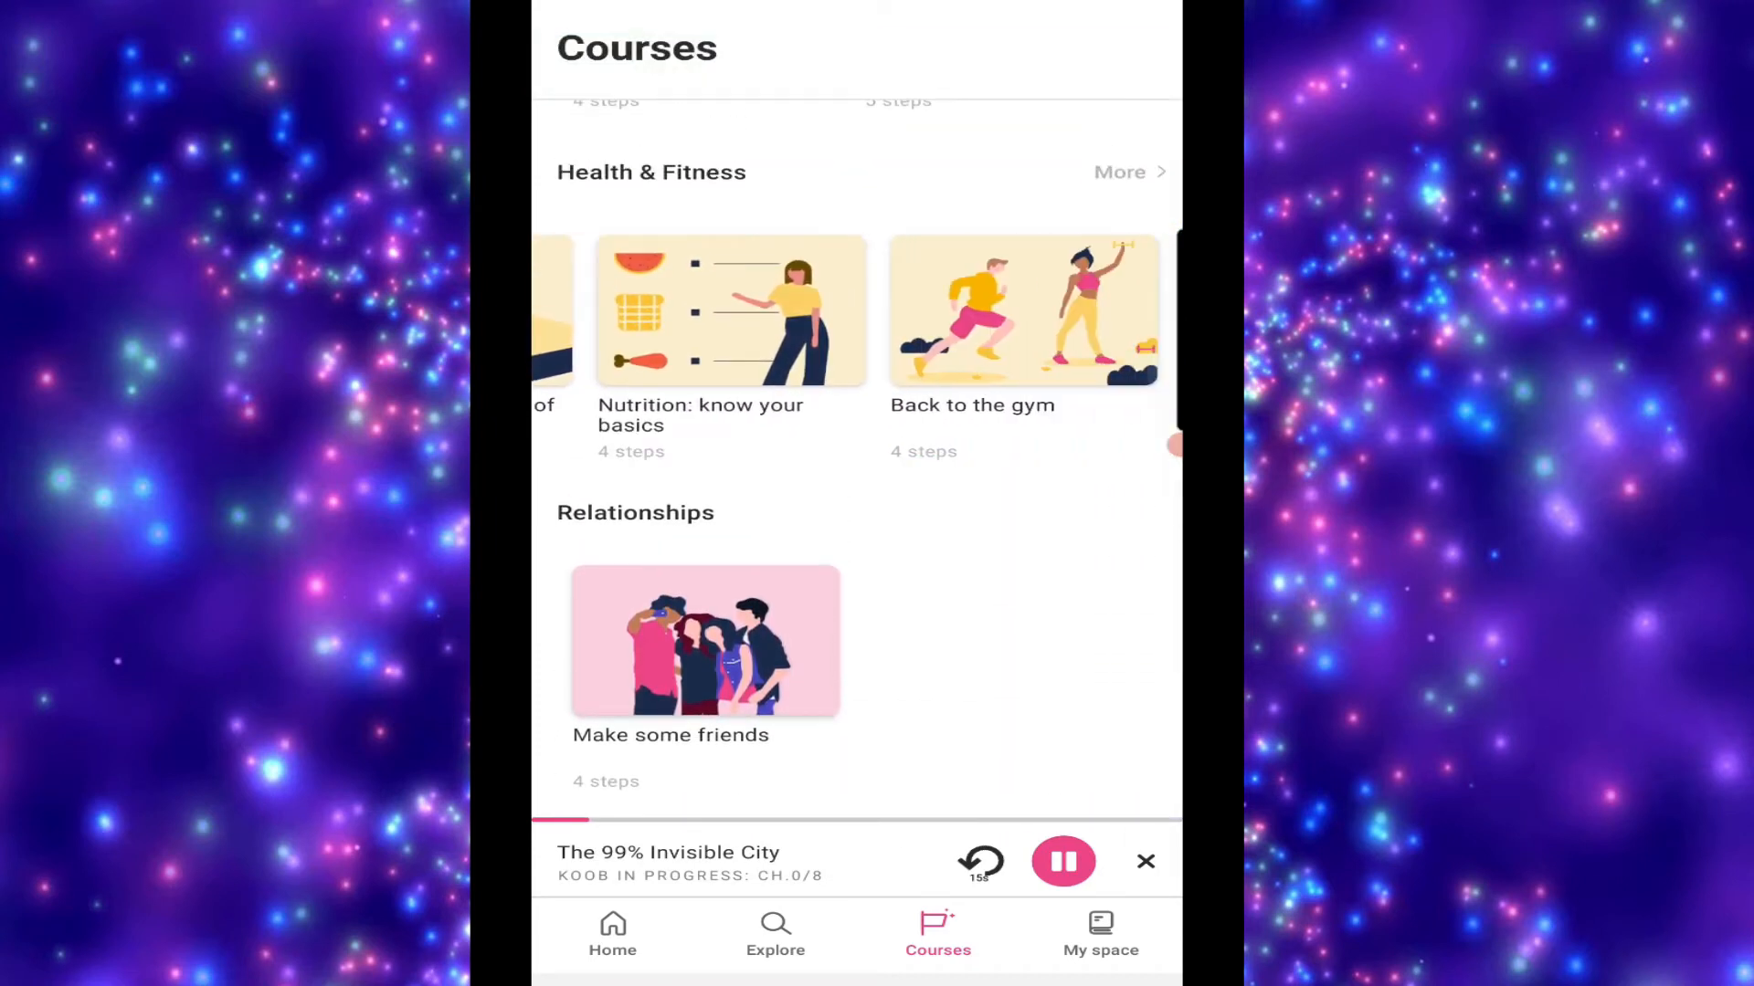
scroll(down, 3)
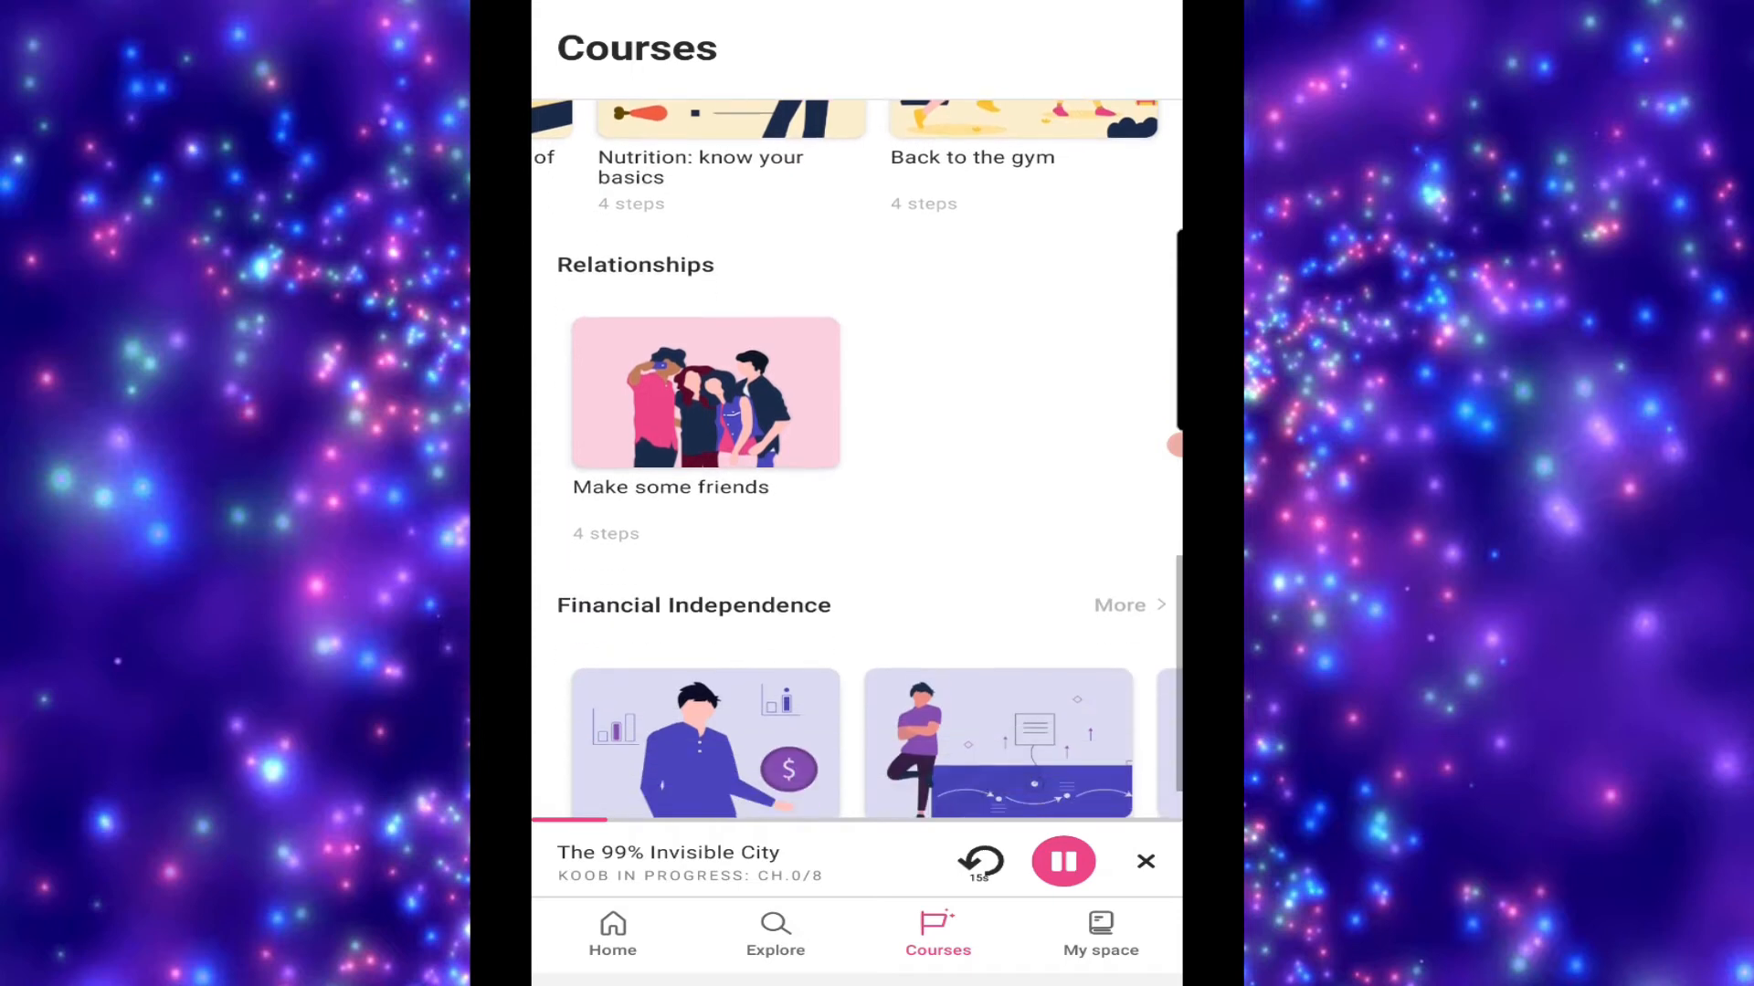
scroll(down, 3)
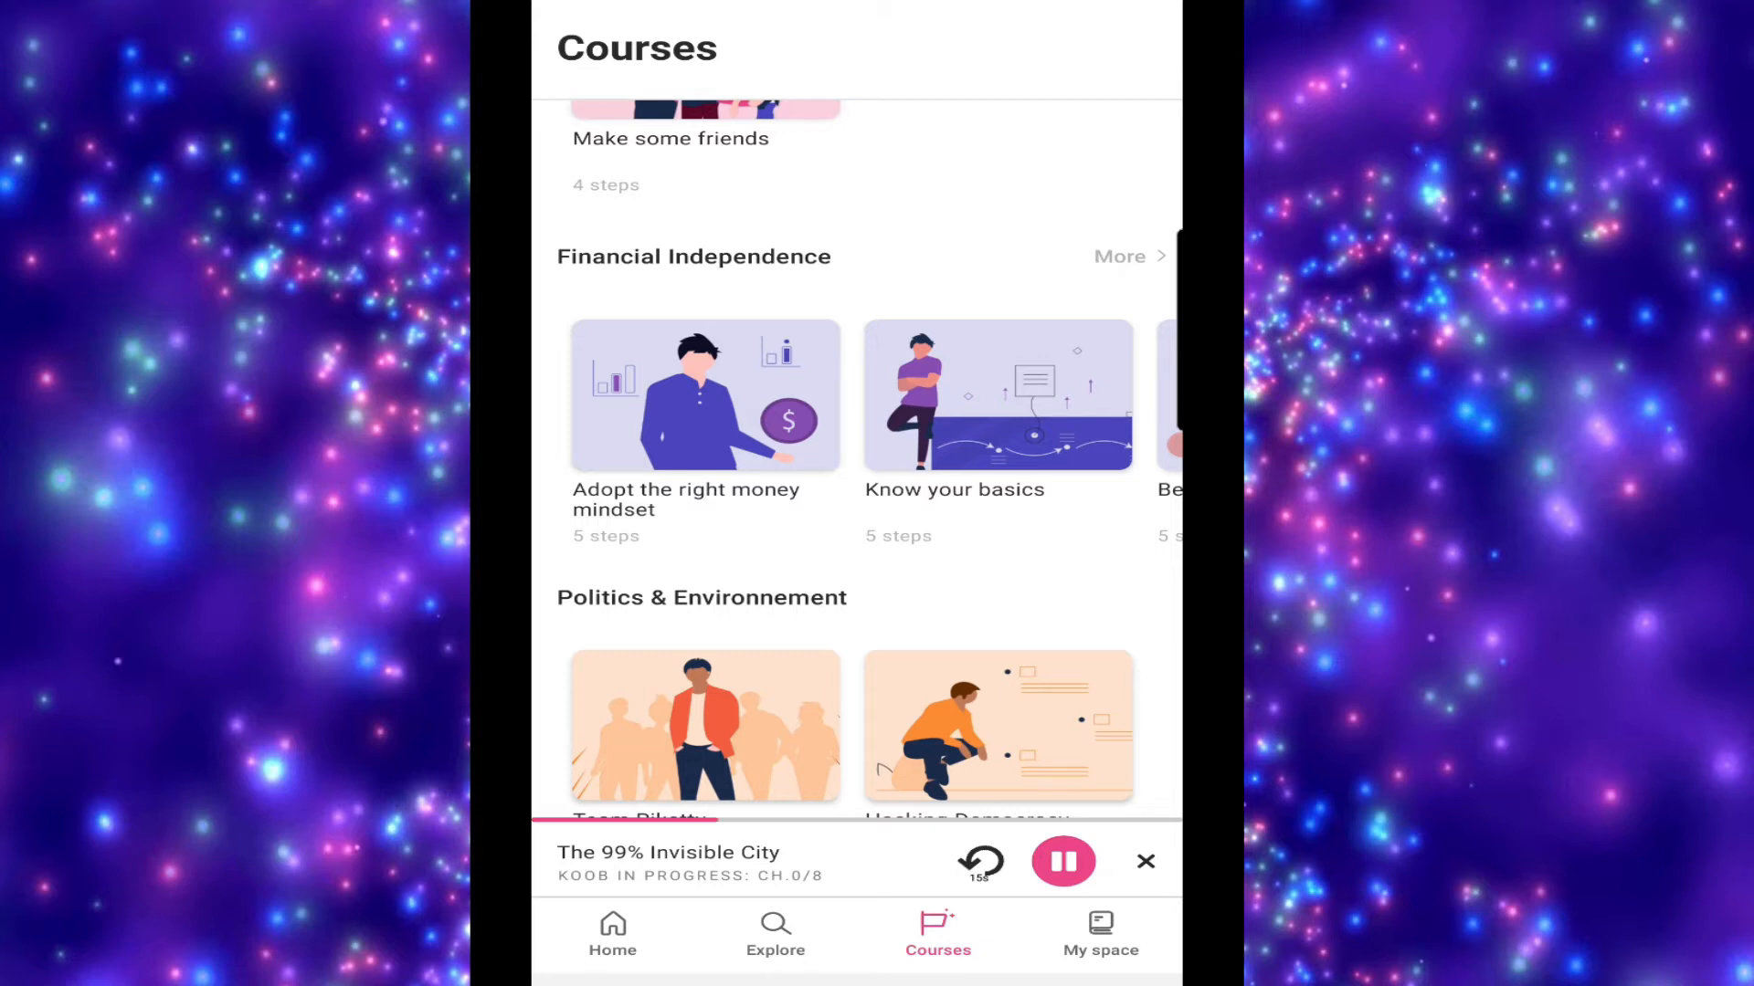
Briefly open the Make some friends course, then scroll the course list
click(704, 106)
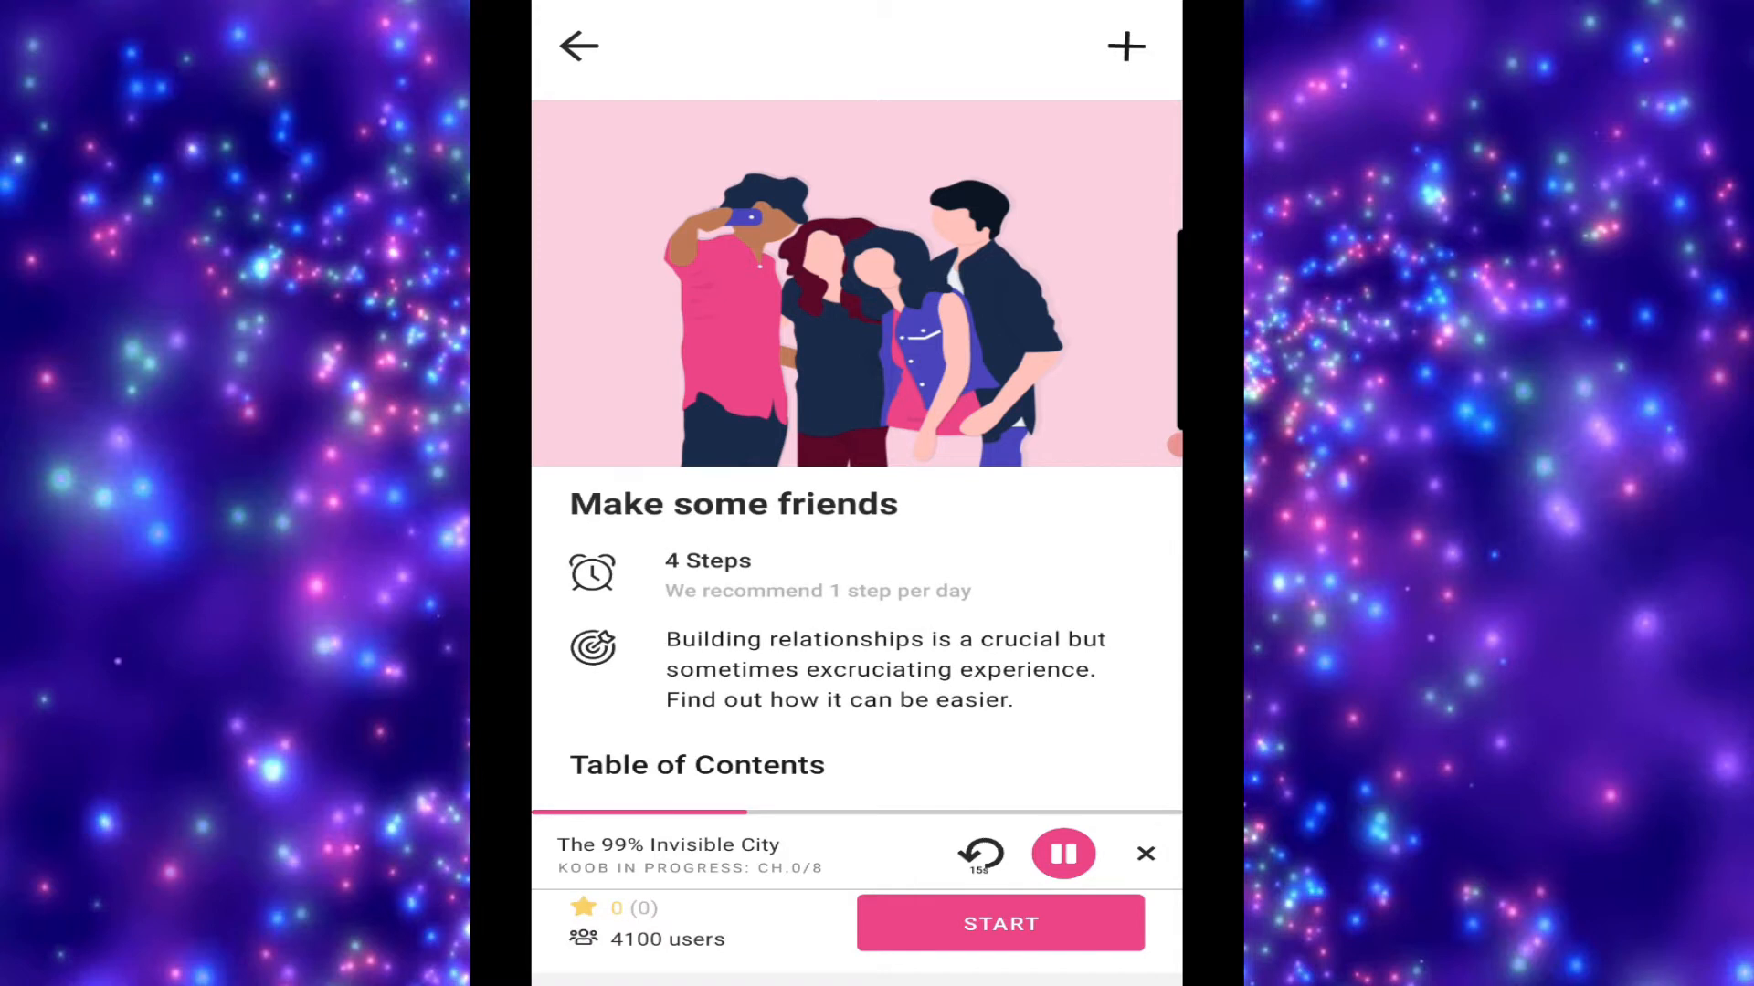
scroll(down, 3)
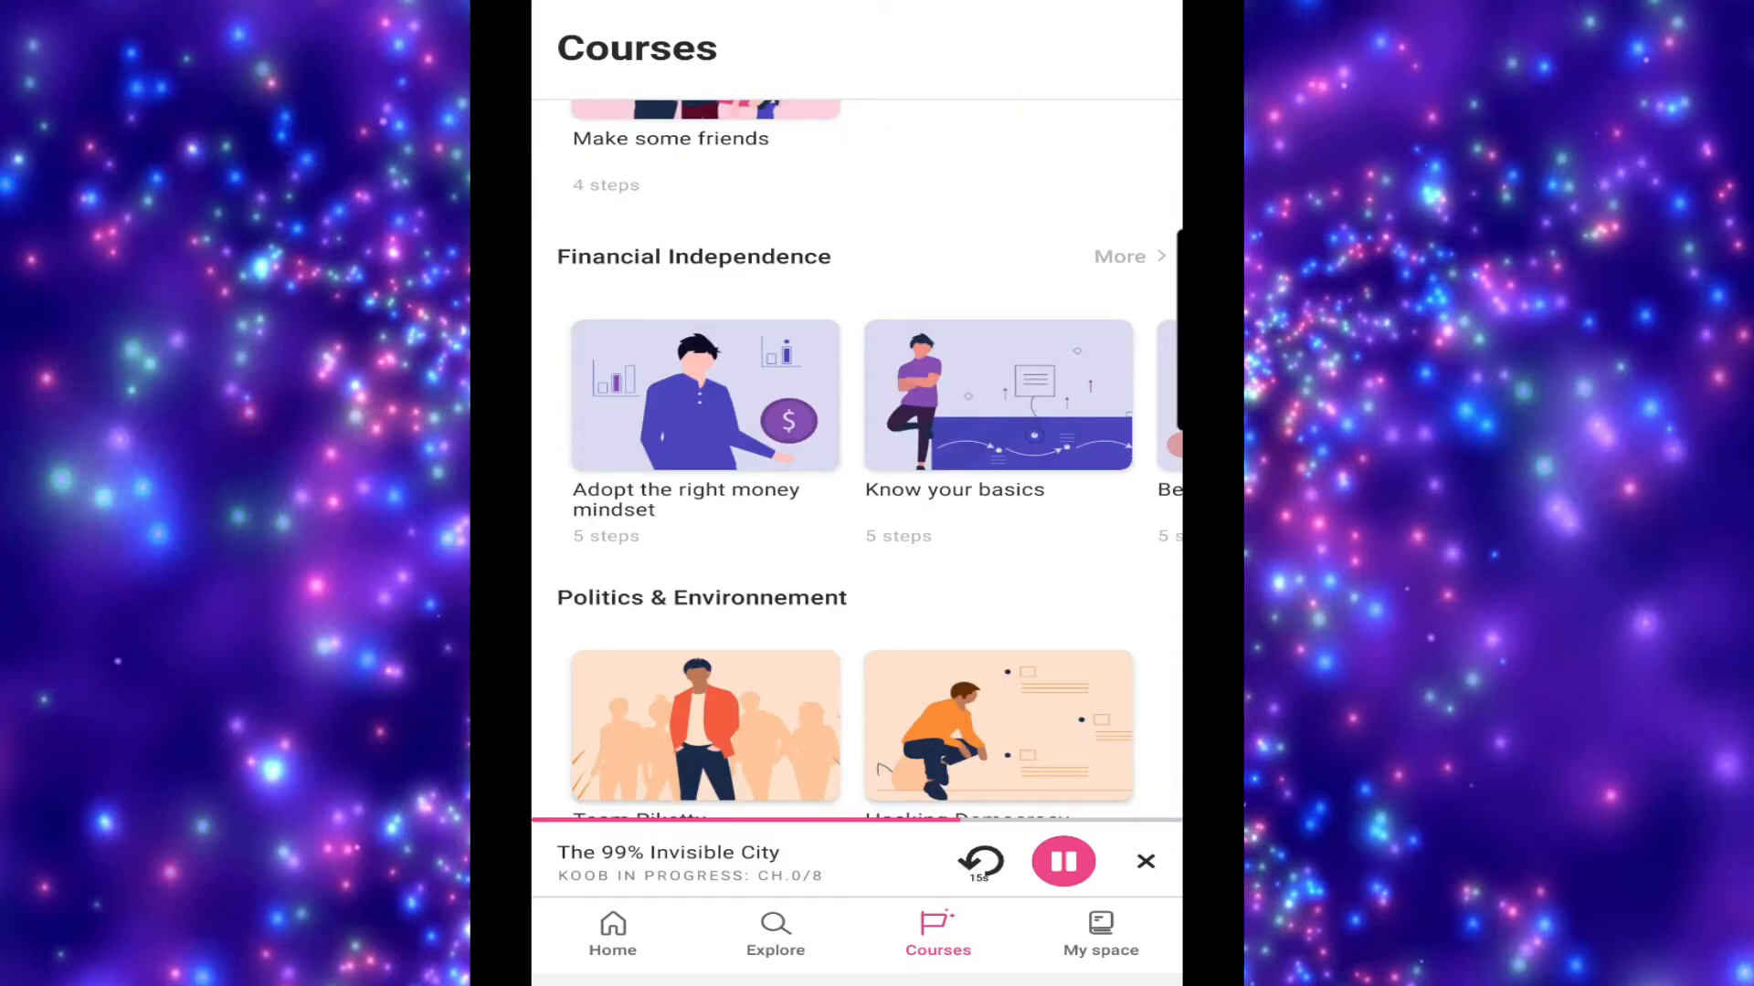
Pause The 99% Invisible City audio and switch to its summary text, section 2 of 8
click(612, 933)
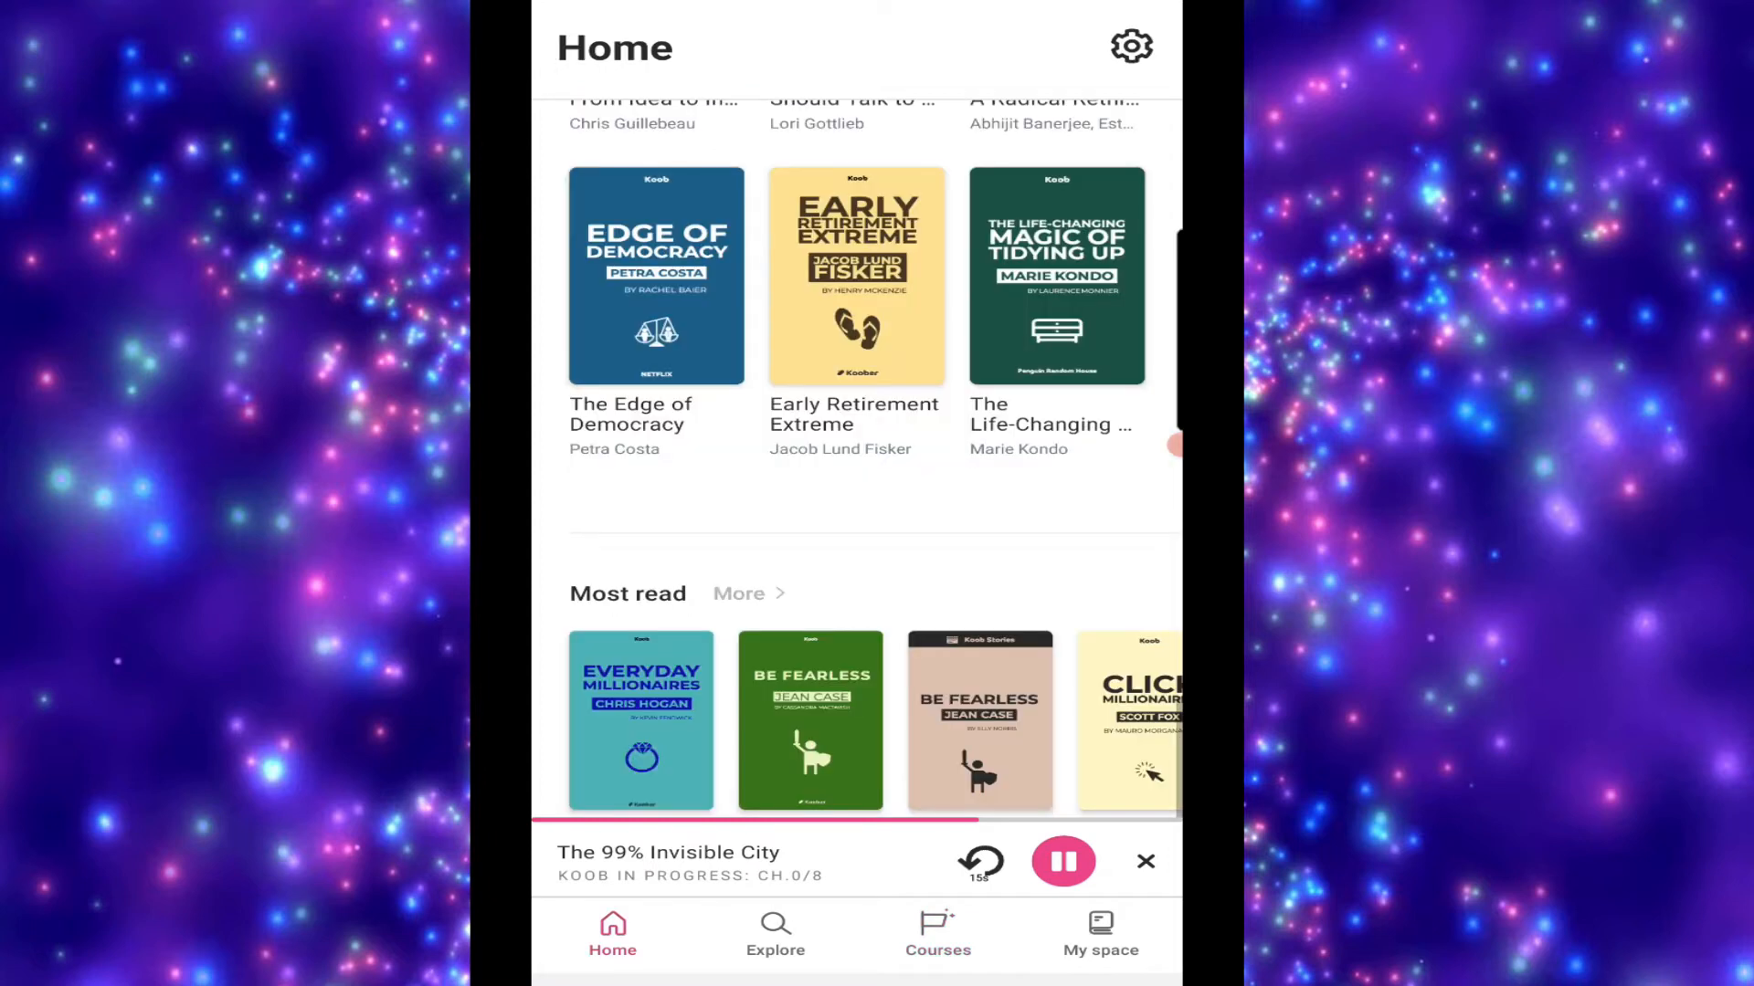
click(668, 852)
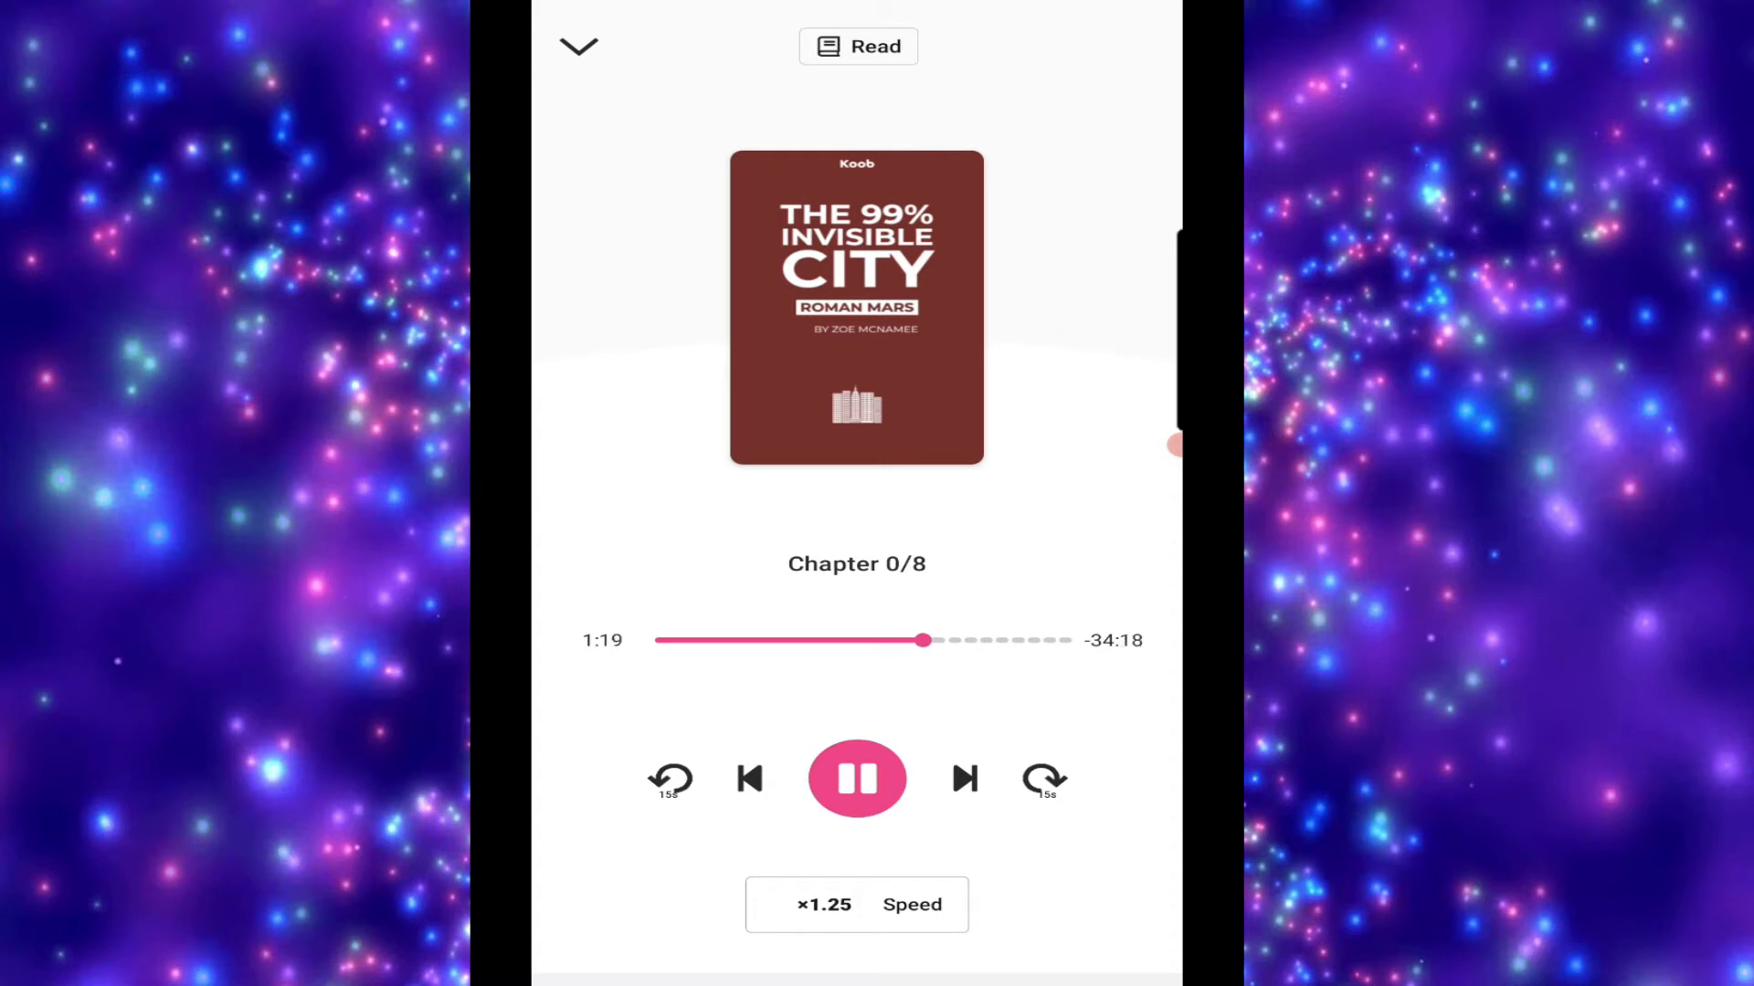
click(857, 778)
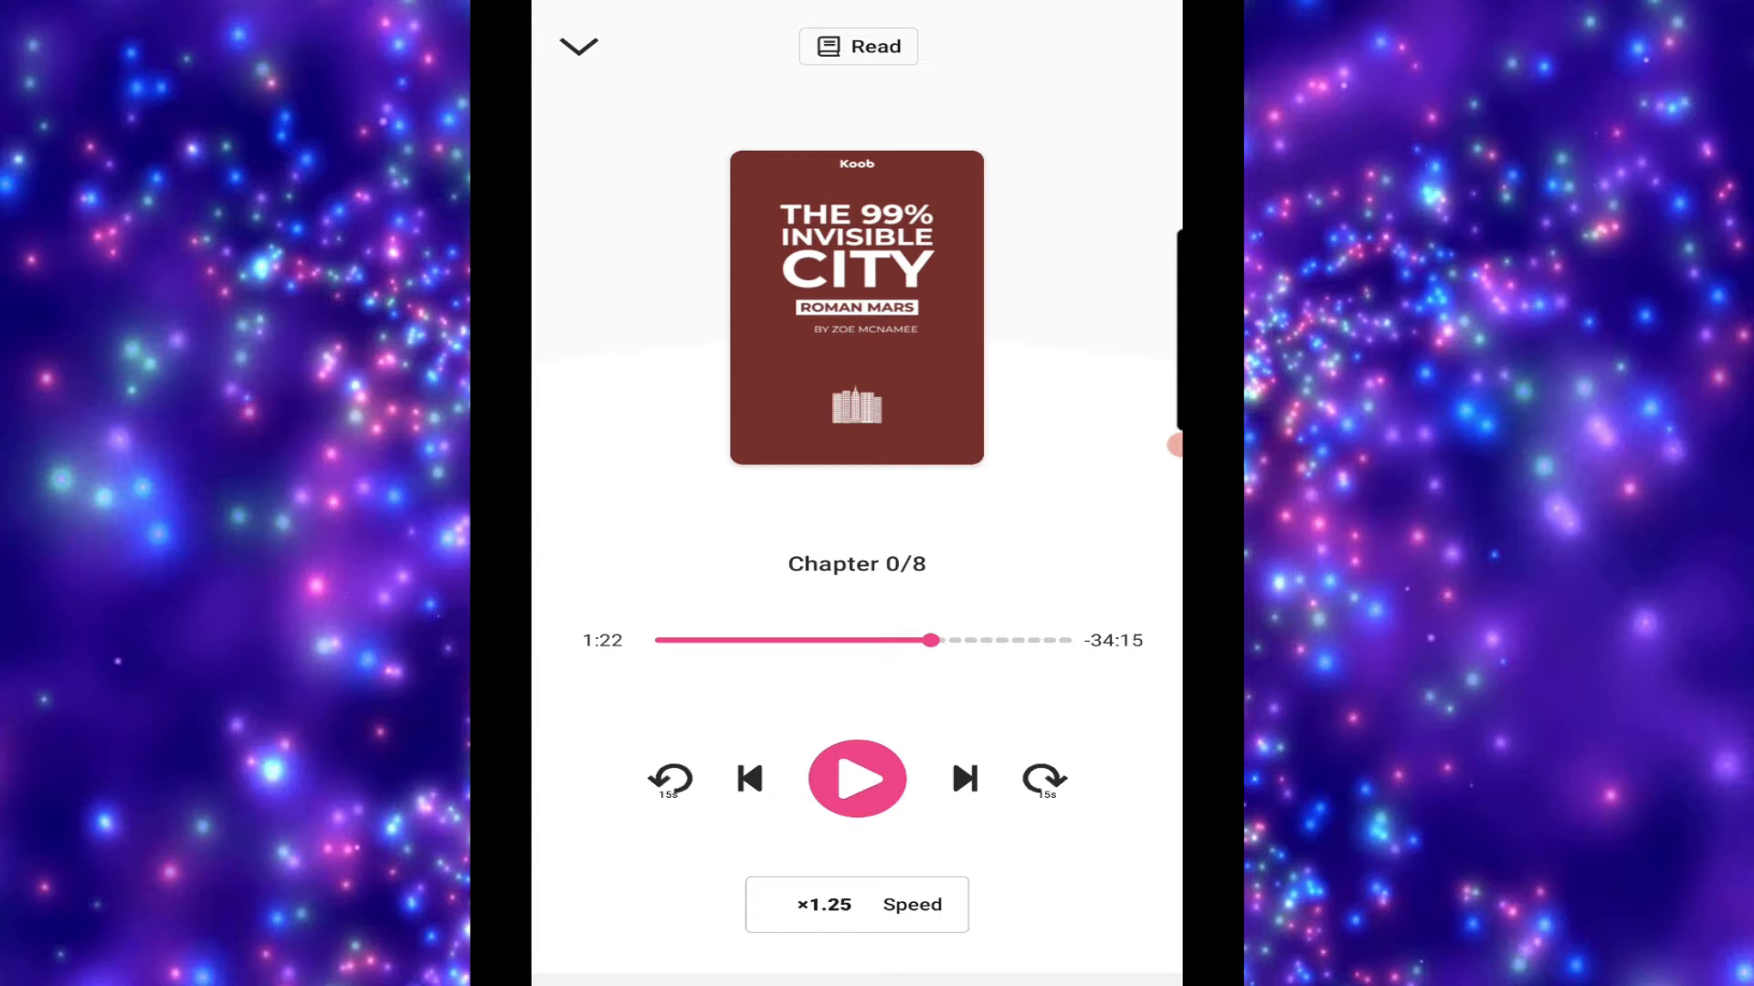
click(855, 905)
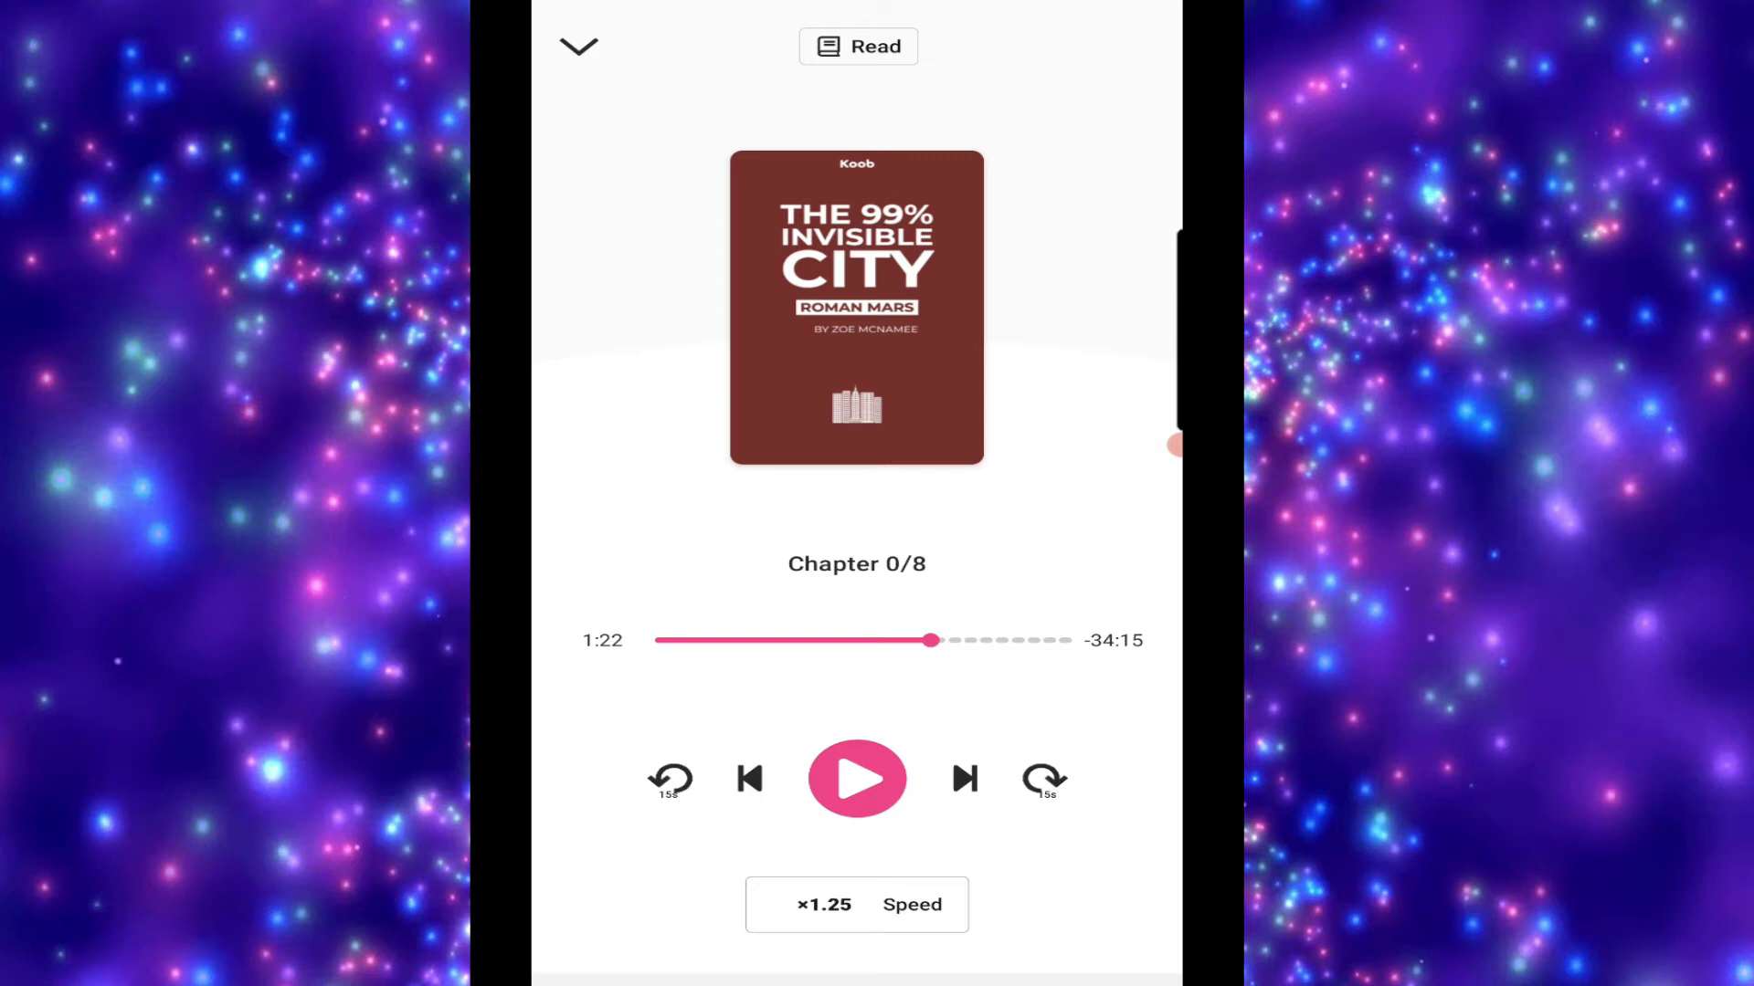
click(857, 45)
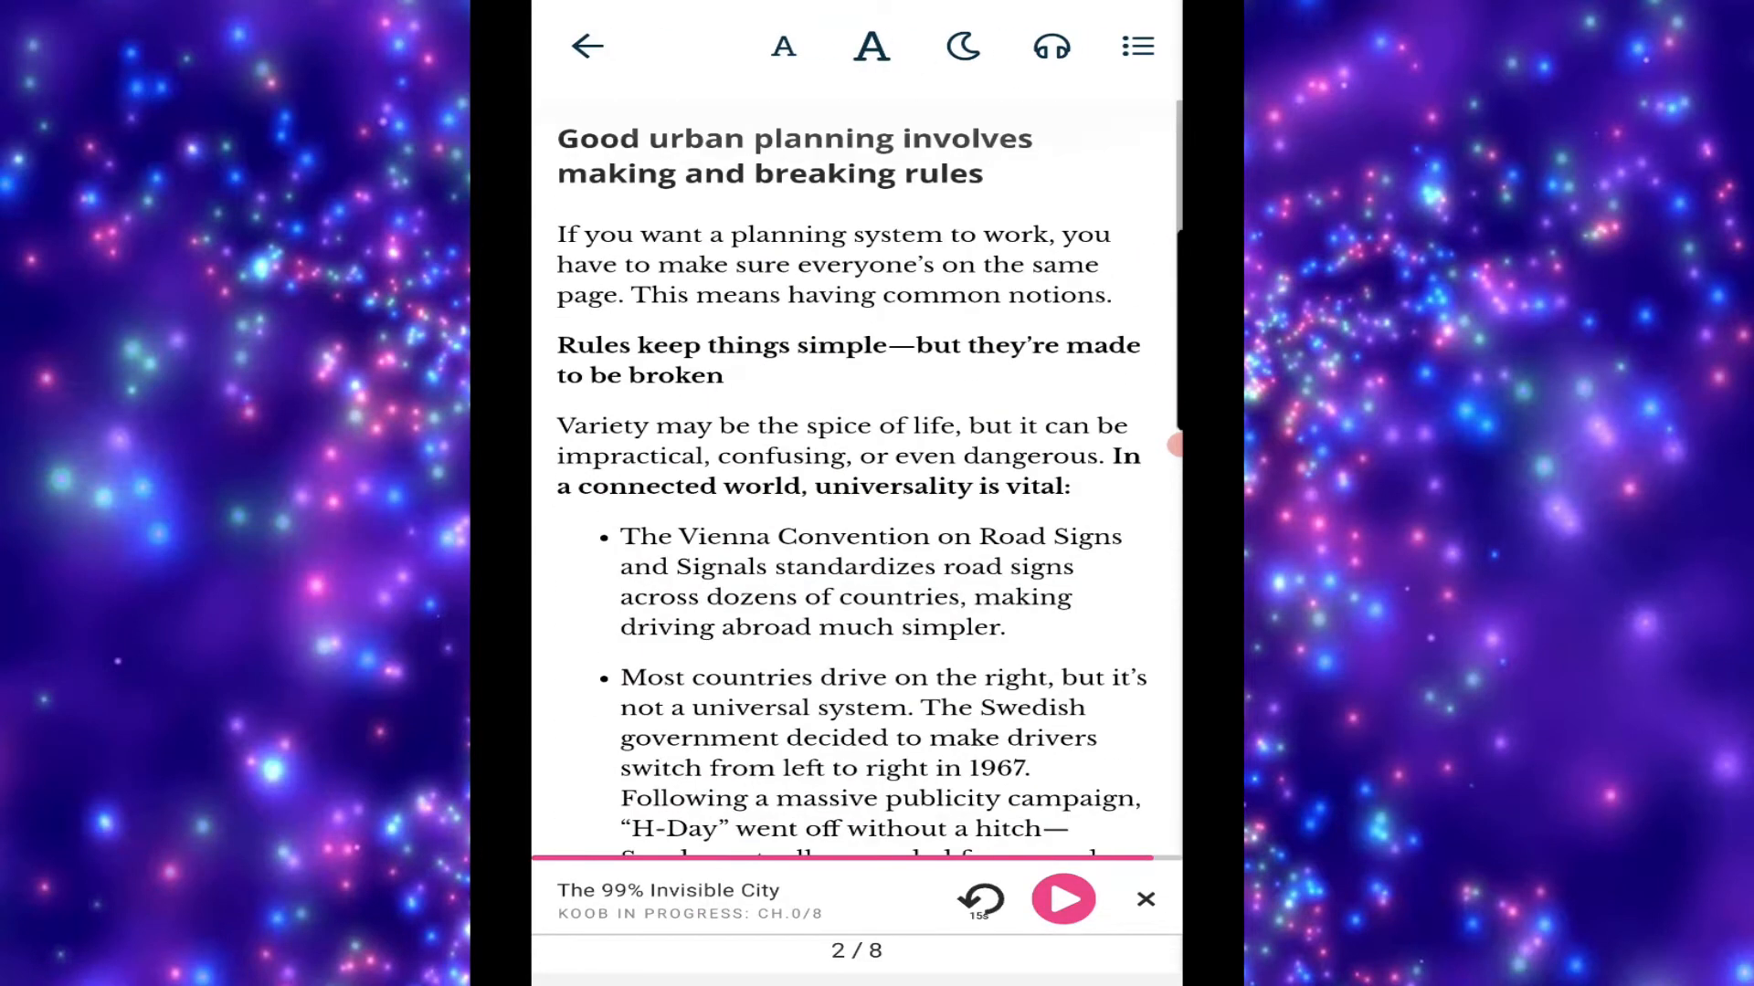
Close the reader and browse the My space library
click(588, 46)
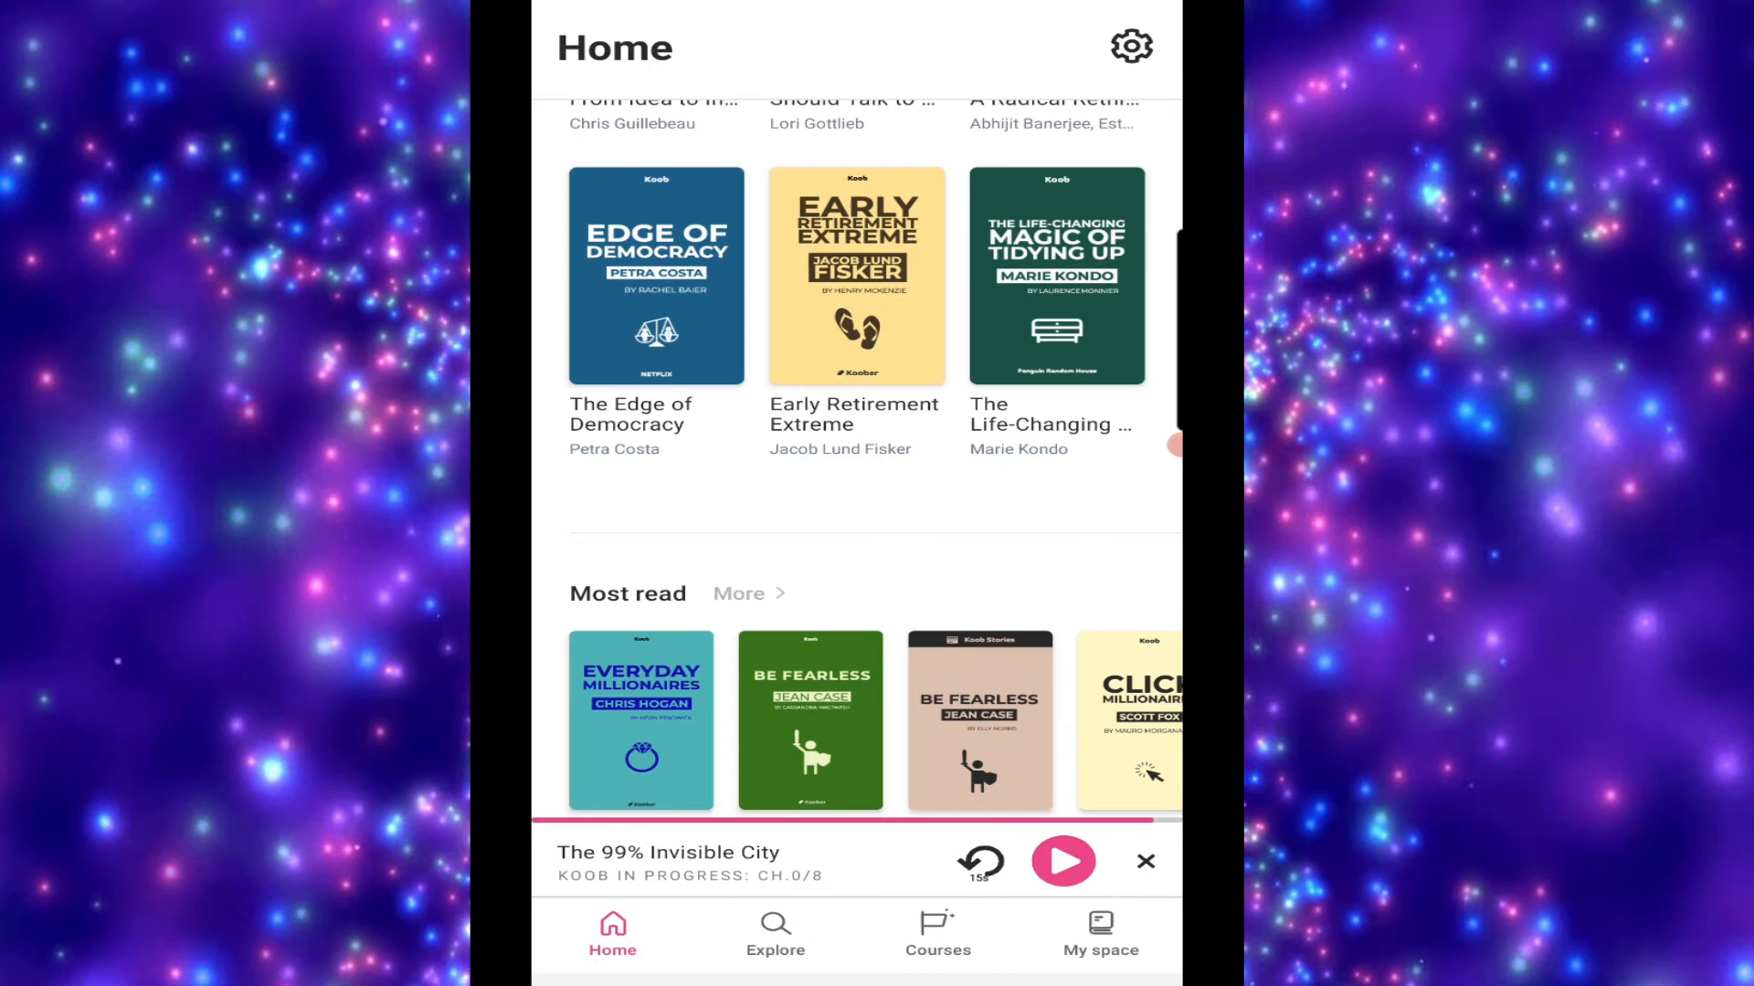
click(1099, 934)
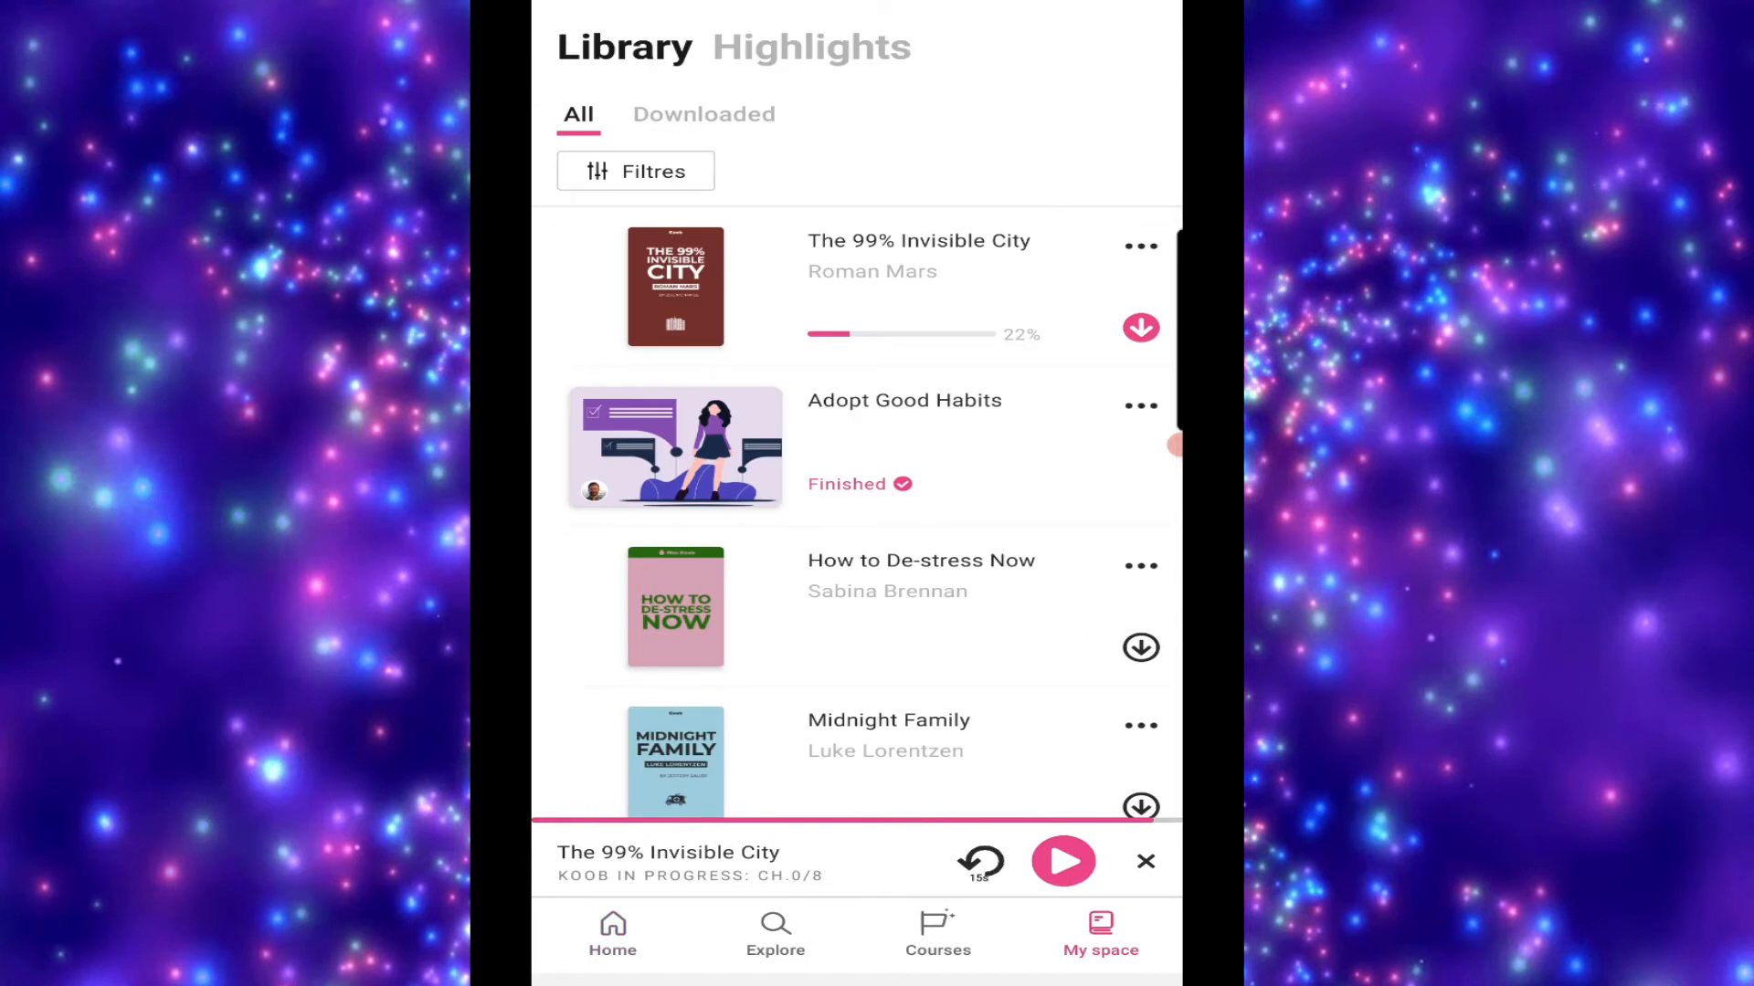
scroll(down, 3)
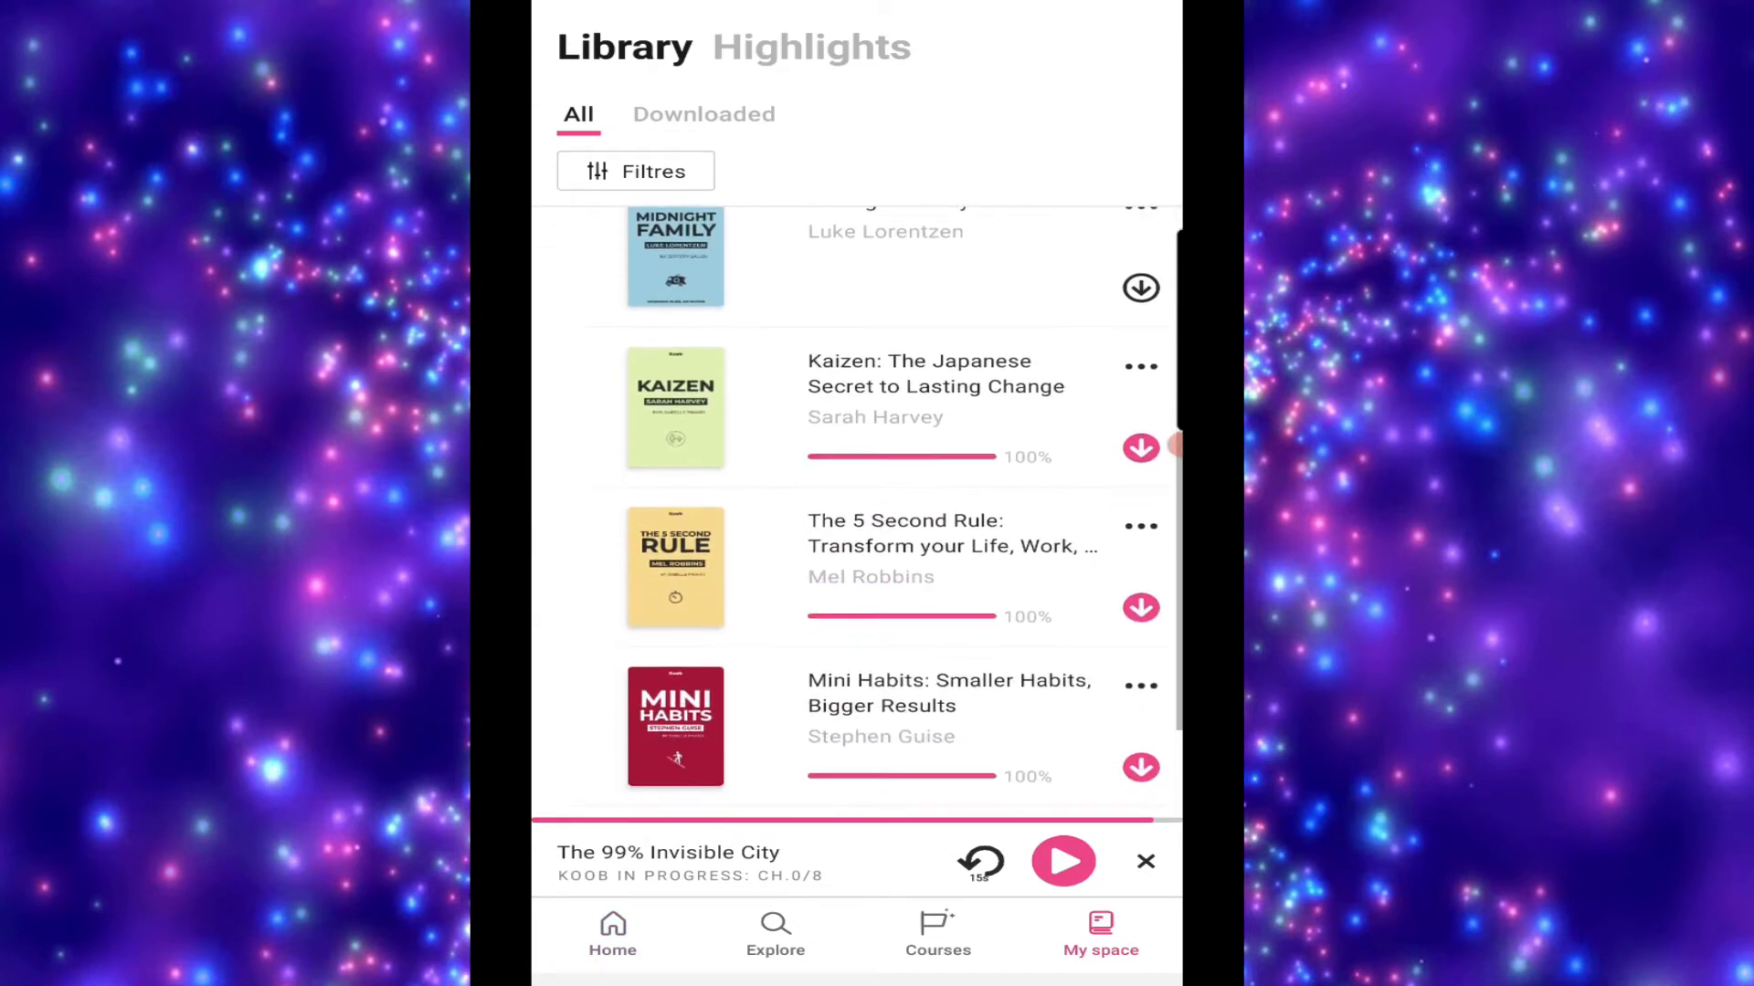
Check the Filtres options, view the Downloaded koobs list, then return Home
click(636, 171)
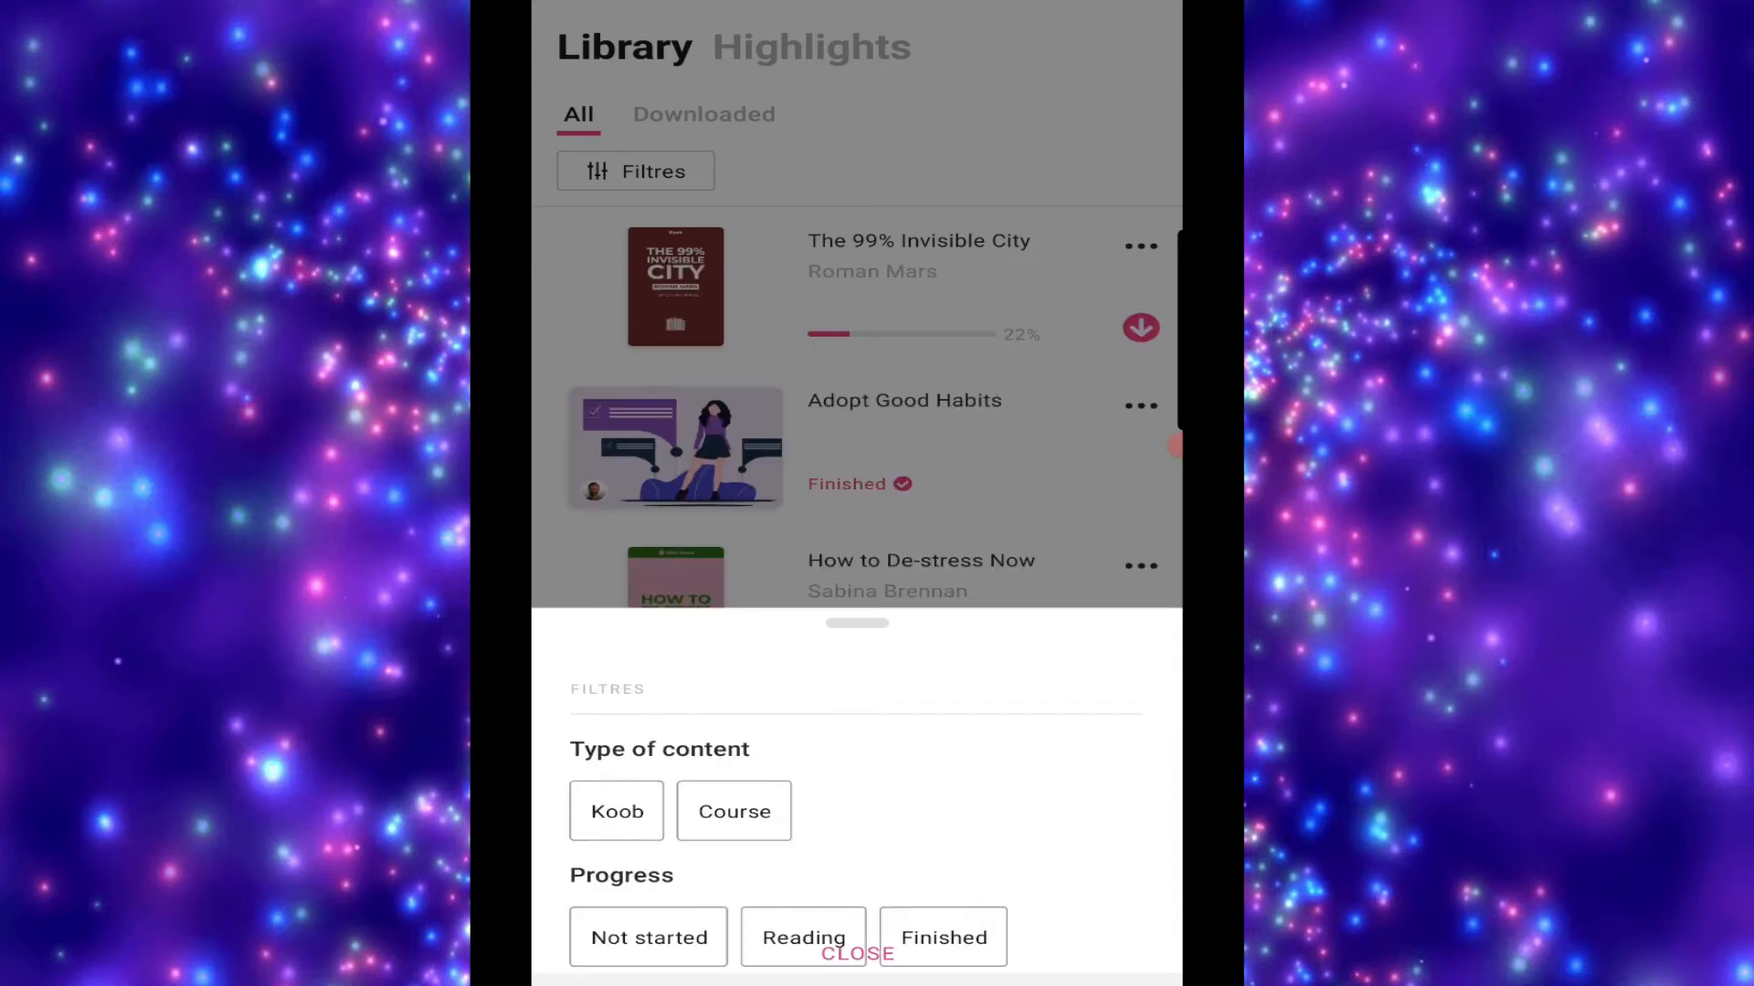
click(856, 953)
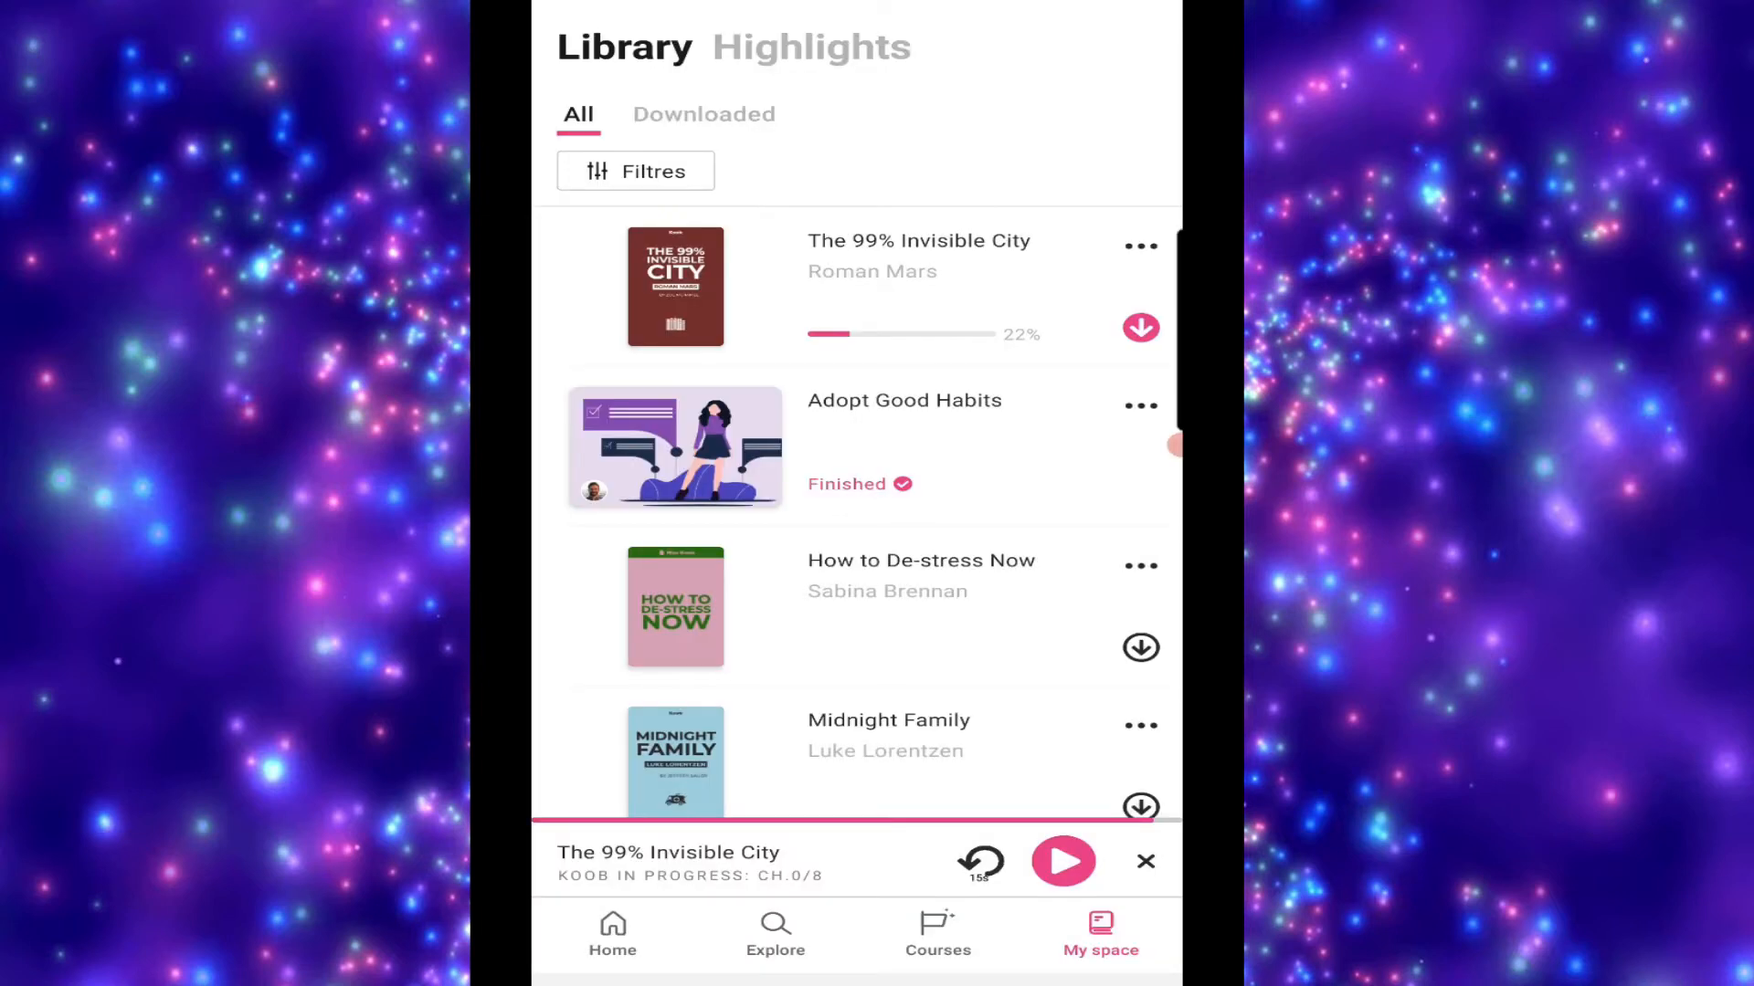
click(703, 114)
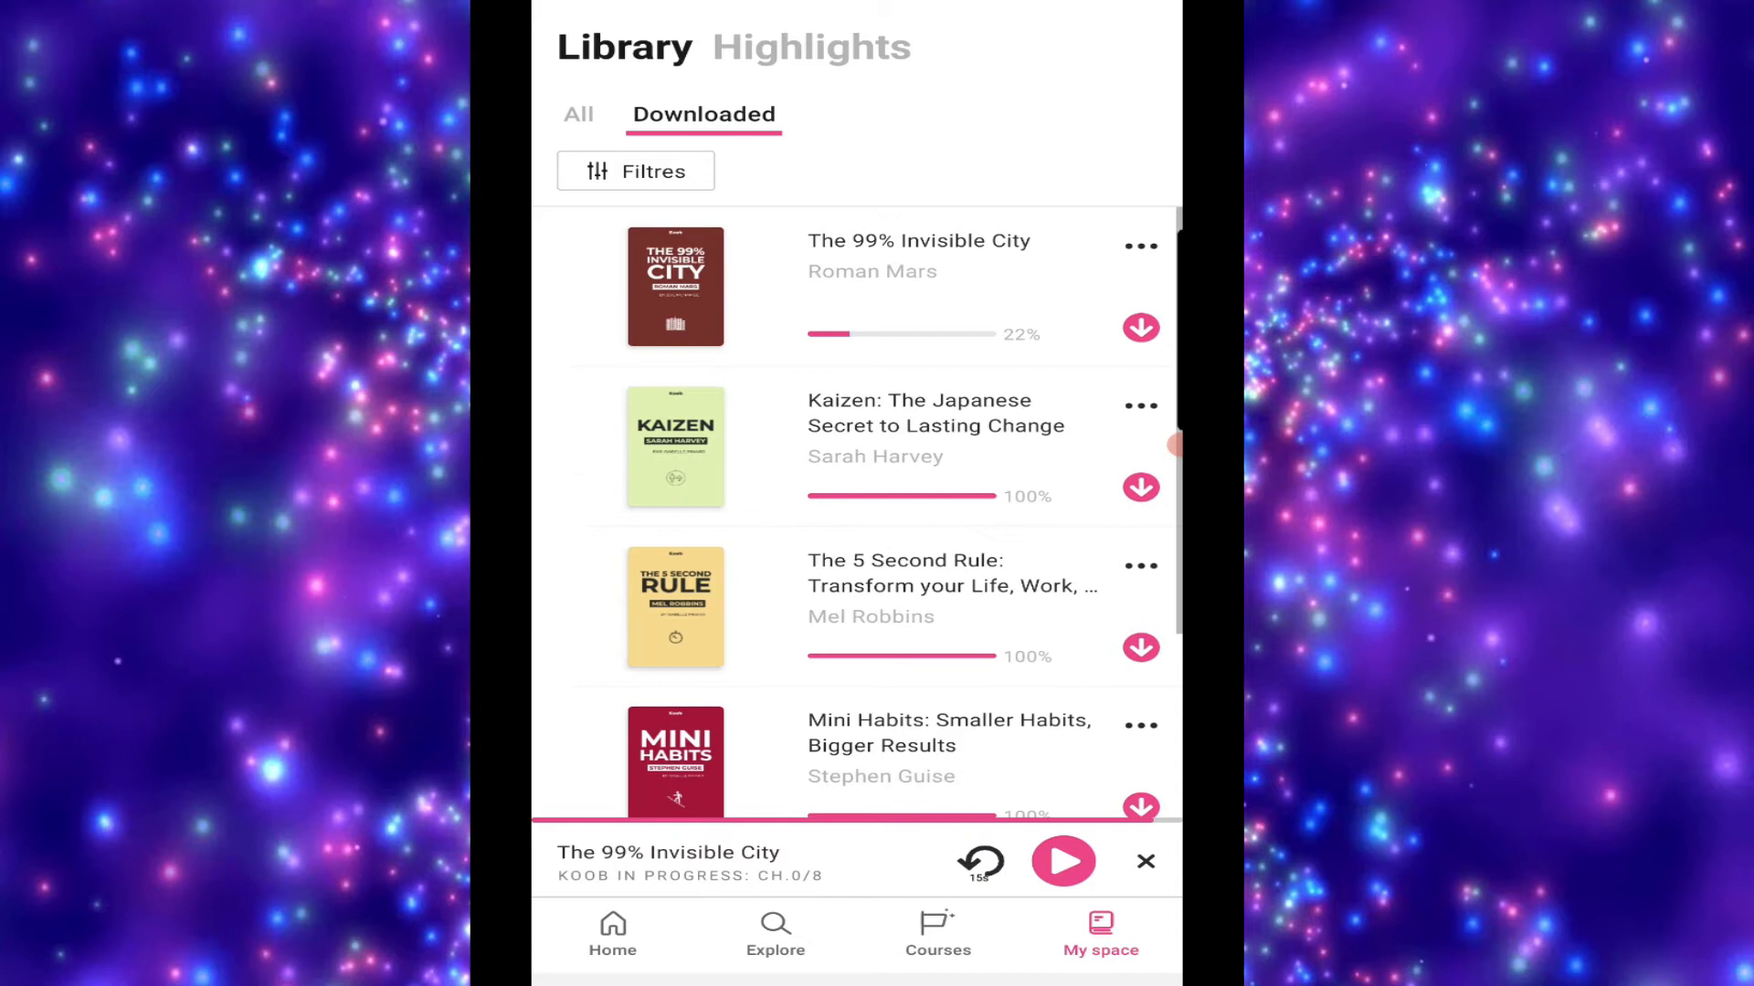
scroll(down, 3)
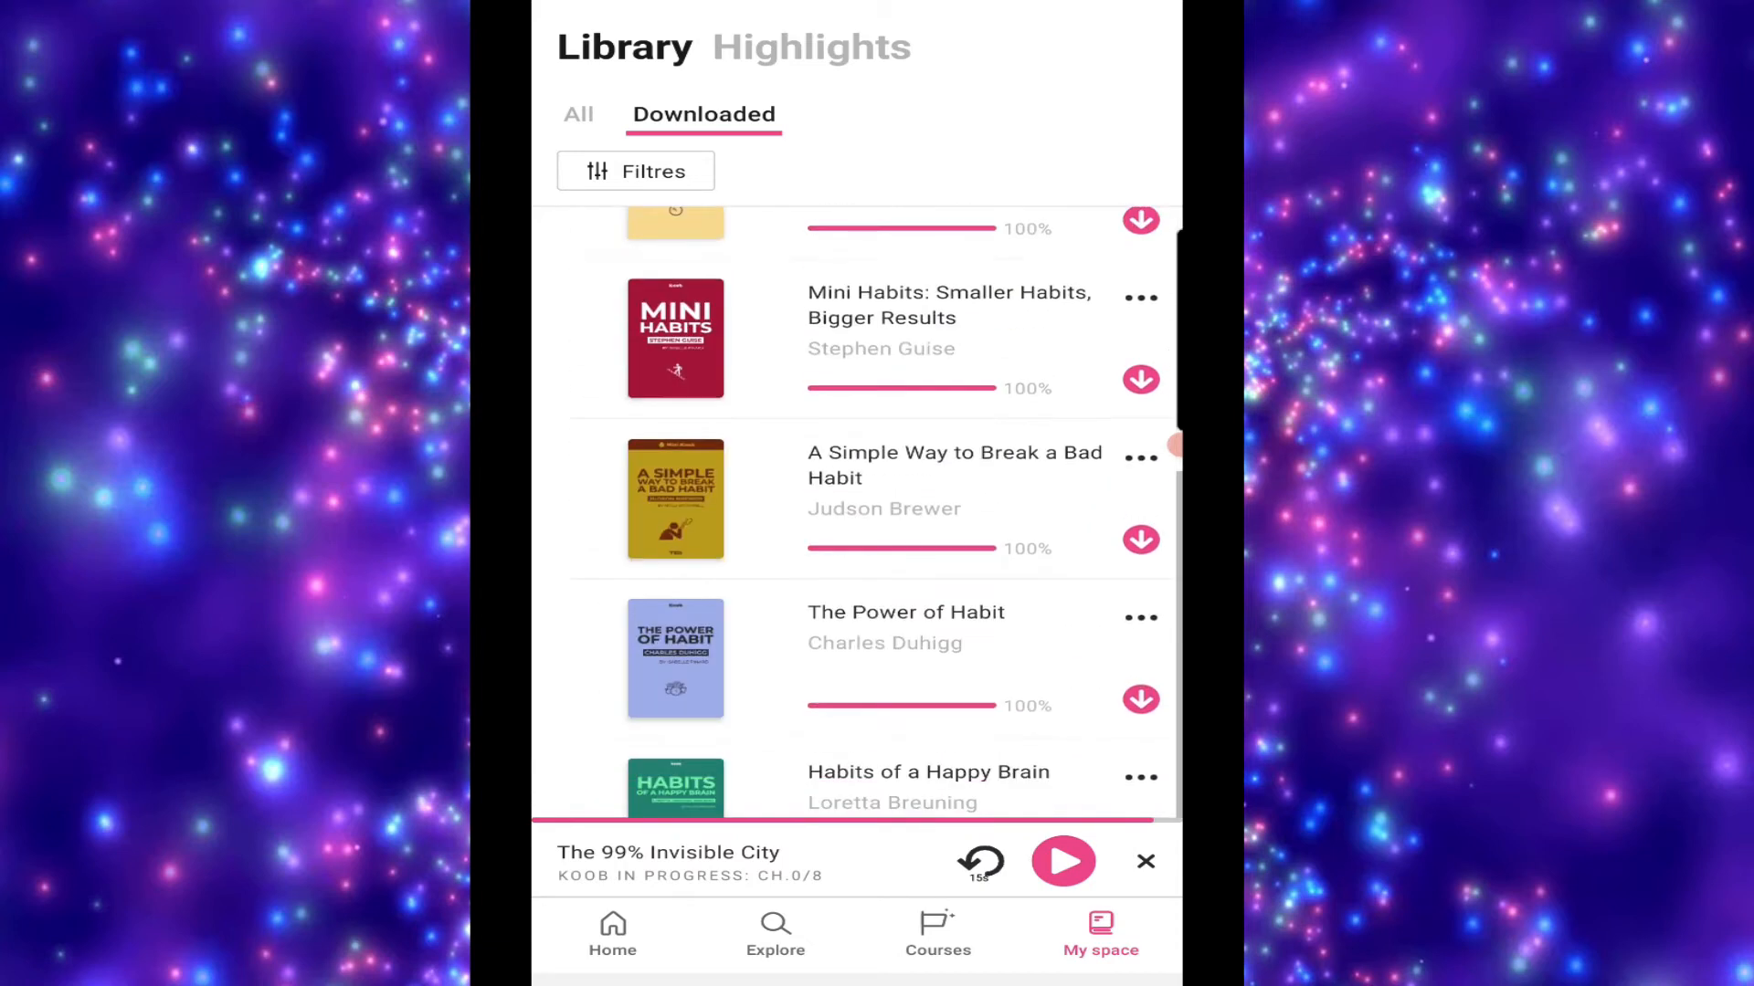
click(612, 933)
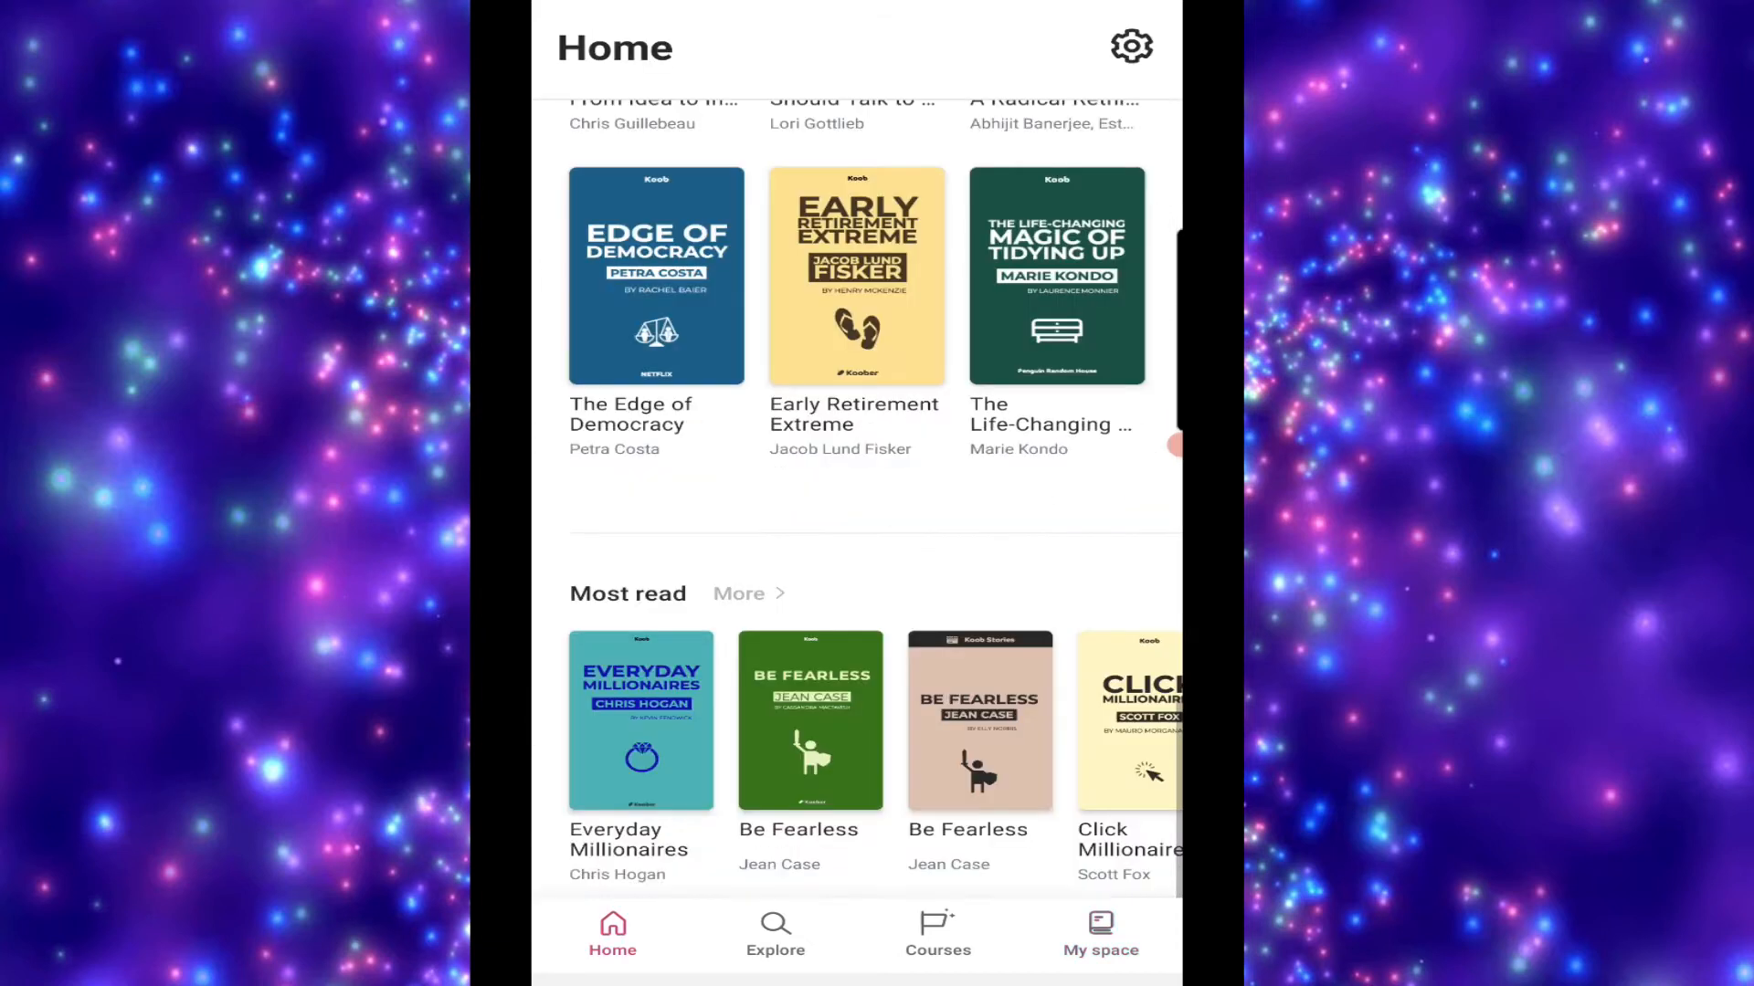
View the notification preferences in Settings, then open the Suggest a koob form
click(1131, 46)
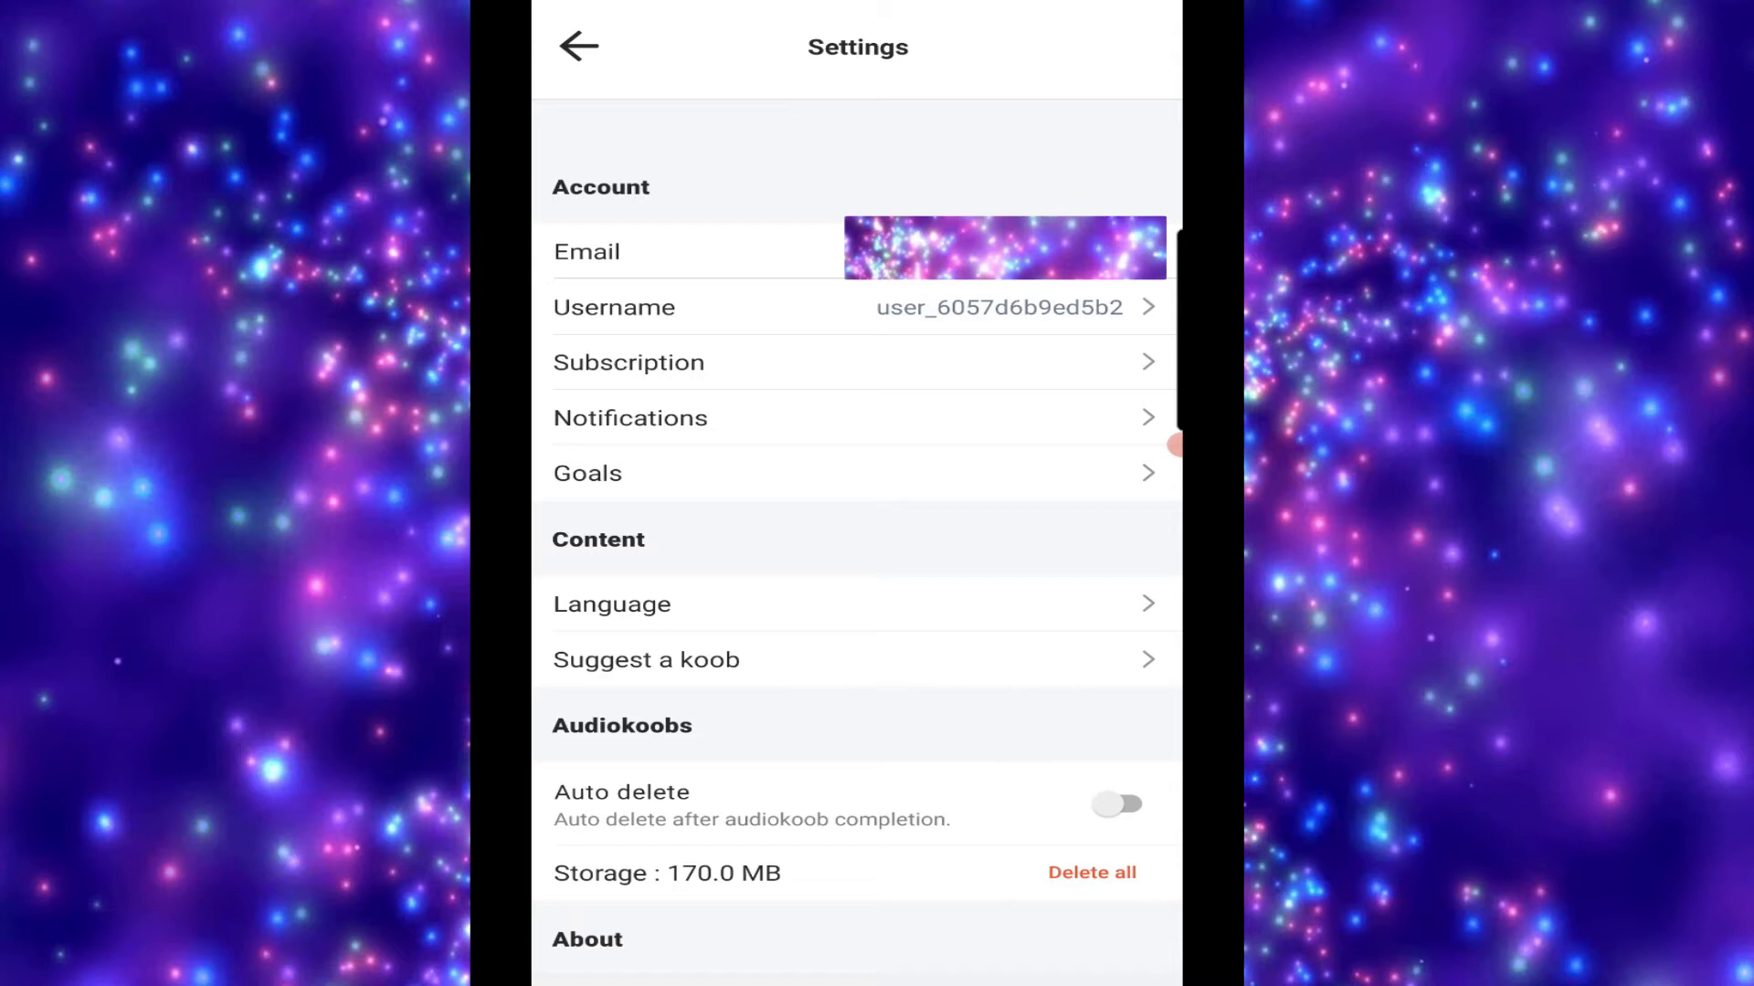
click(630, 418)
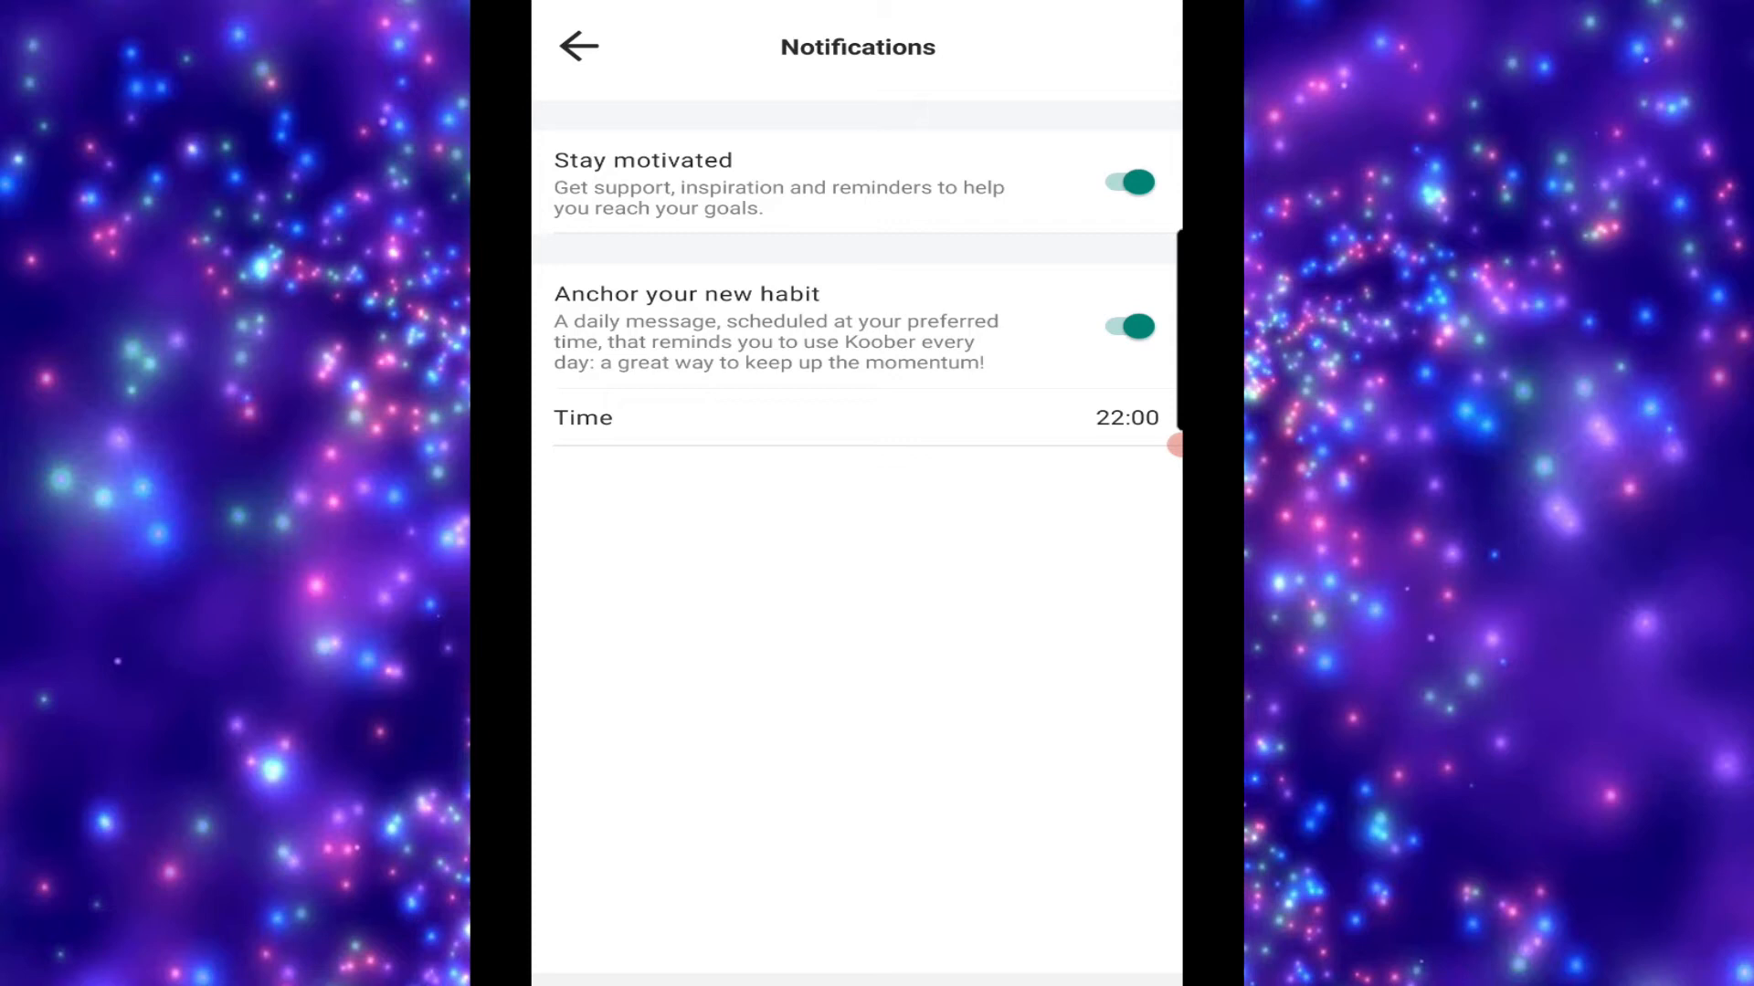
click(578, 47)
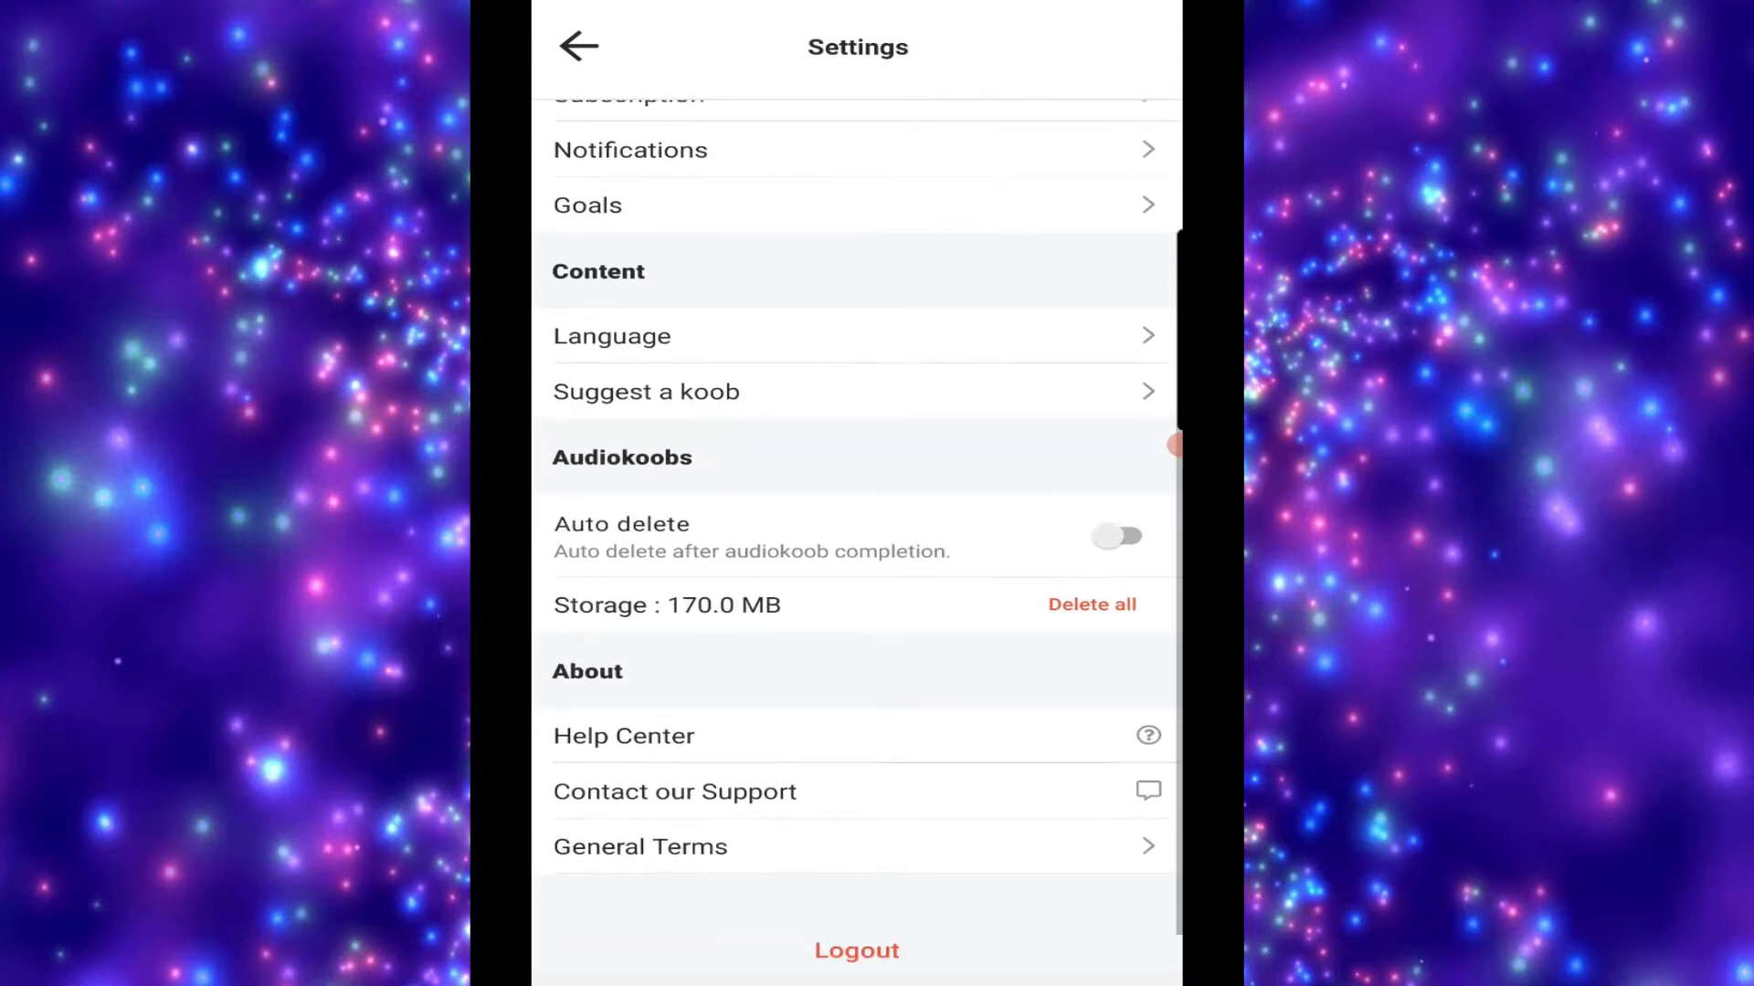
click(647, 392)
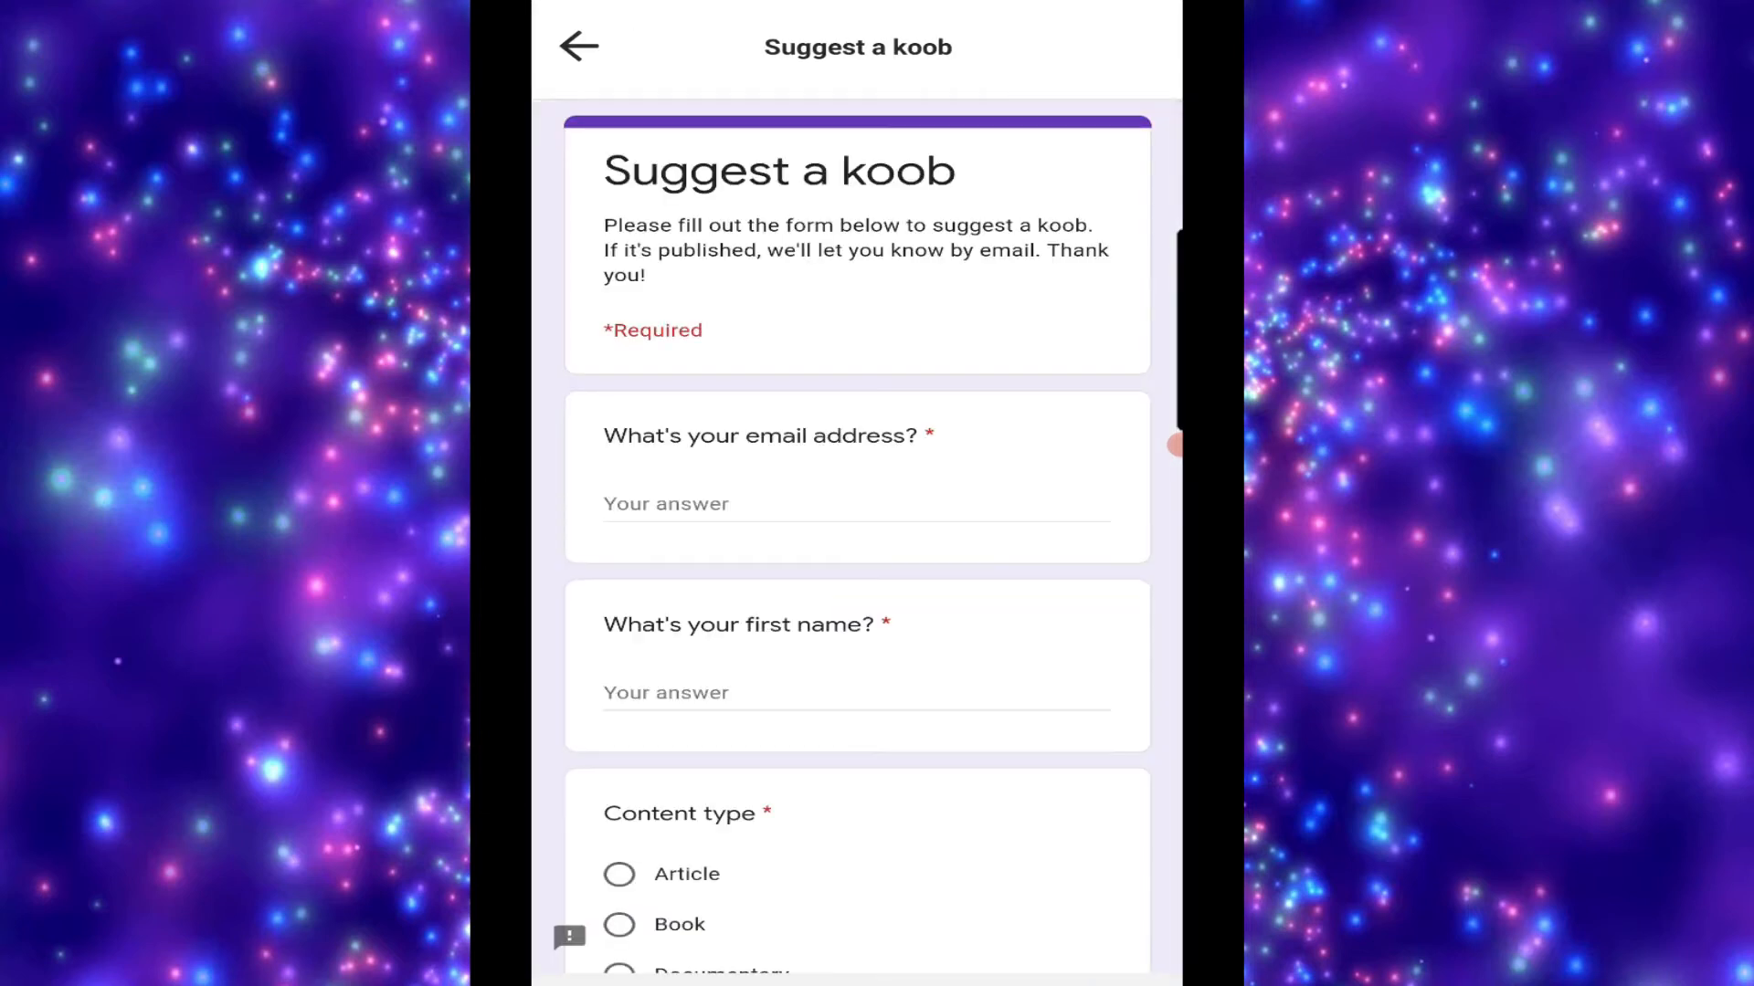
Scroll through the Suggest a koob form, then leave it for the Goals page
scroll(down, 3)
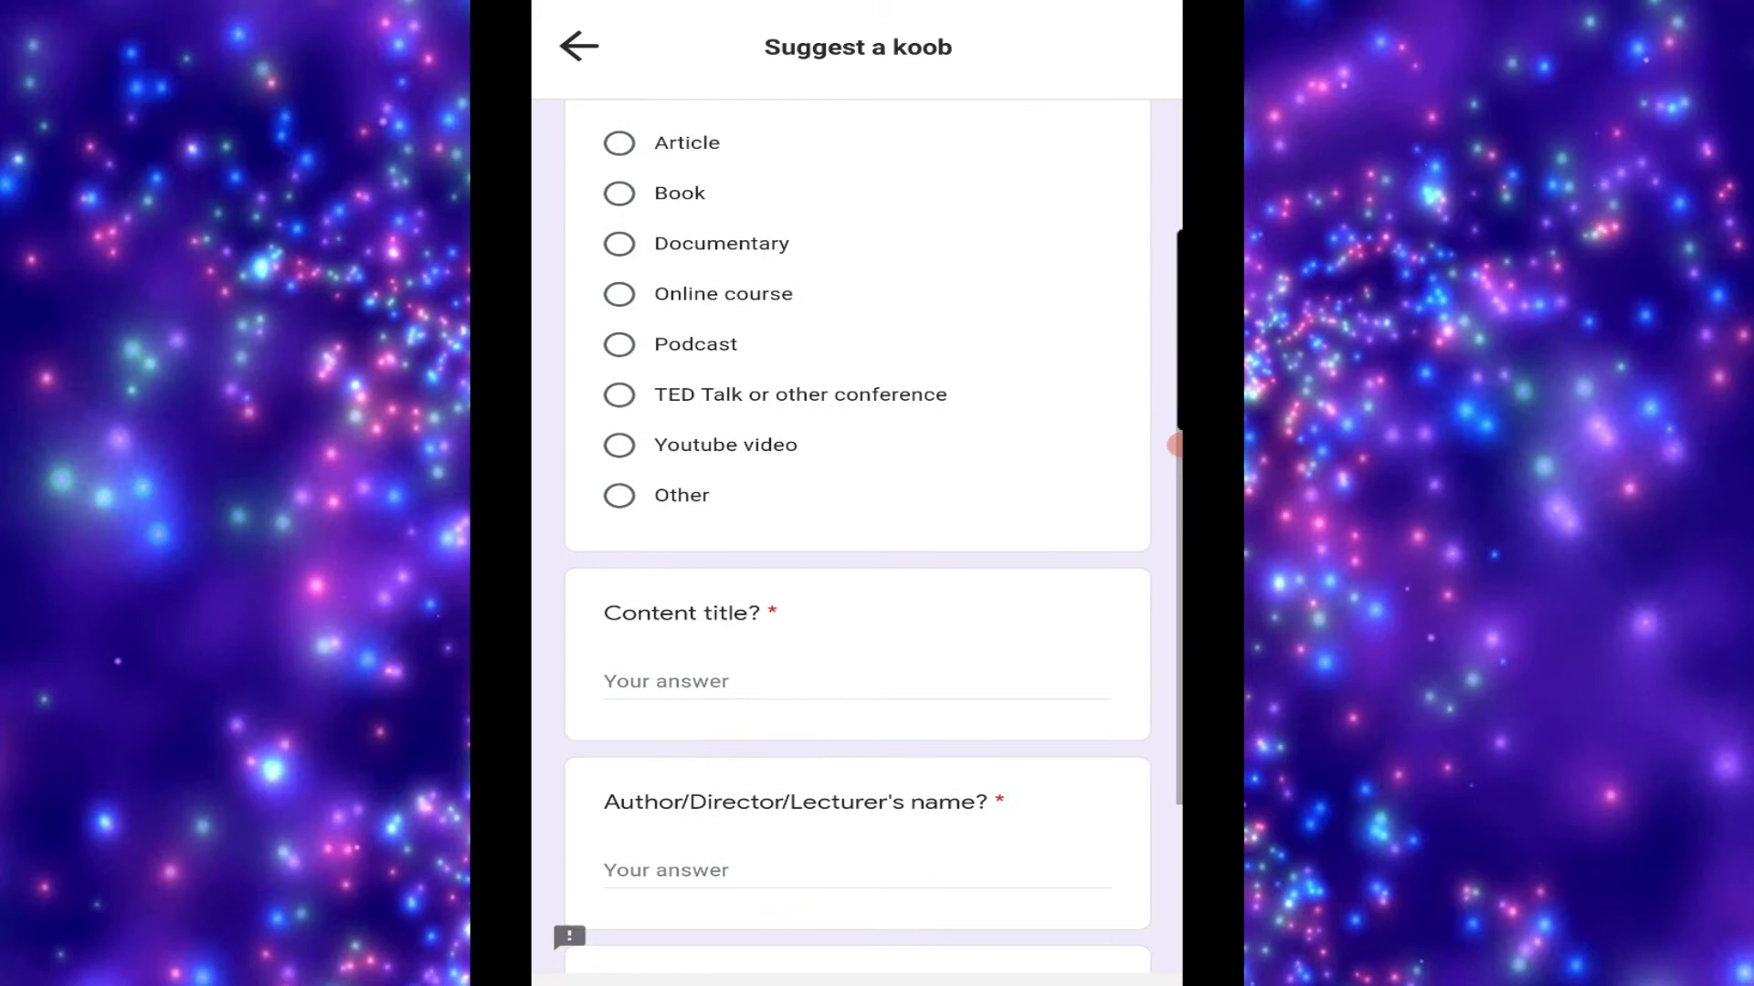
scroll(up, 3)
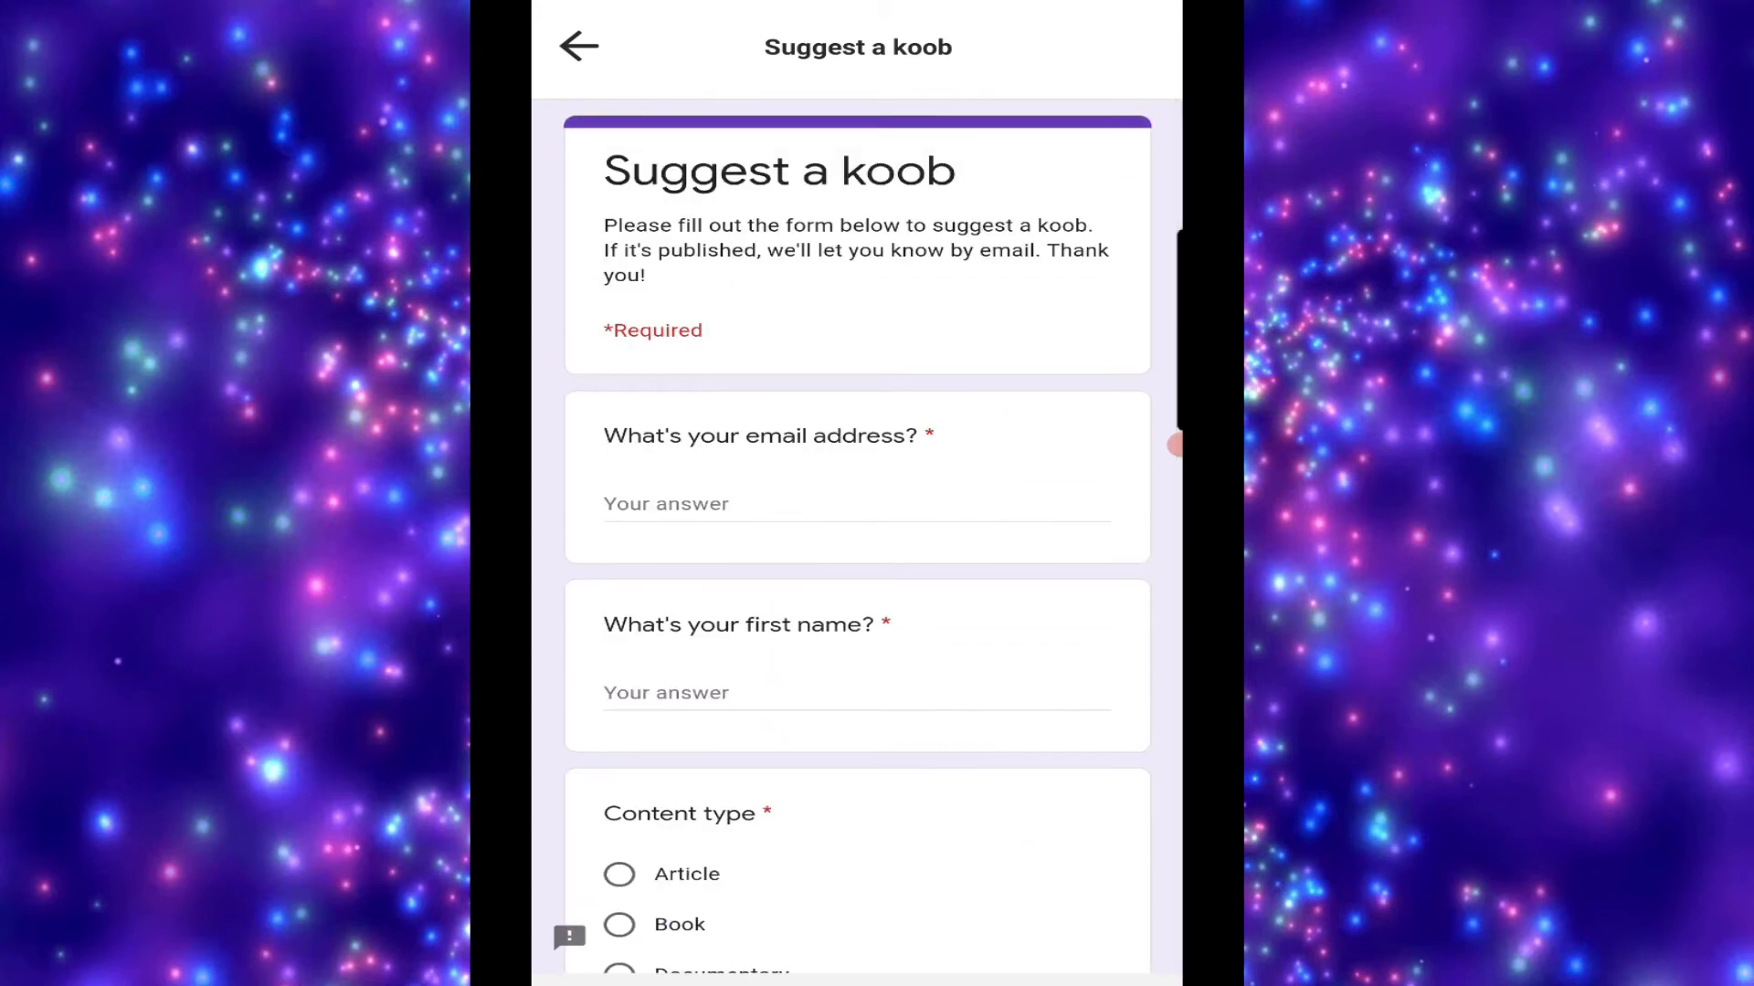
click(577, 46)
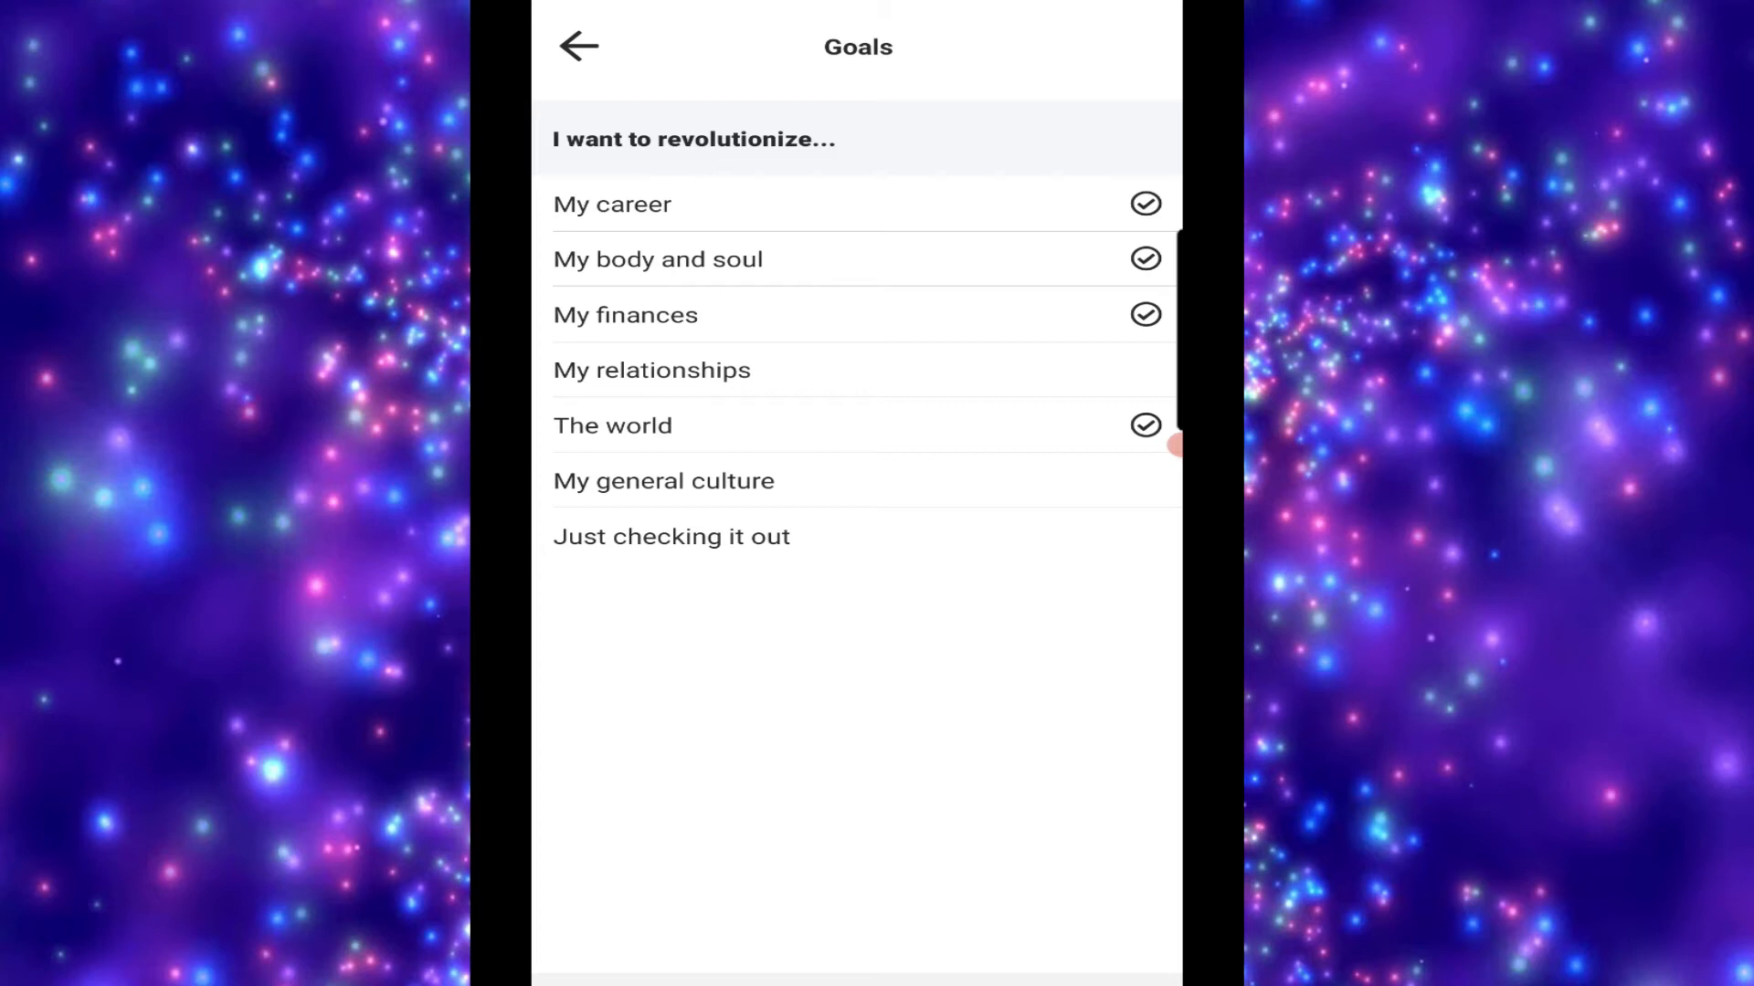
Leave Goals and Settings, returning to the top of the Home feed
click(579, 46)
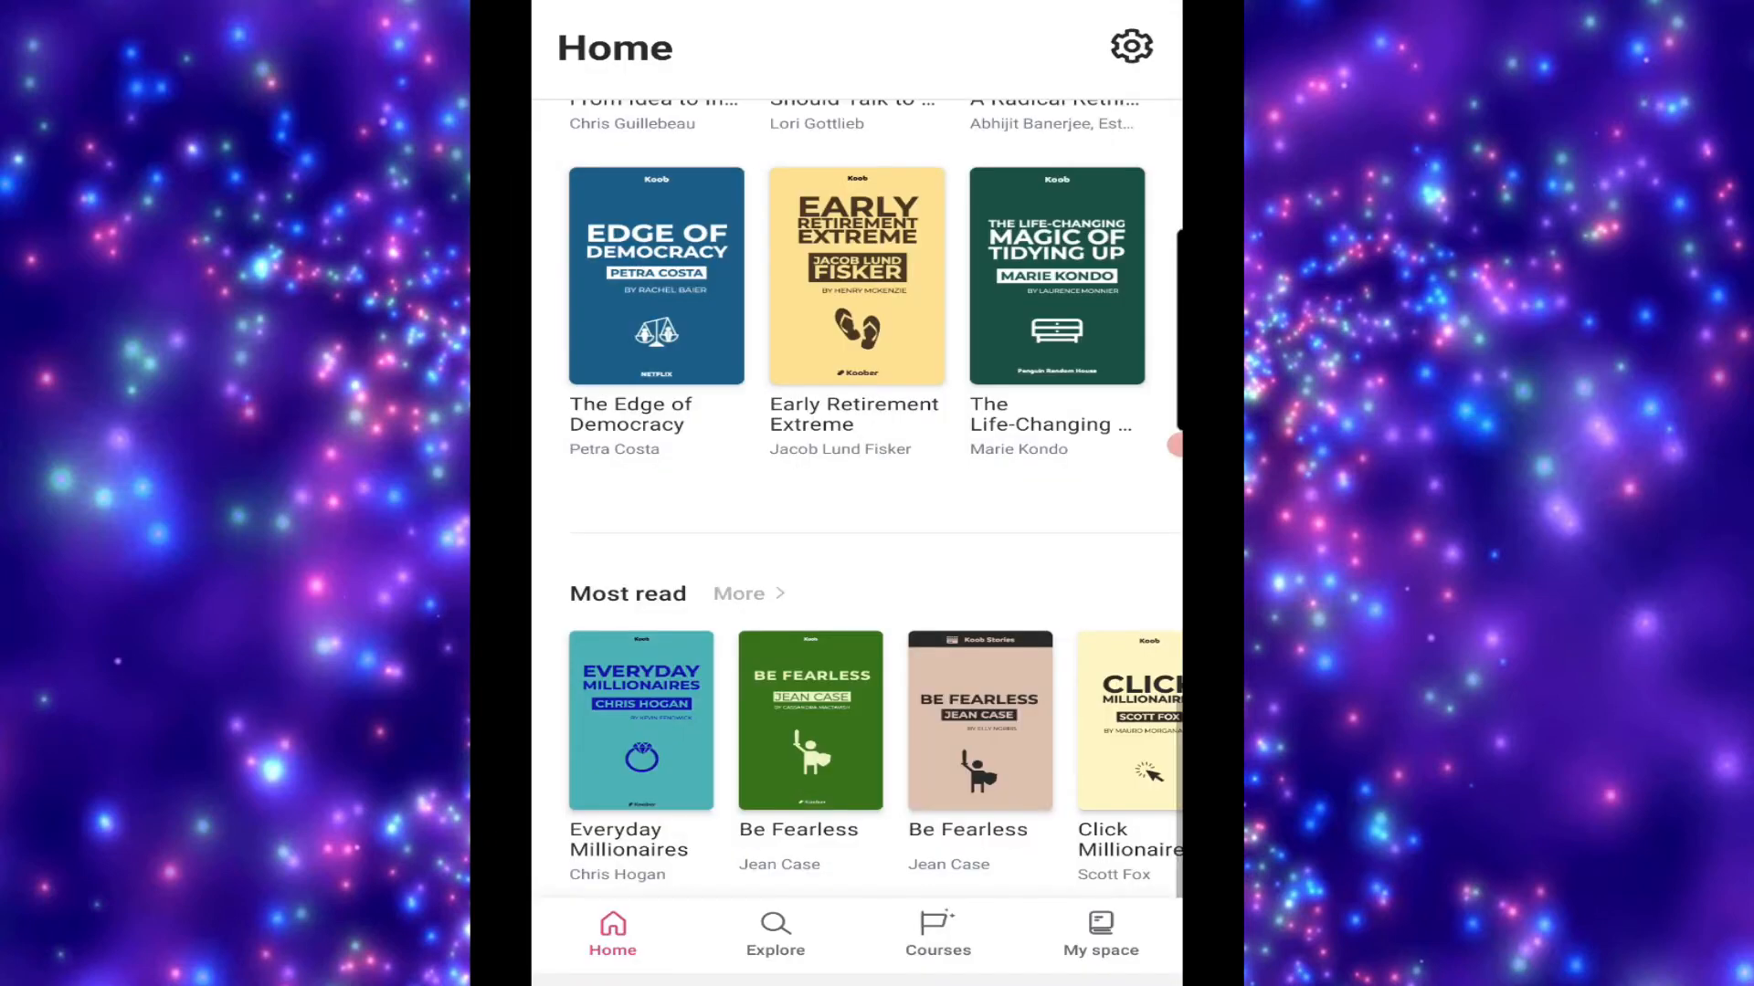
scroll(up, 3)
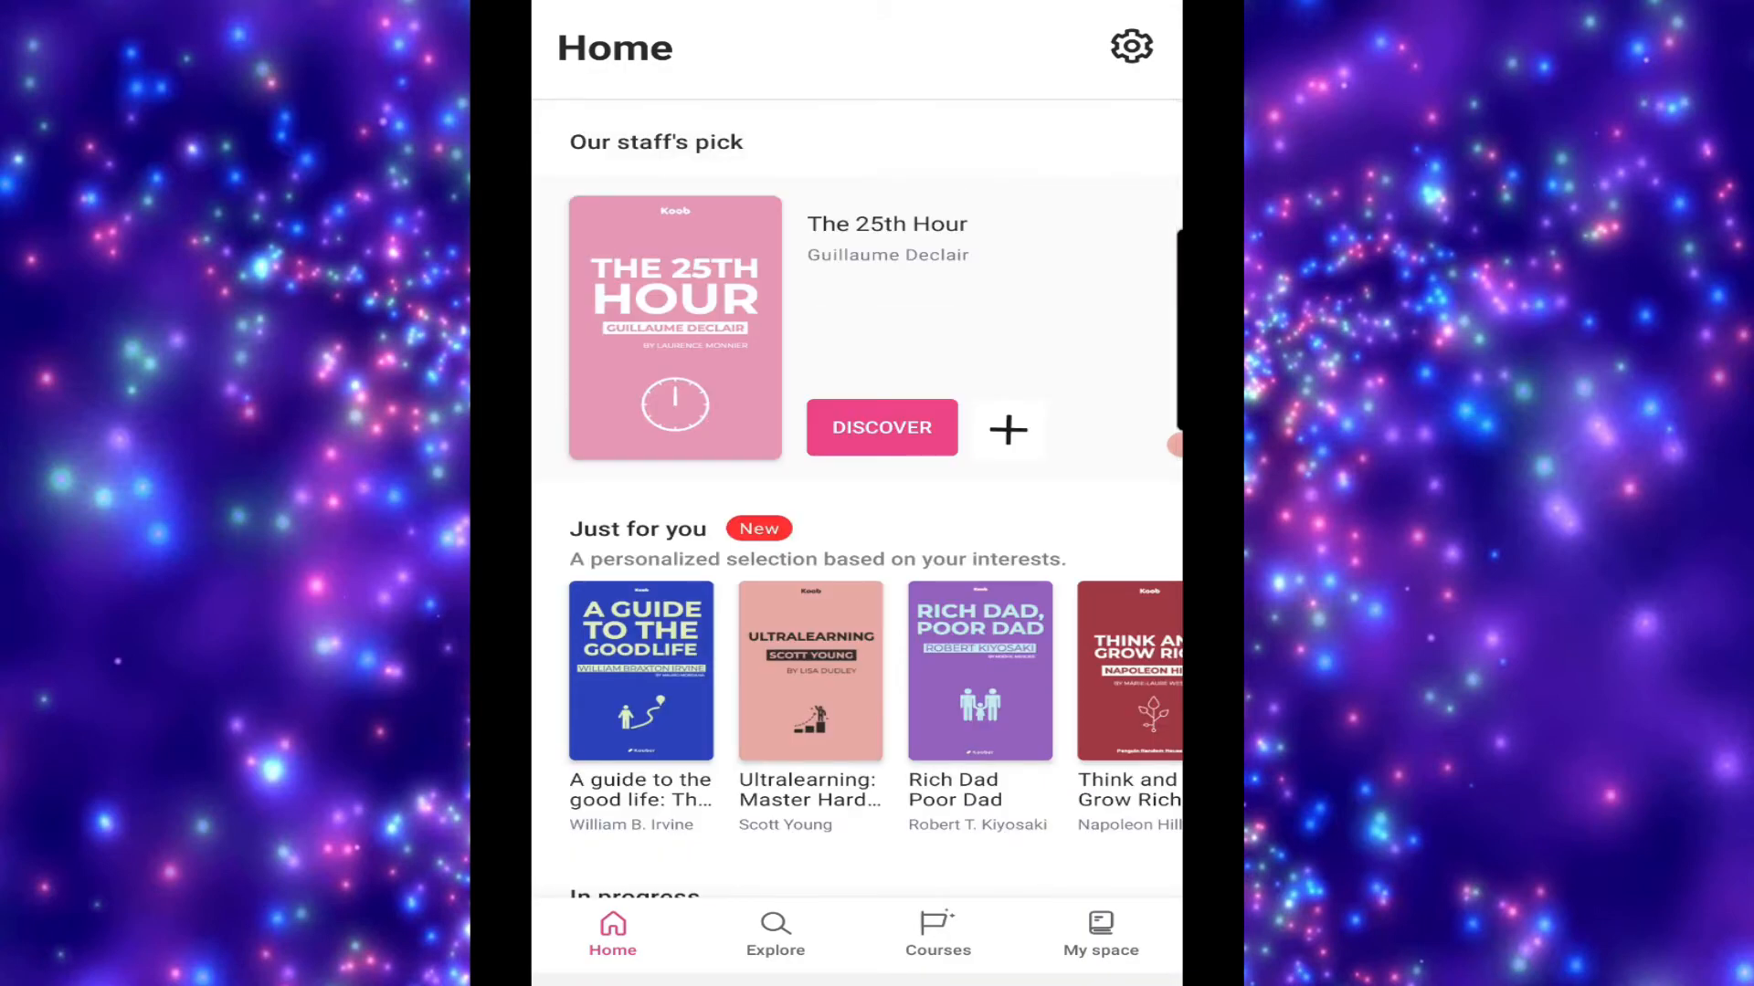